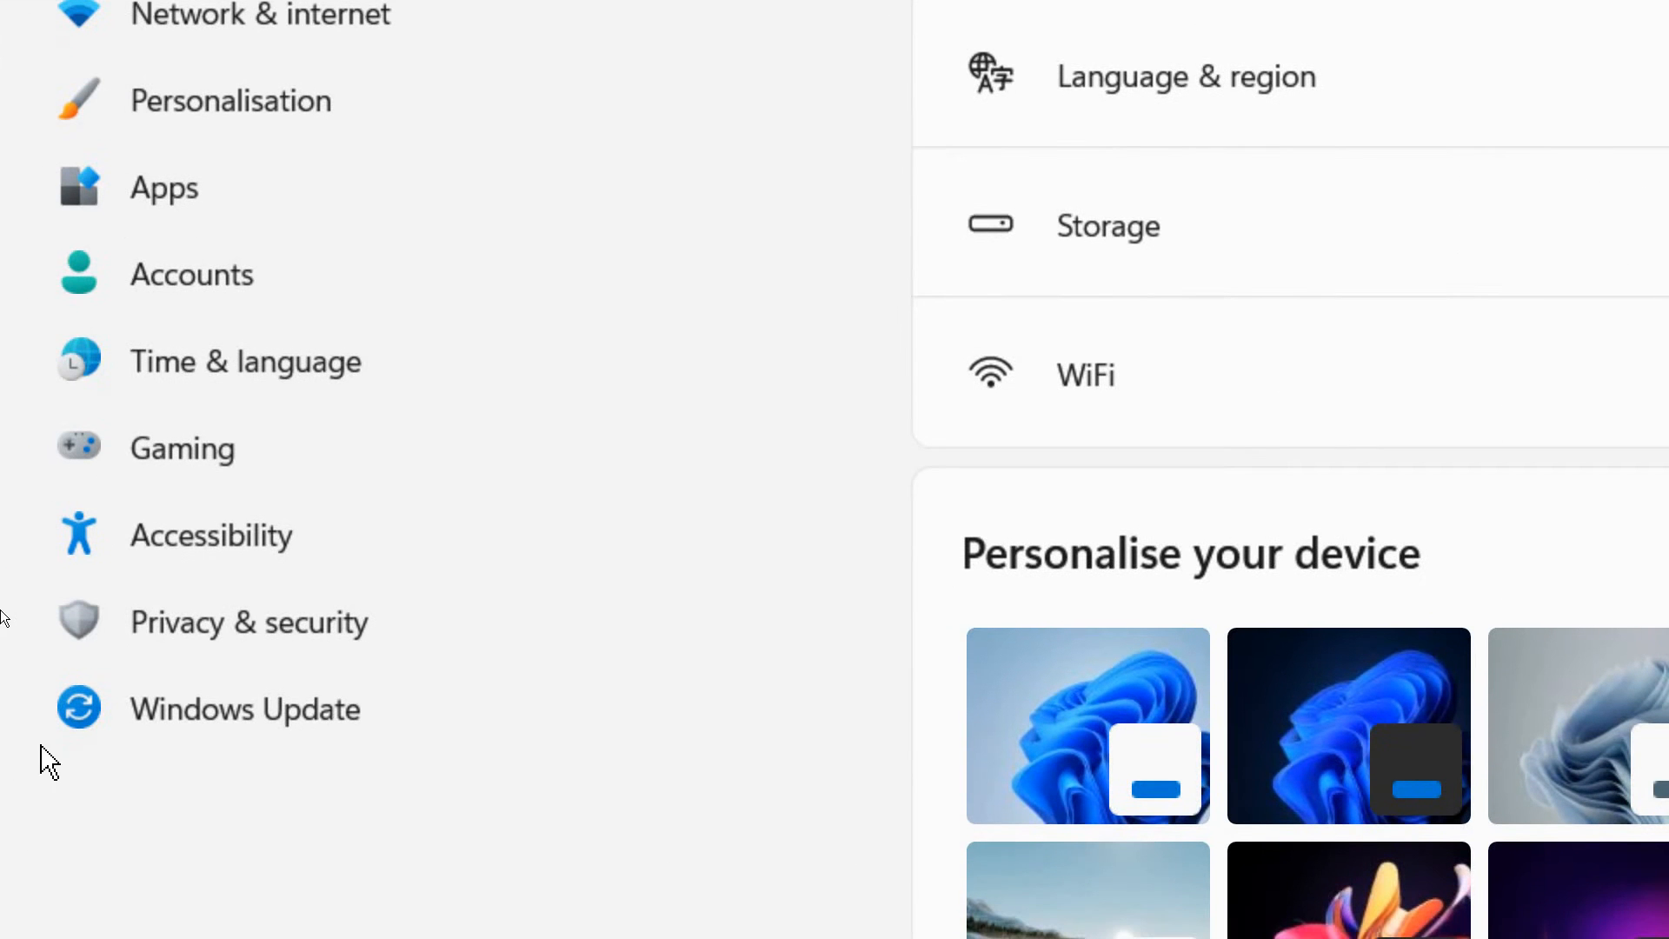
Go to the Time & language page from the Settings navigation pane.
scroll(up, 3)
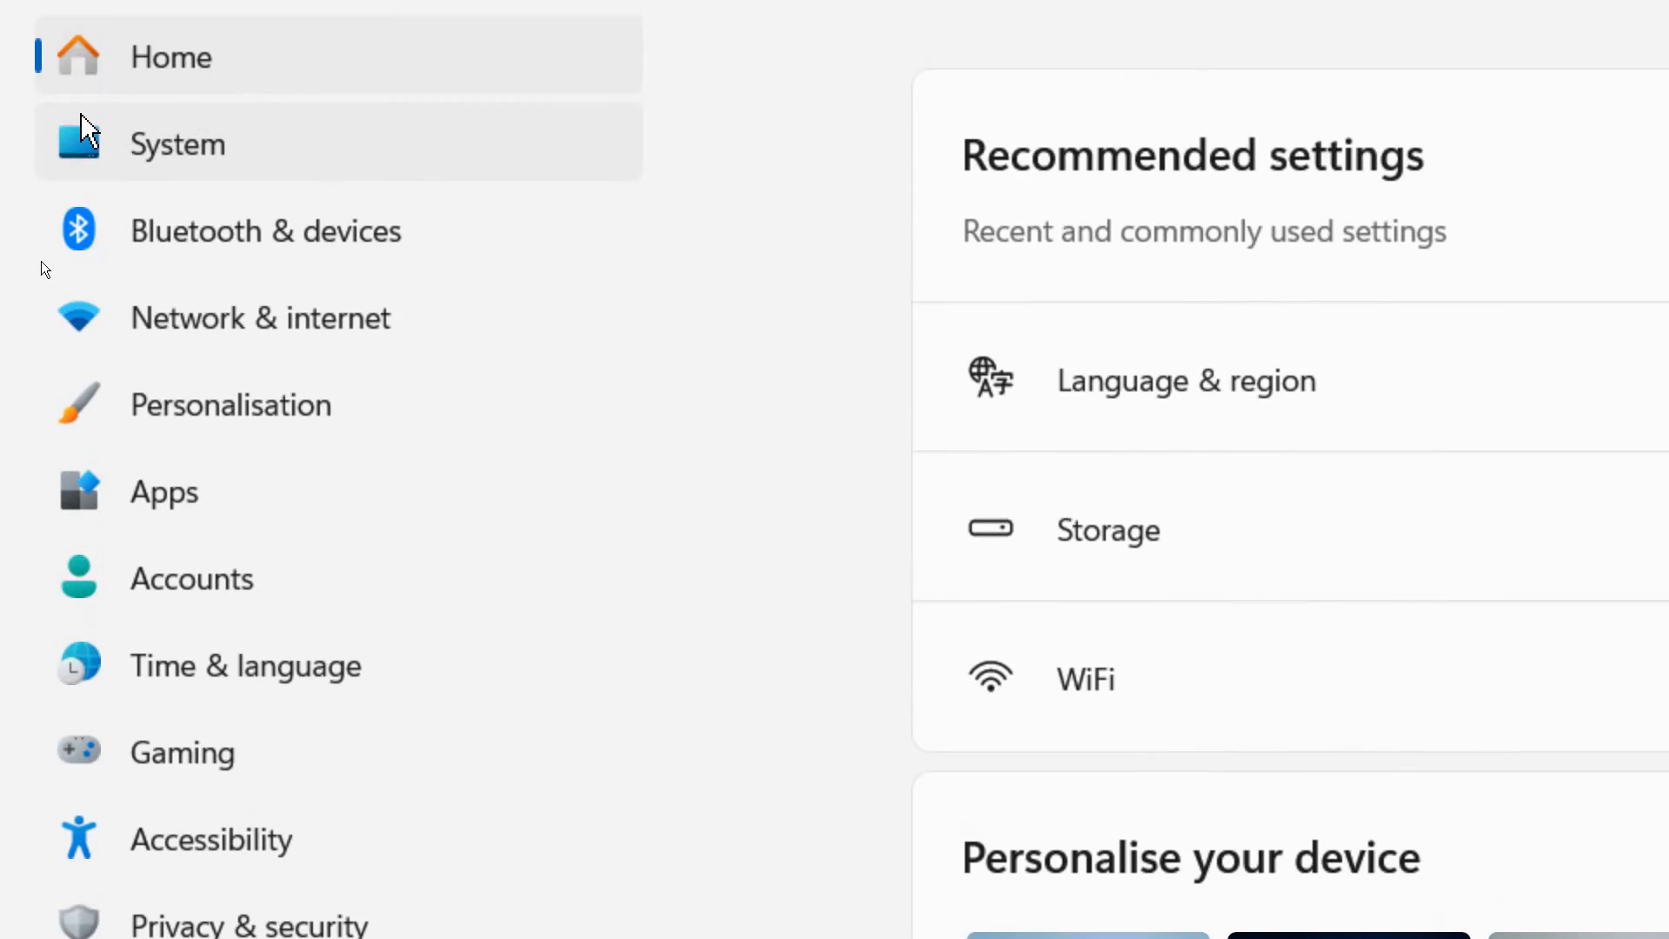
scroll(up, 3)
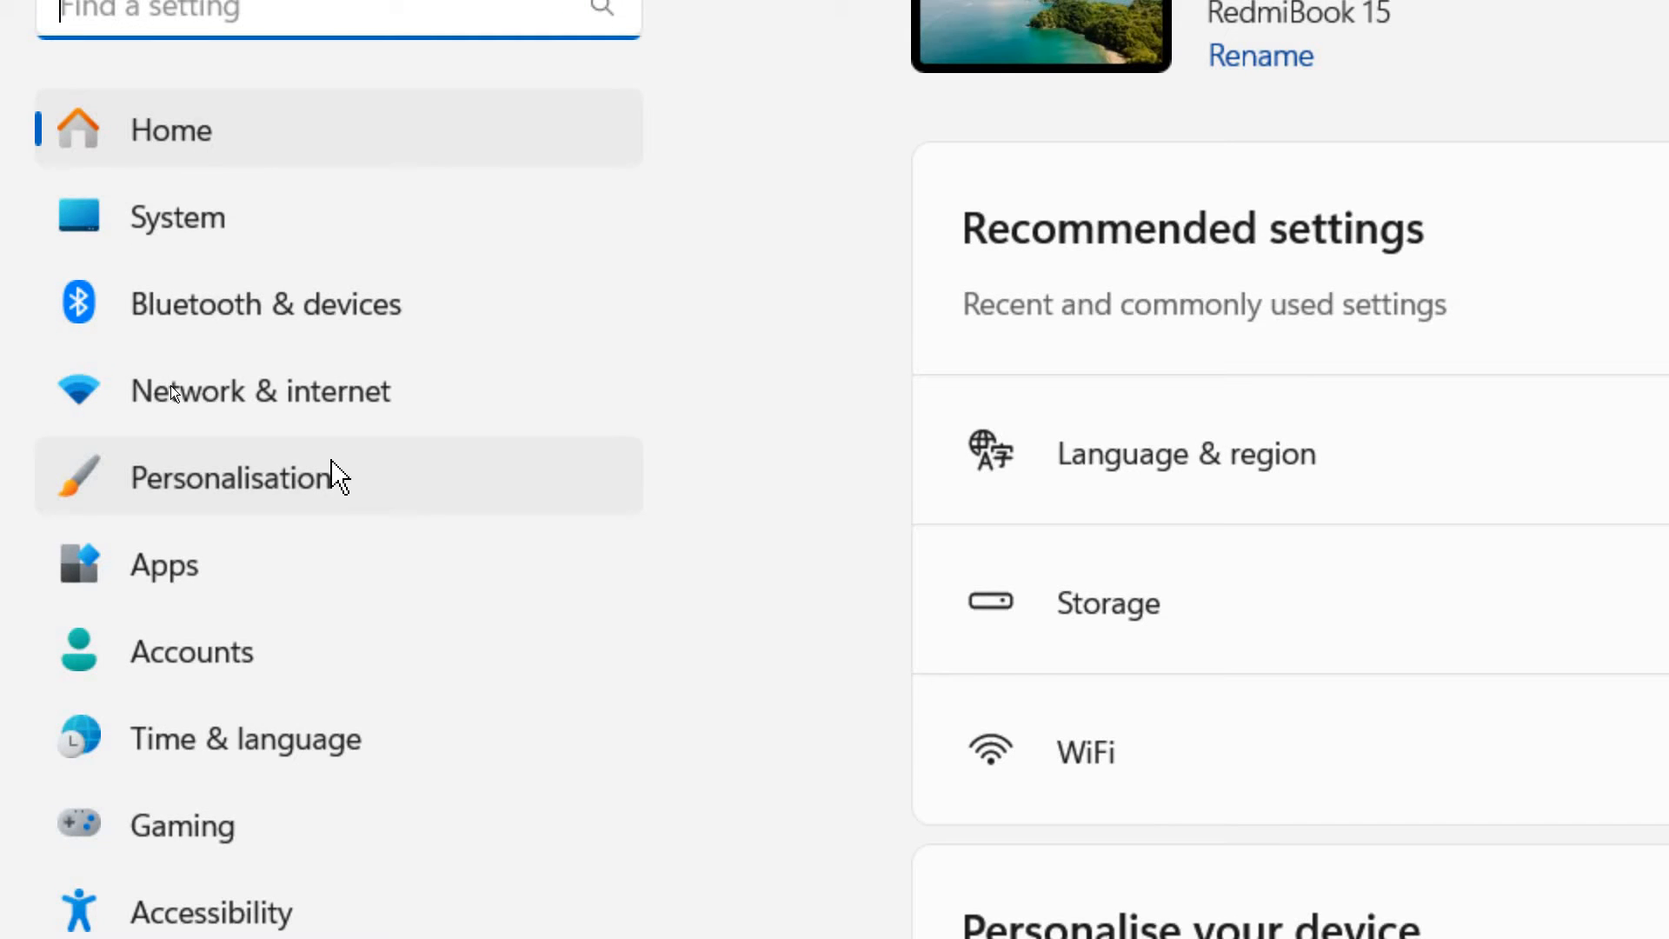
mouse_move(78, 622)
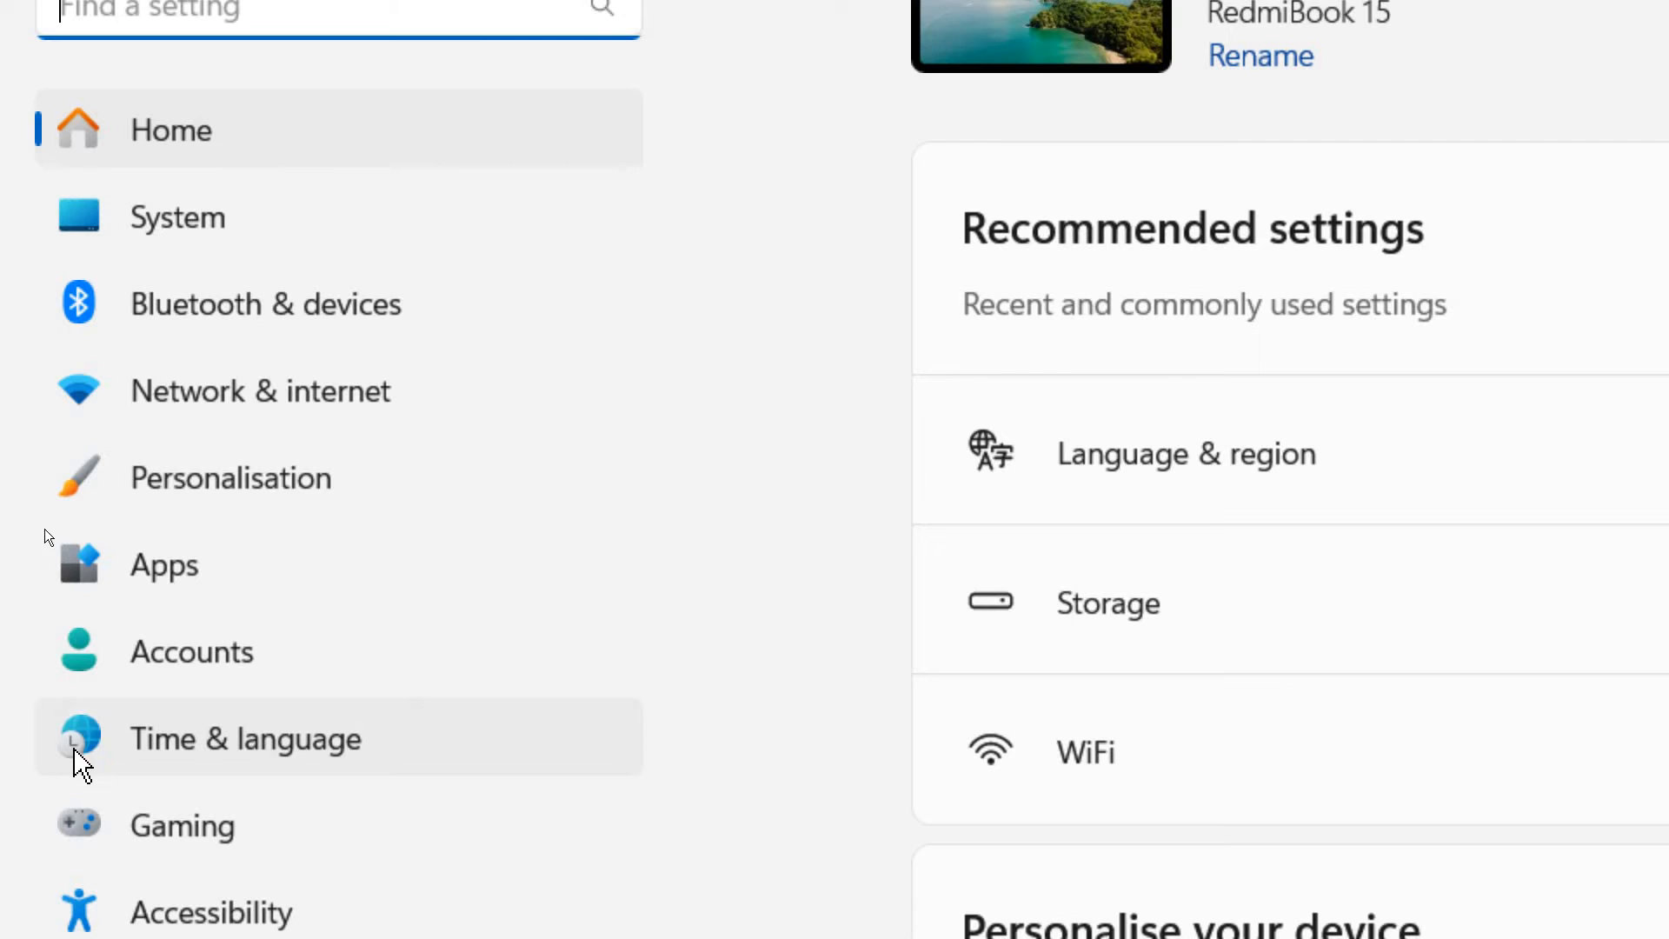
mouse_move(80, 746)
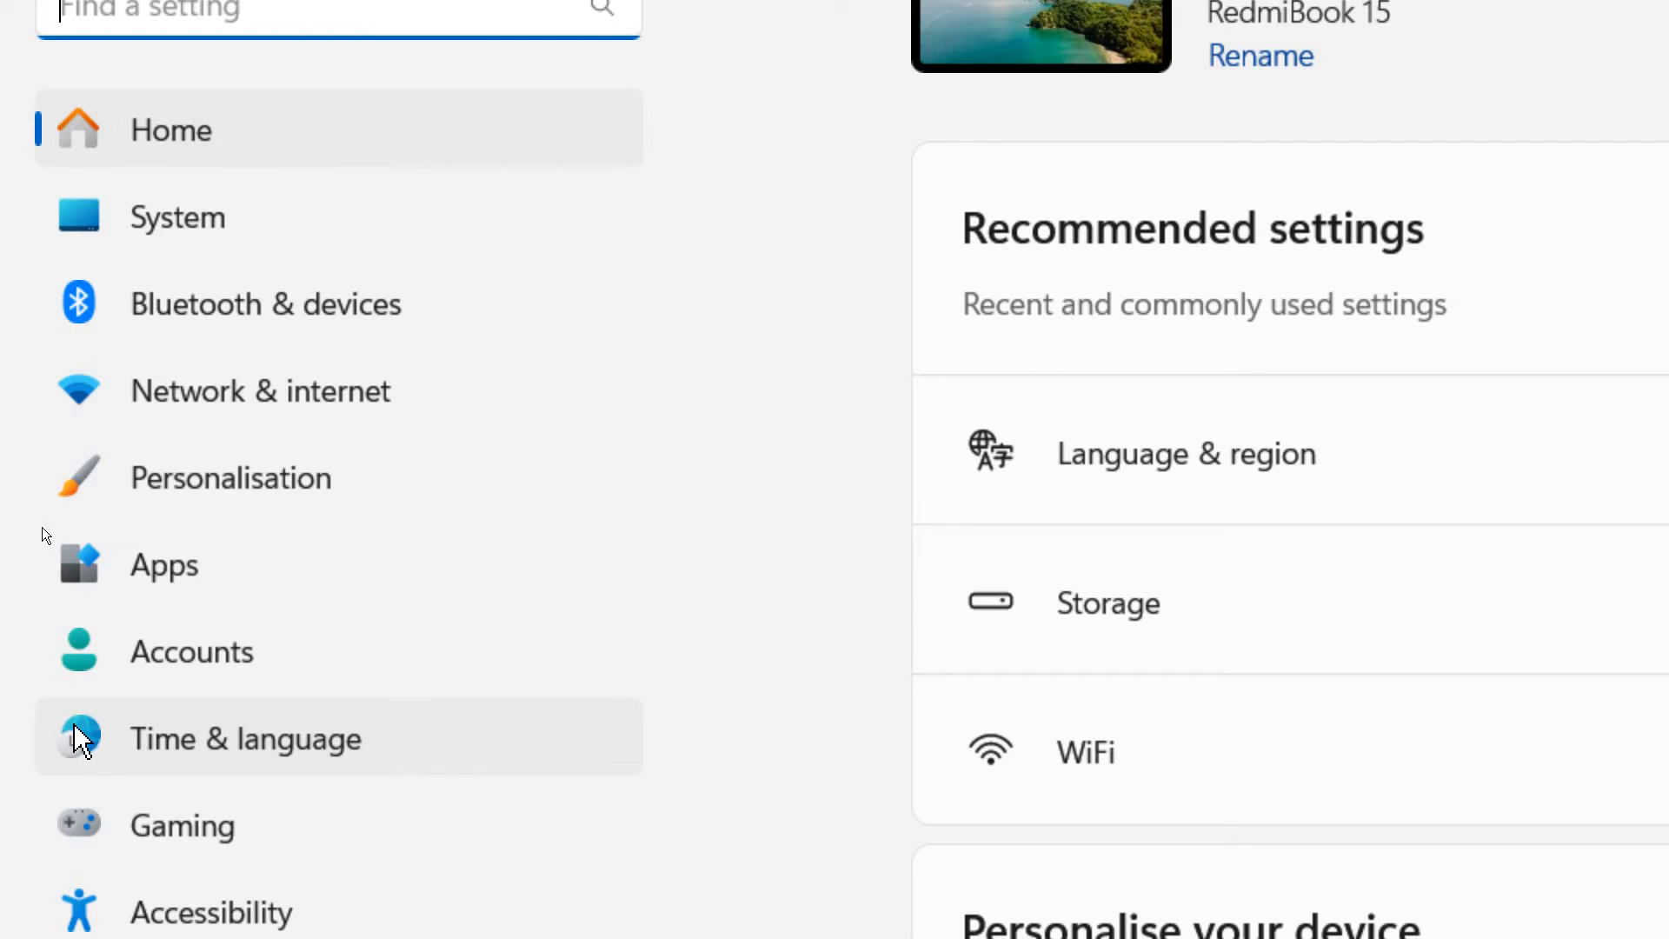
mouse_move(100, 756)
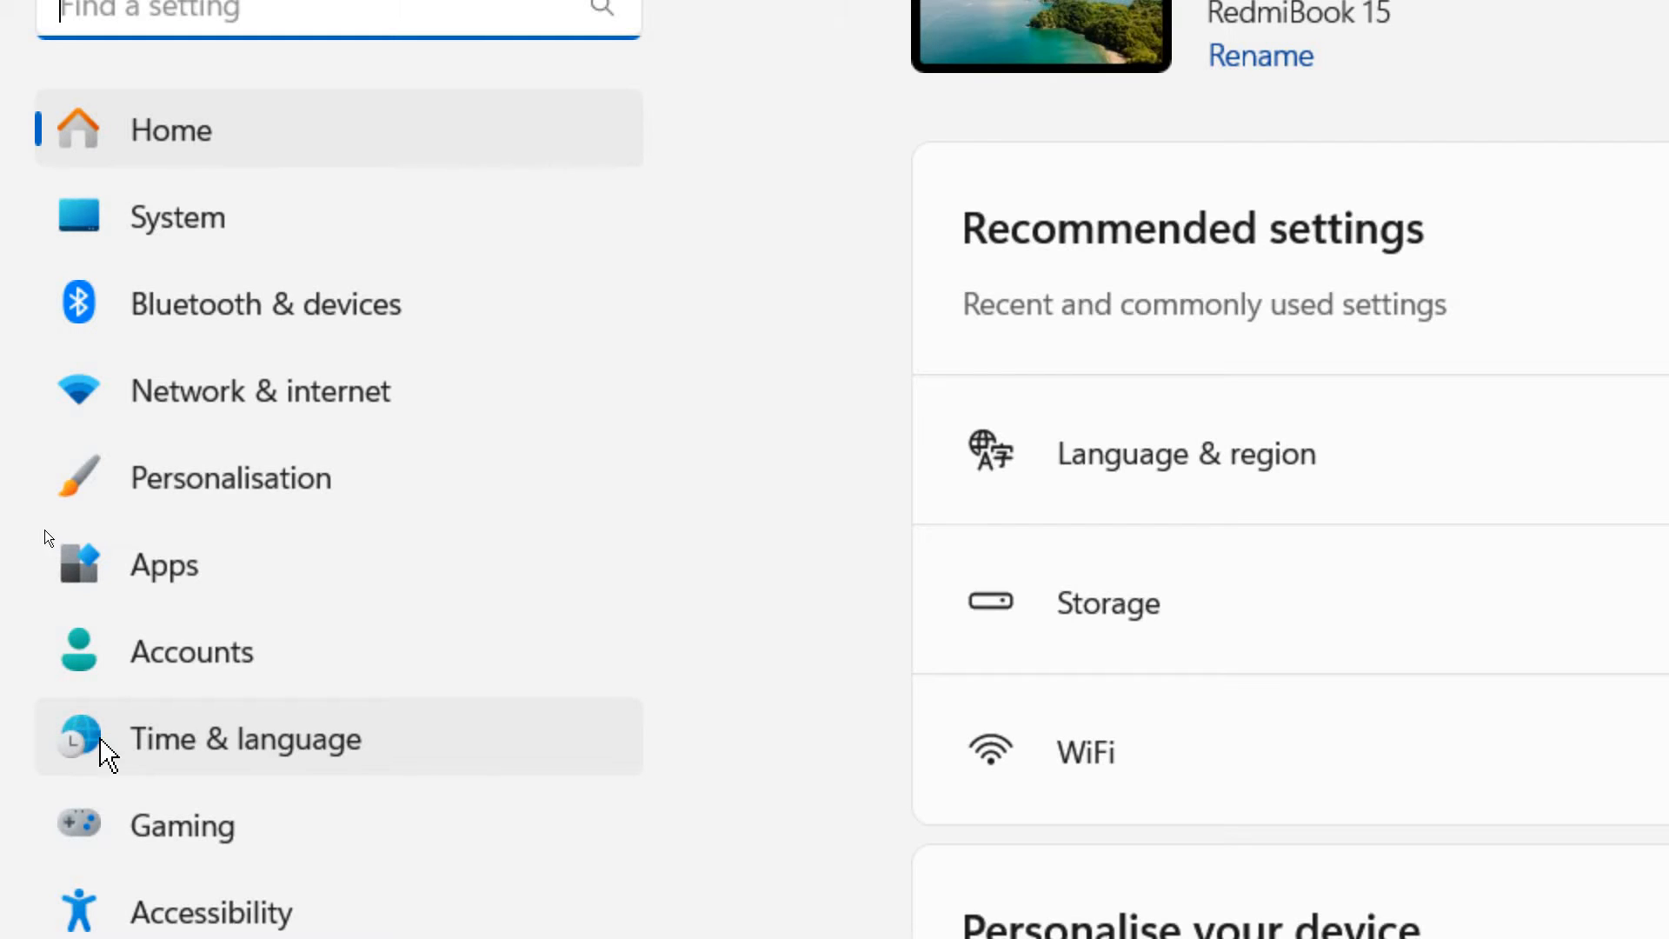
mouse_move(245, 697)
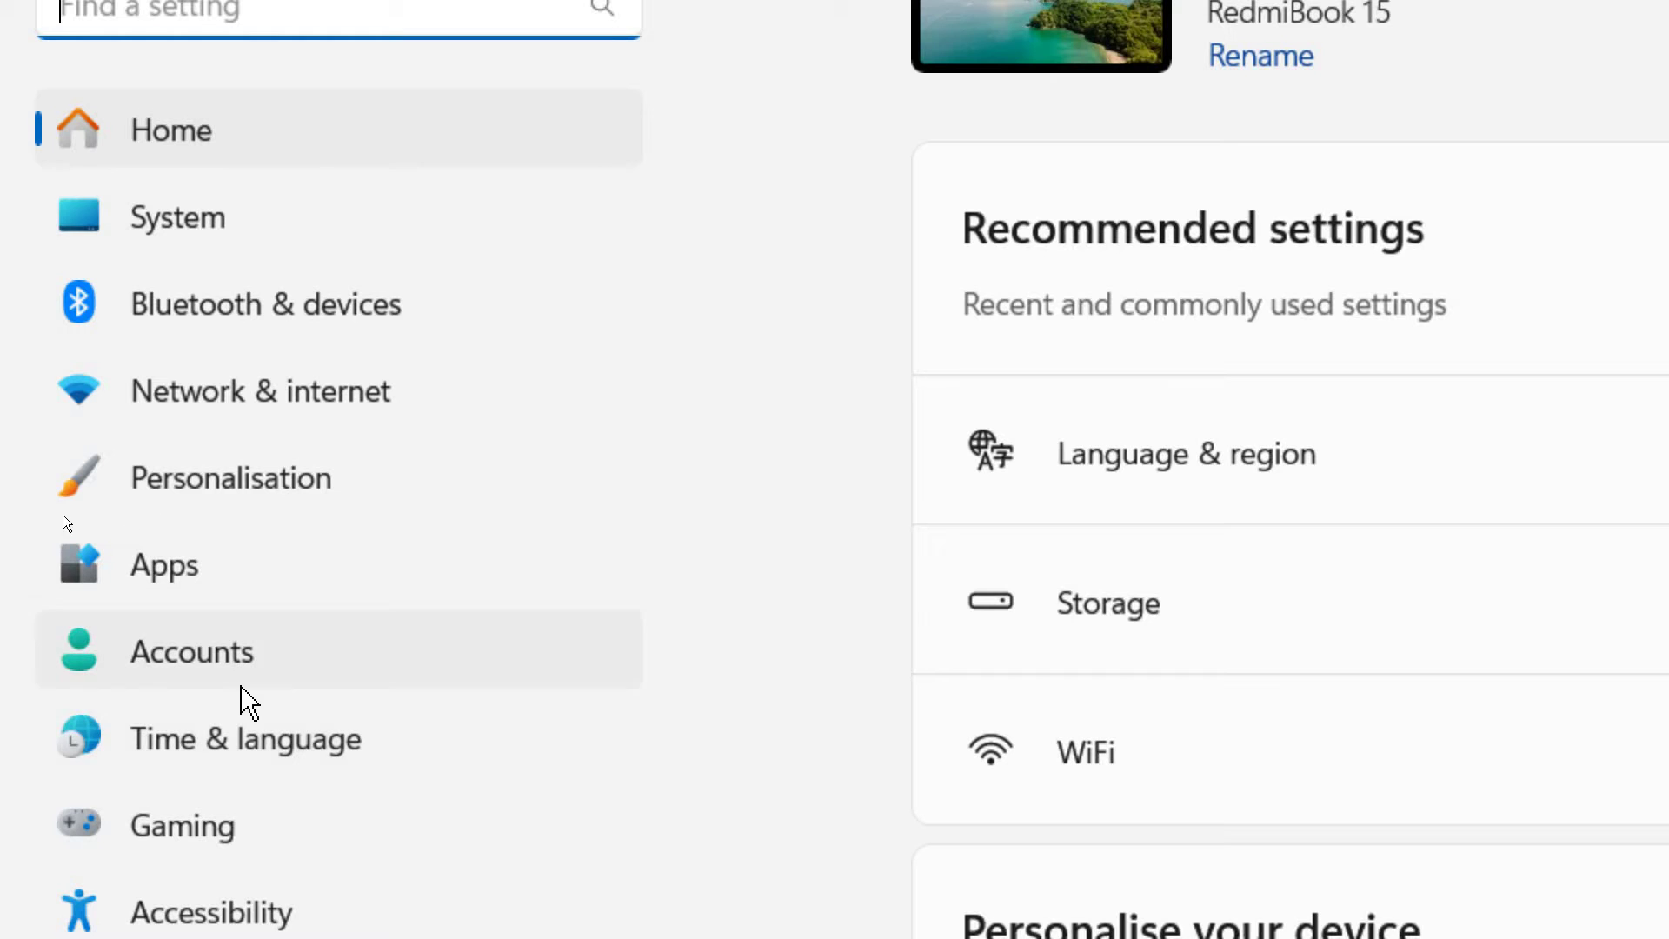
mouse_move(23, 728)
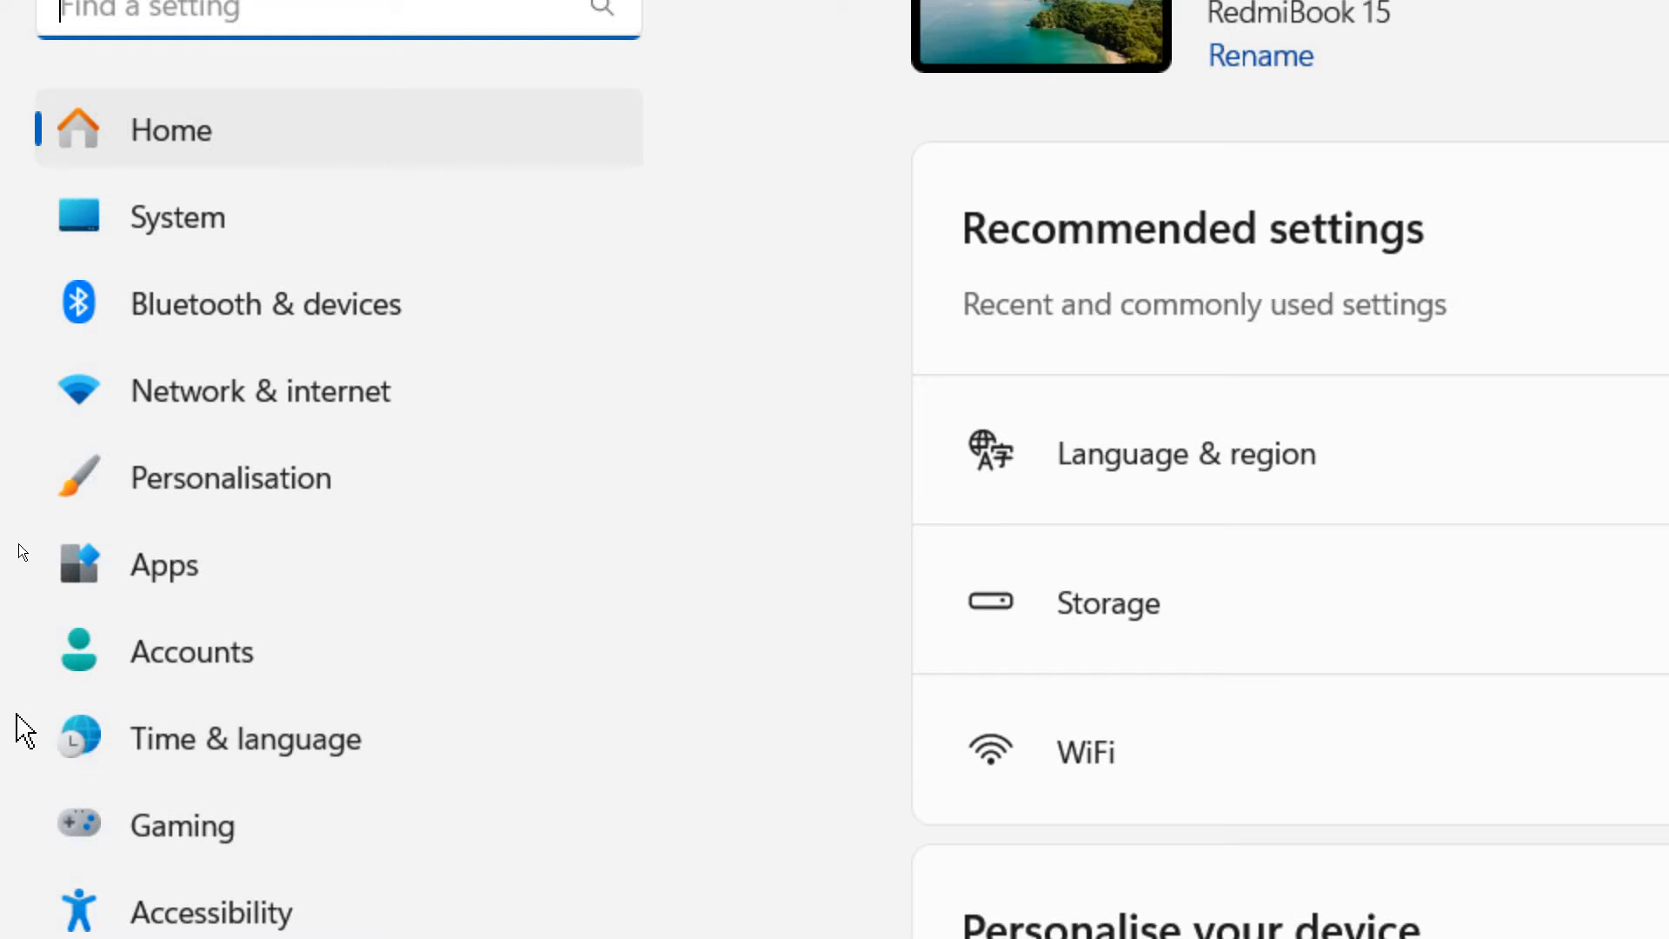
click(245, 739)
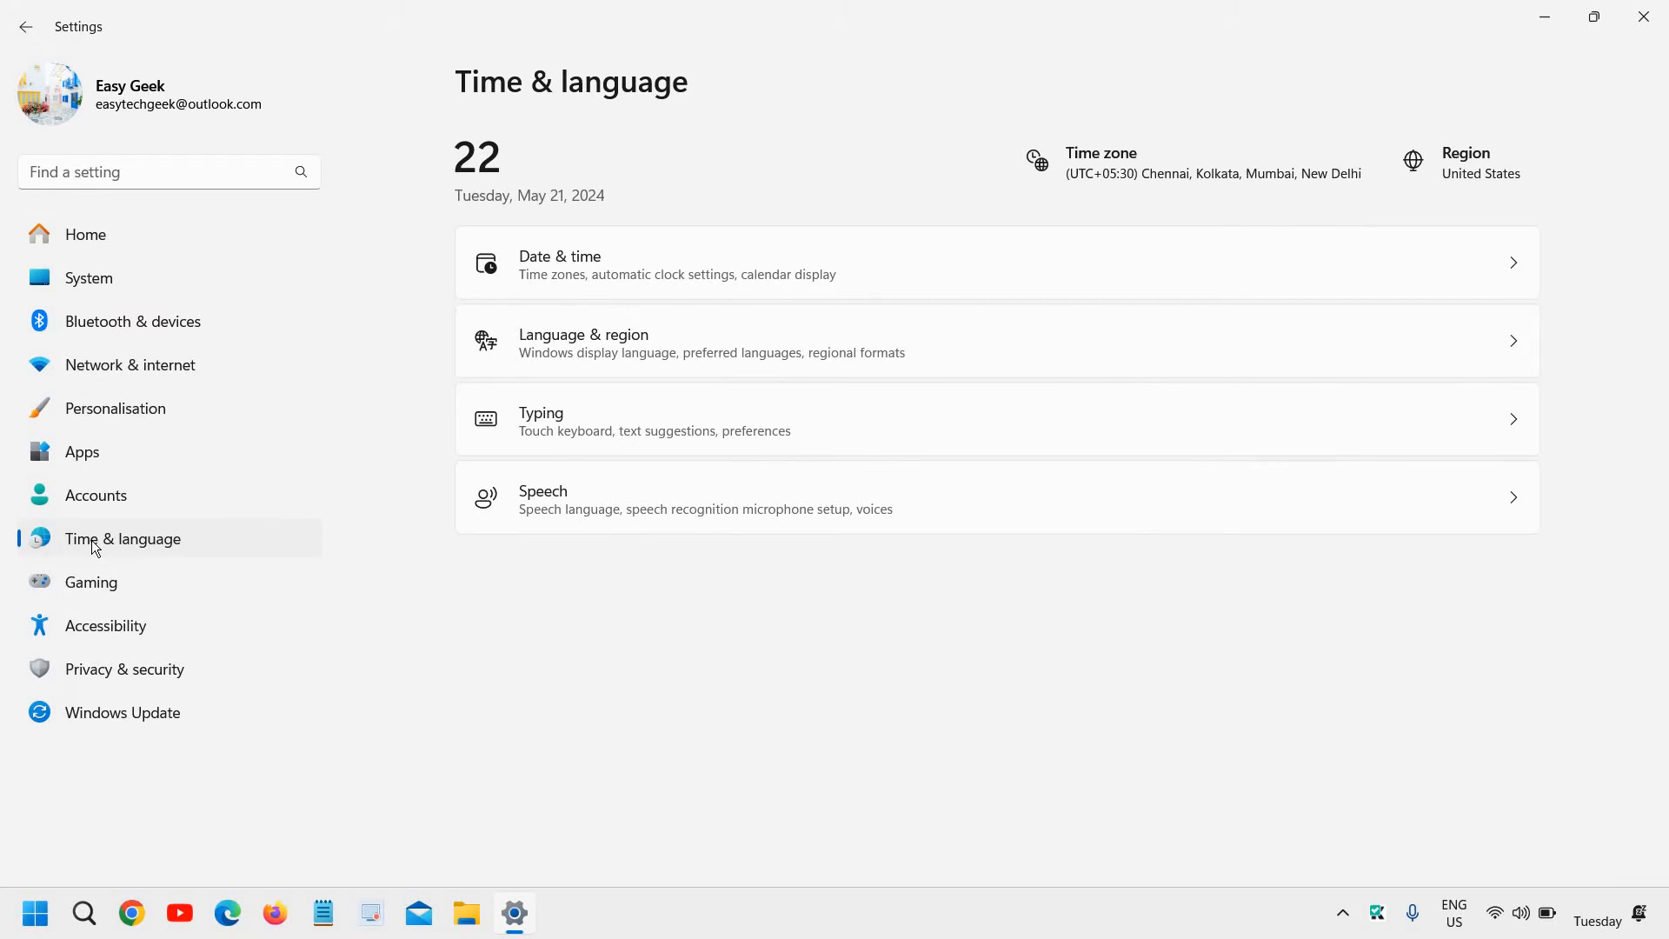
mouse_move(330, 437)
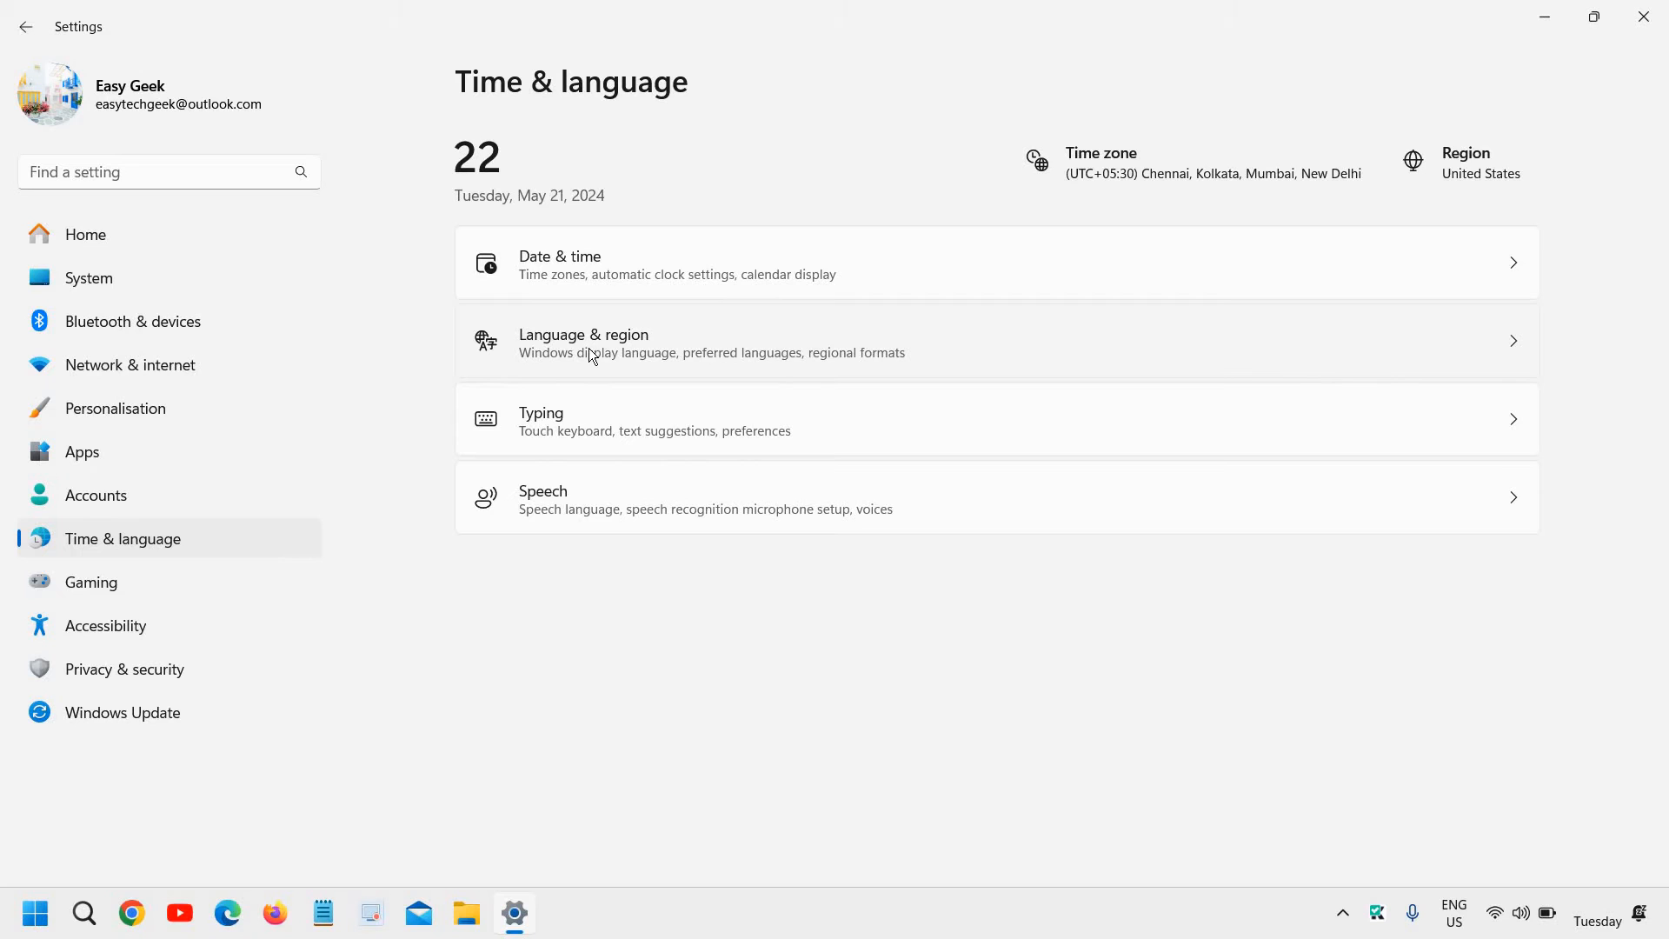
mouse_move(628, 353)
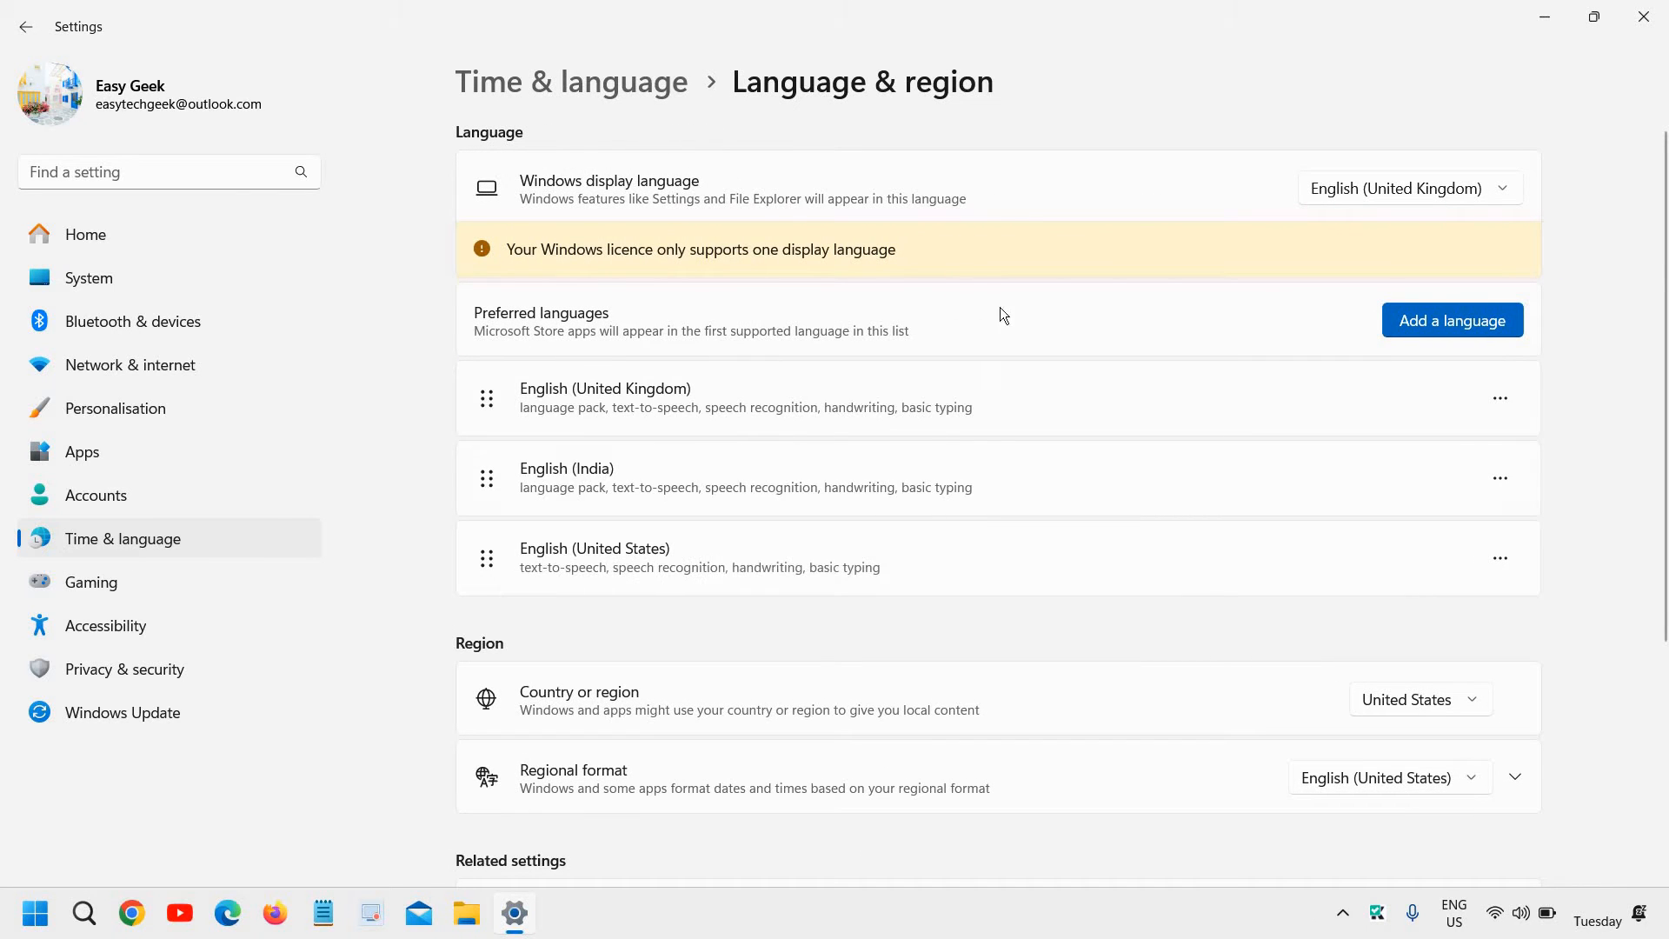
mouse_move(600, 205)
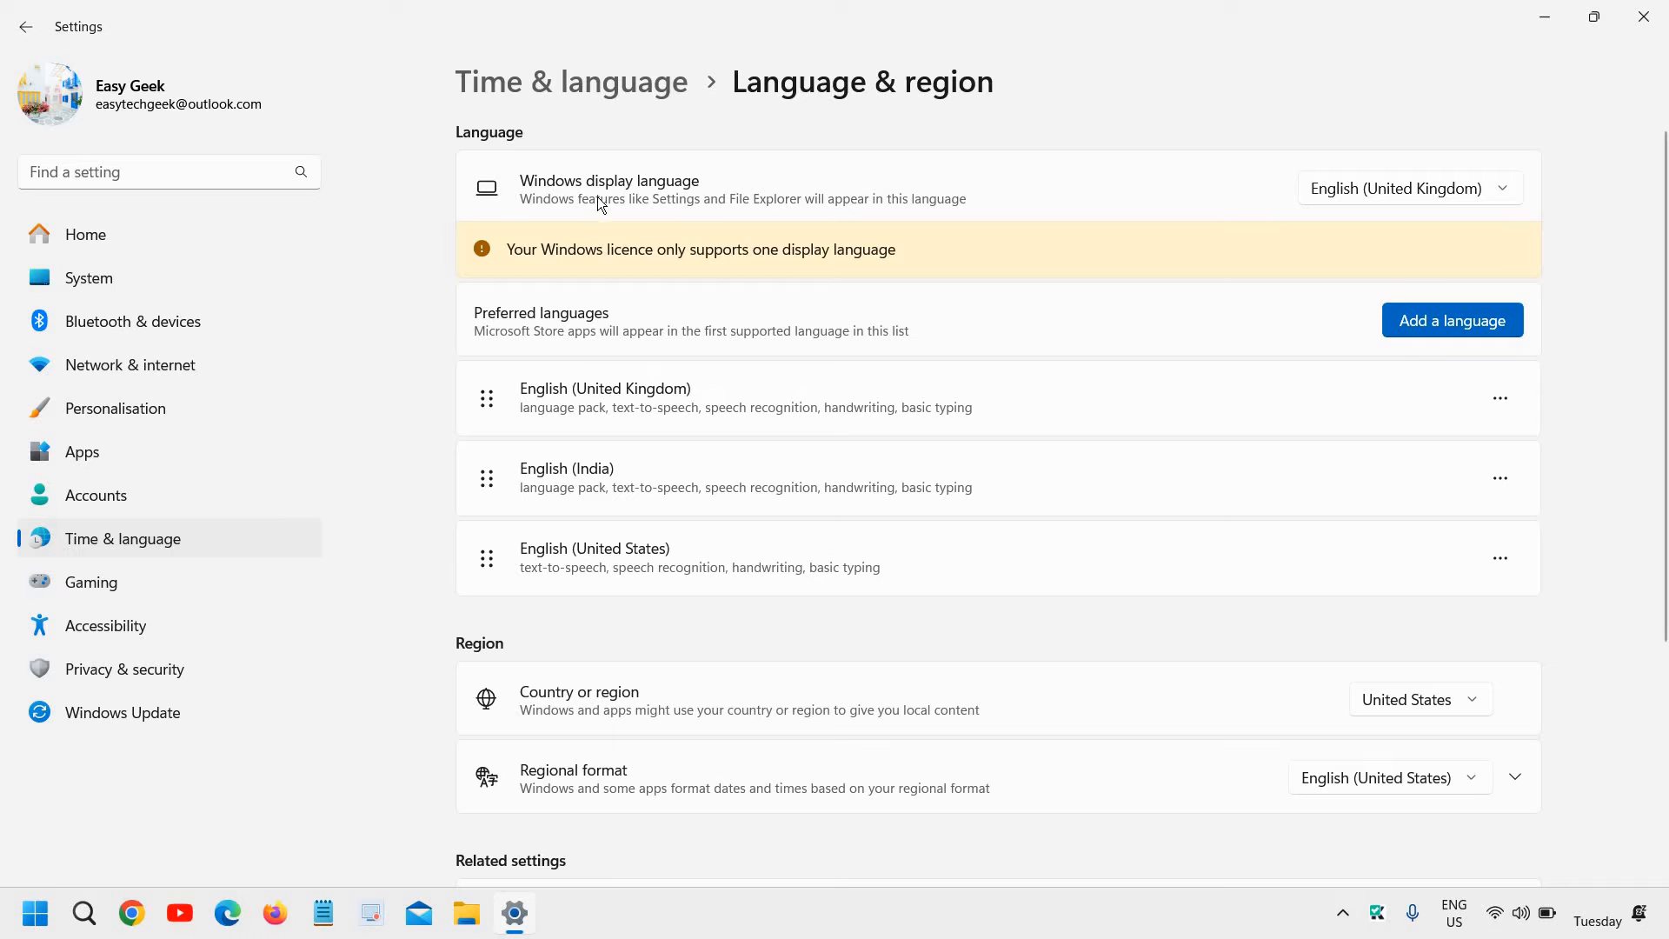
mouse_move(605, 173)
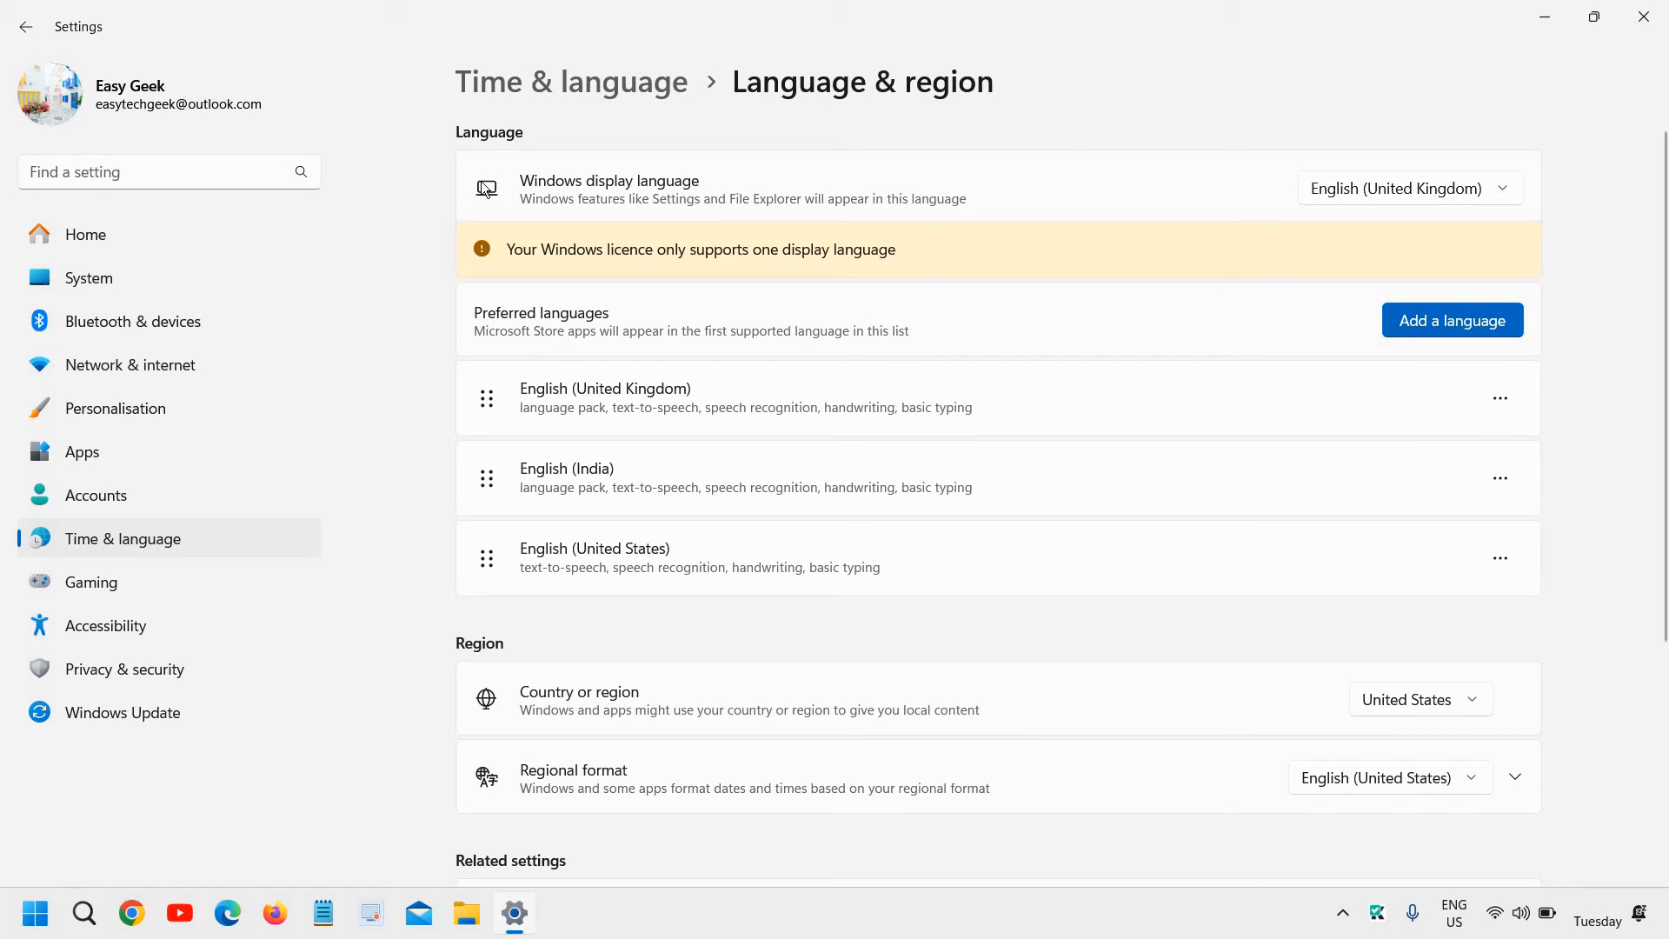
mouse_move(522, 191)
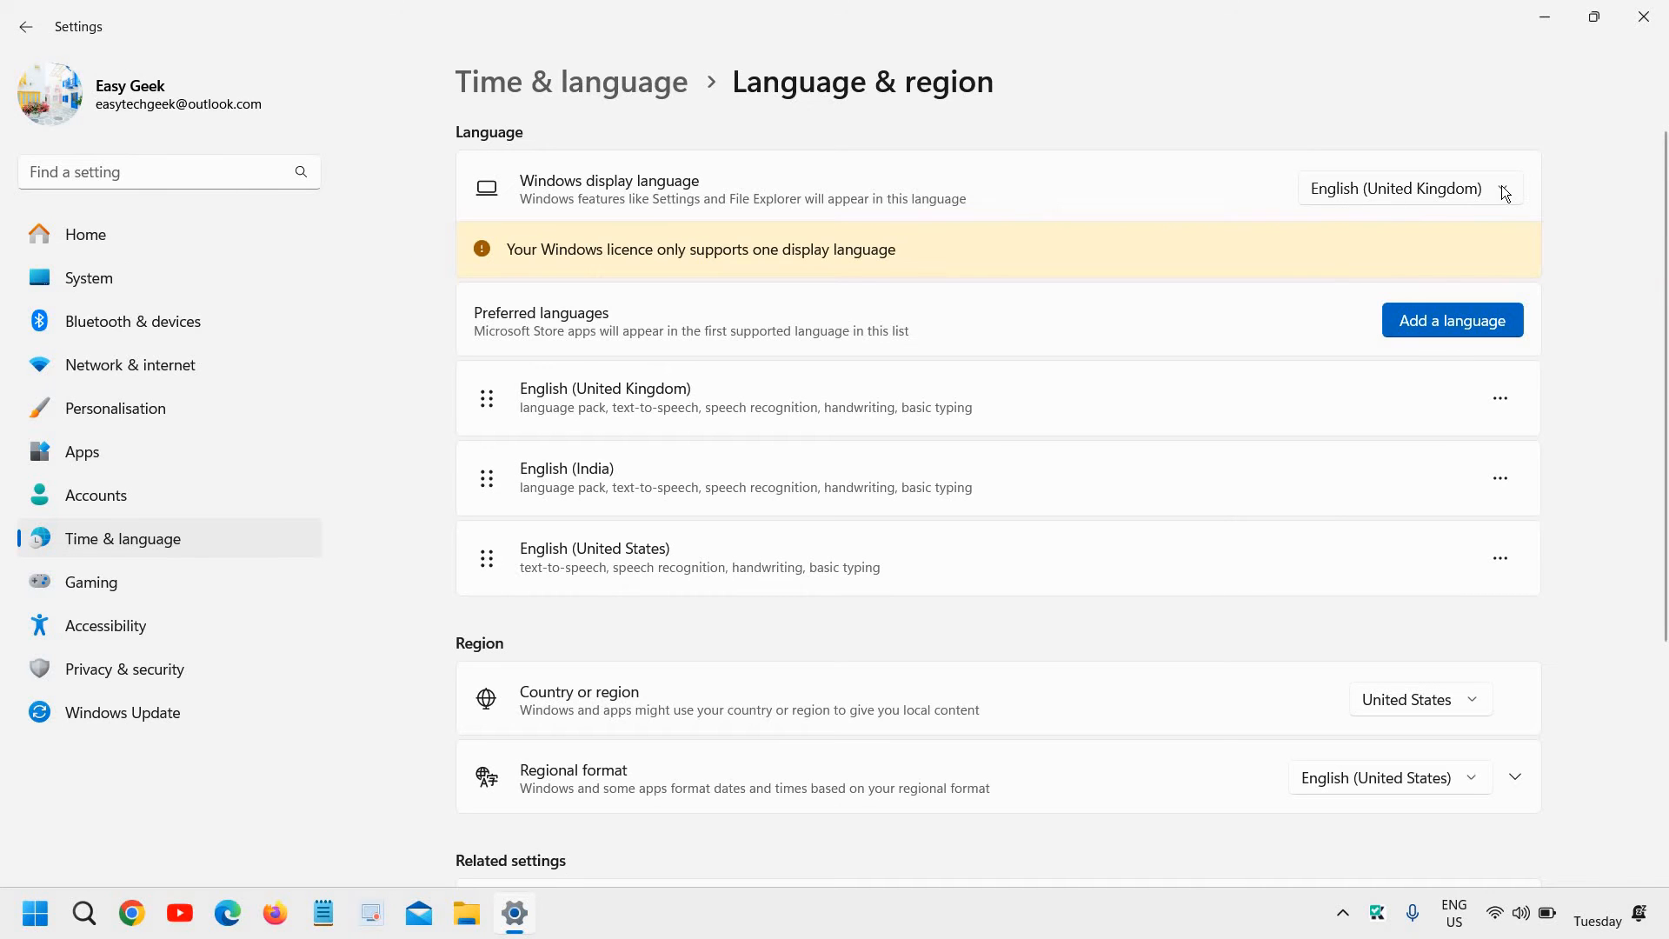
Review the Windows display language choices and keep English (United Kingdom) selected.
click(1405, 188)
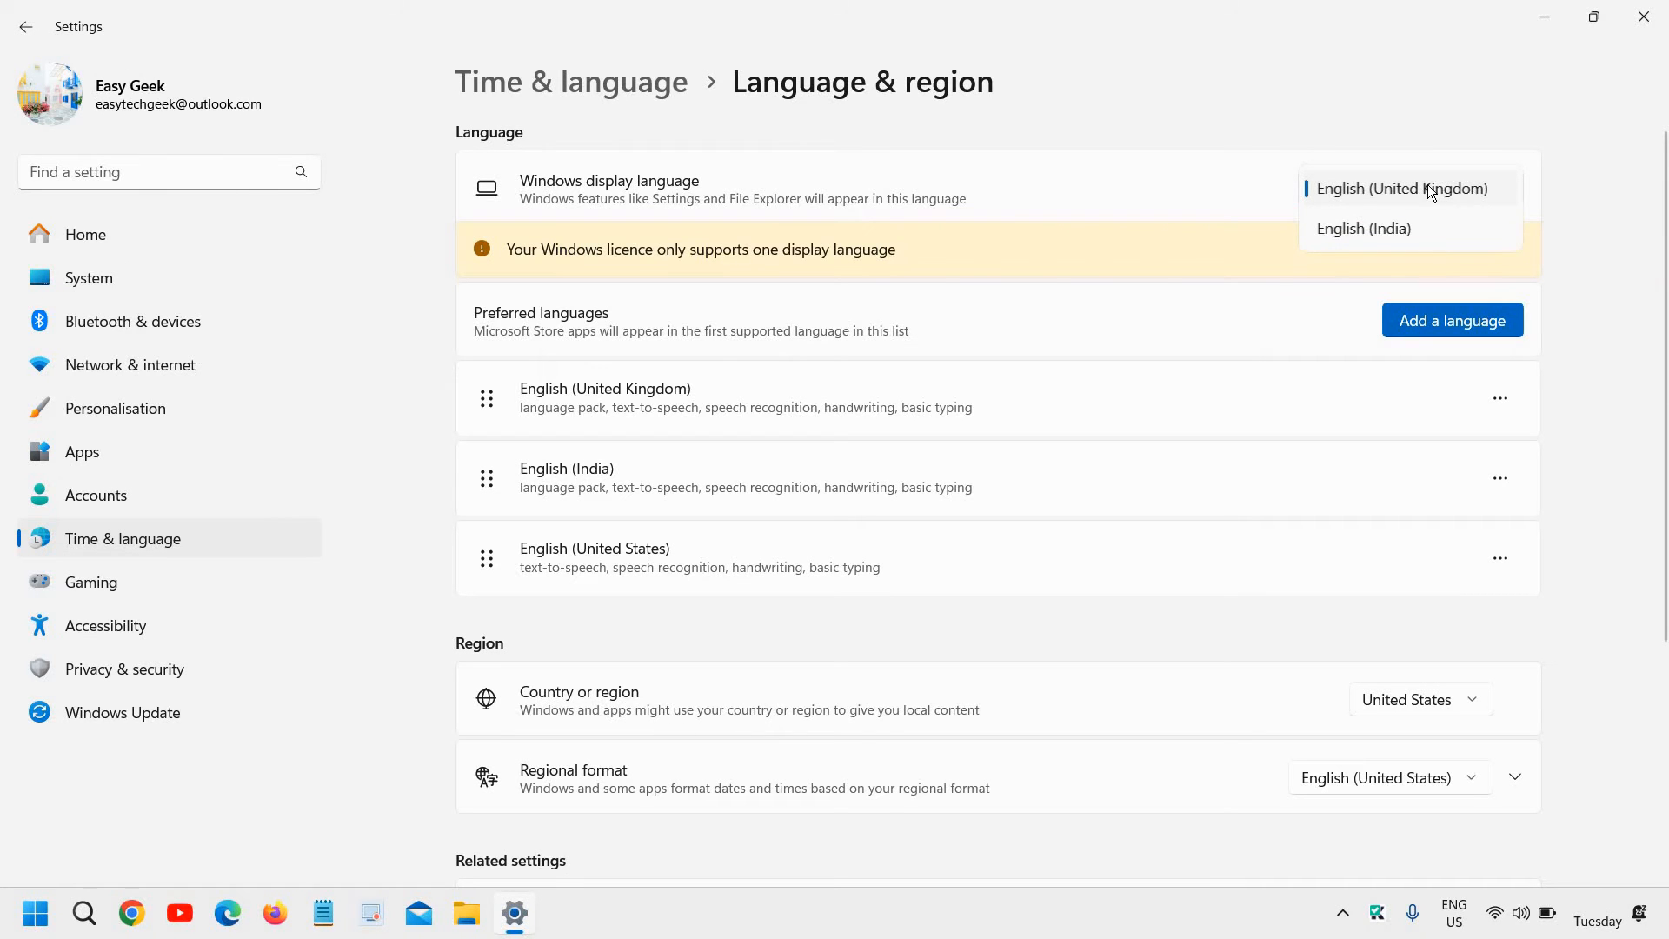
mouse_move(1233, 198)
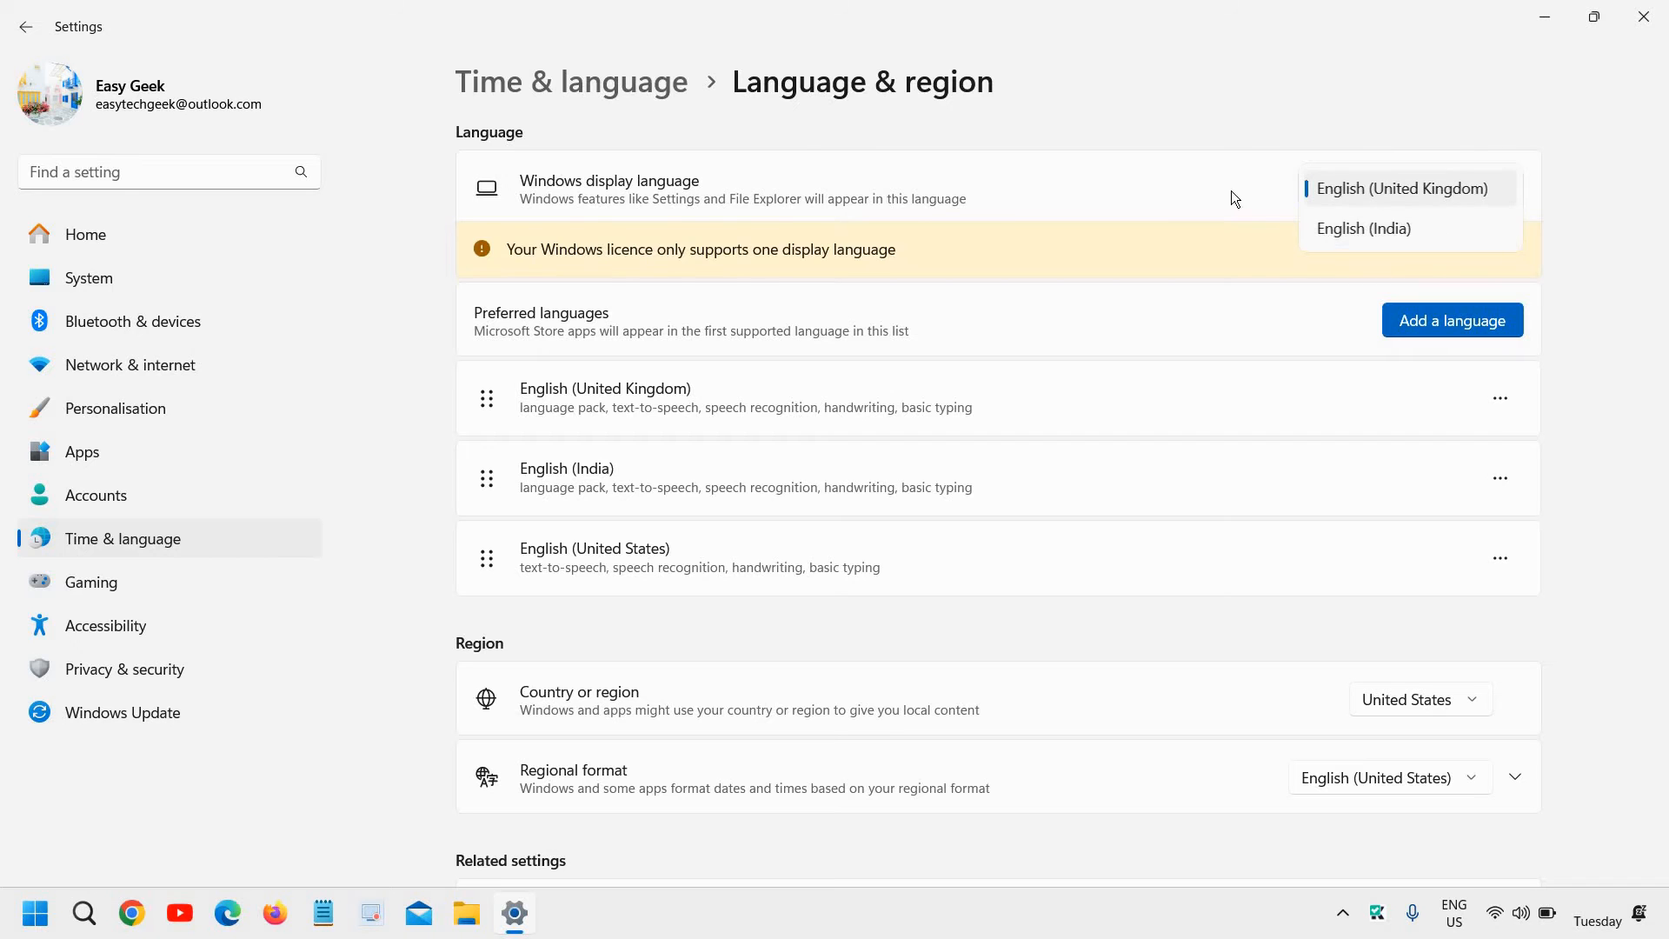
click(1407, 187)
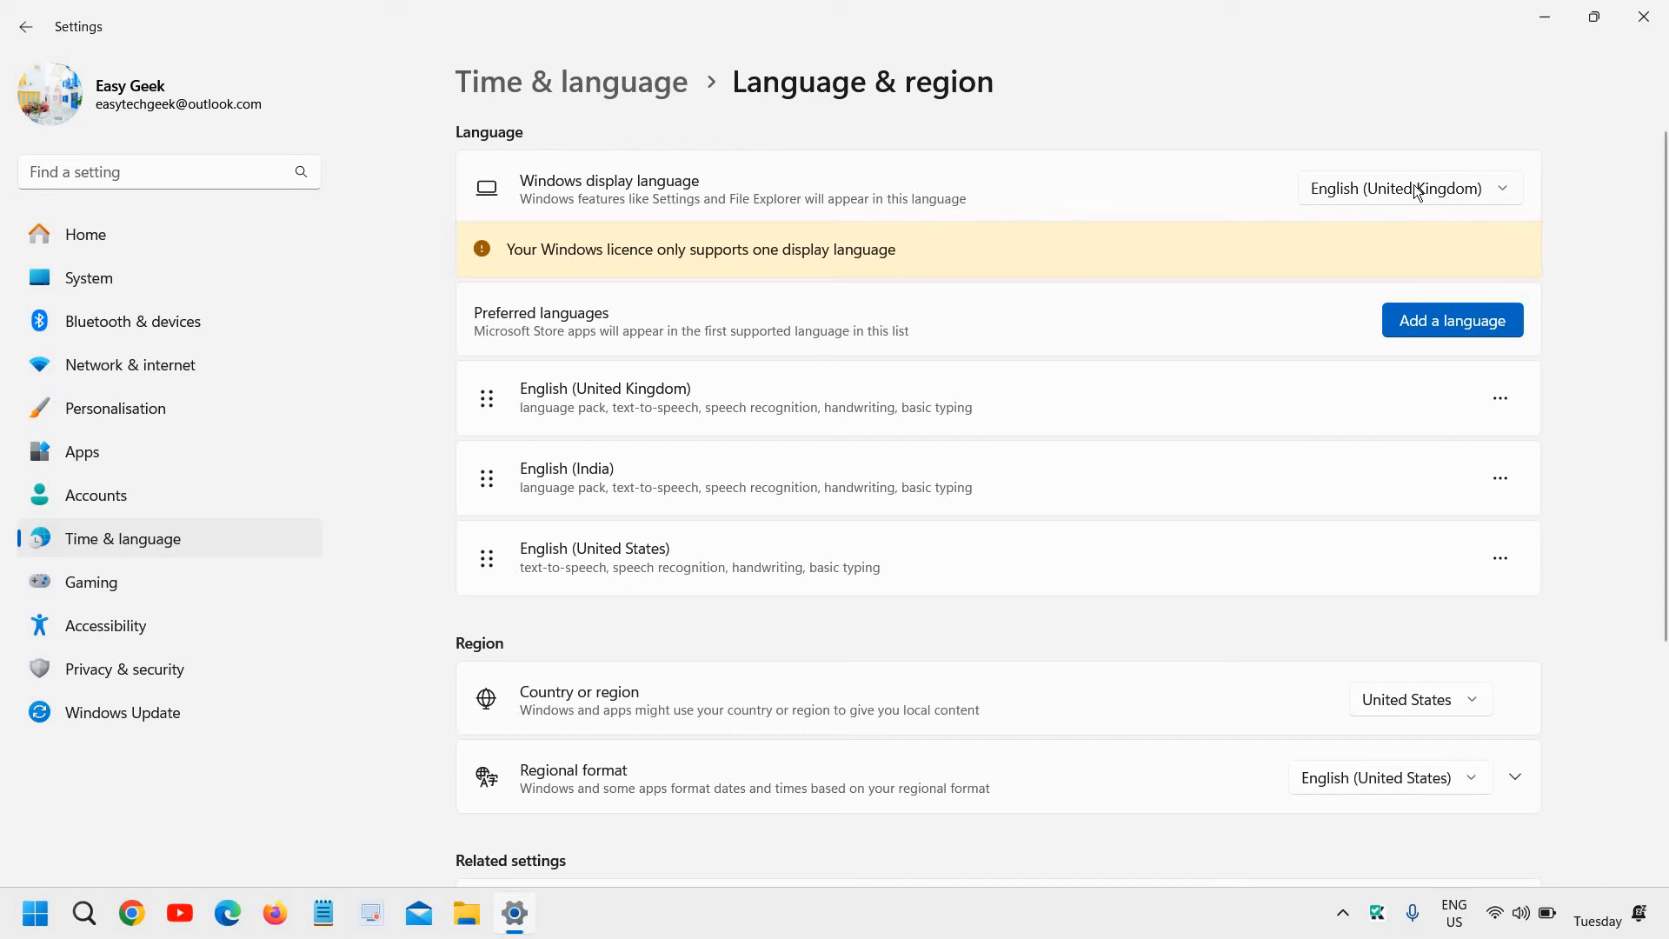
mouse_move(1393, 210)
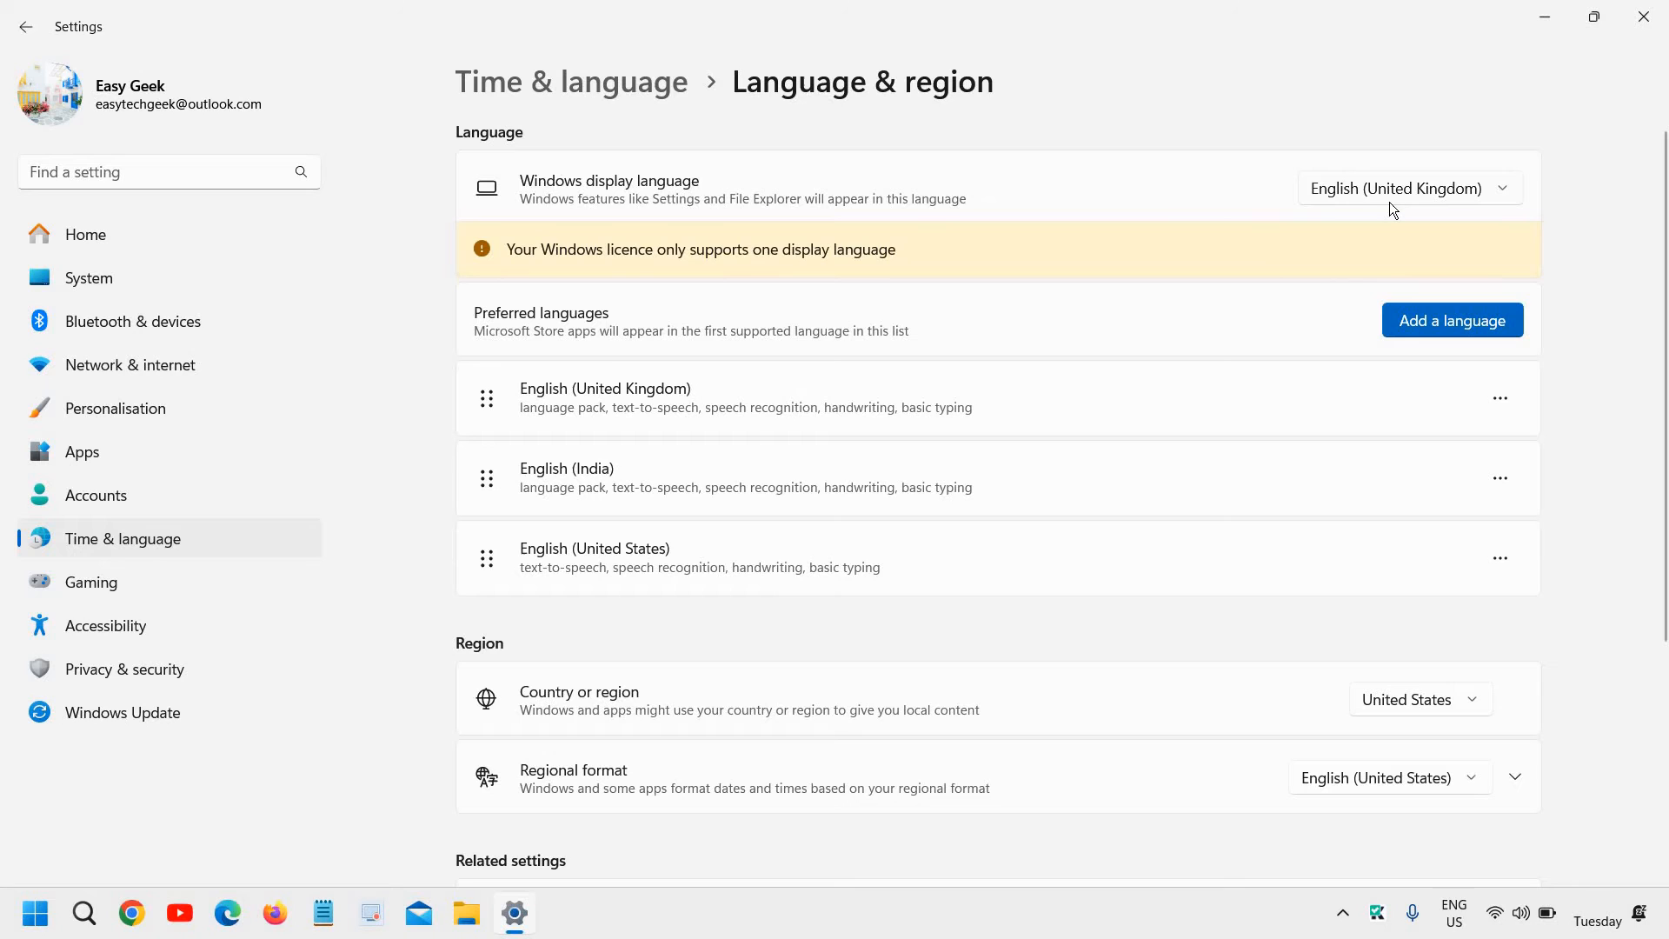
click(1408, 188)
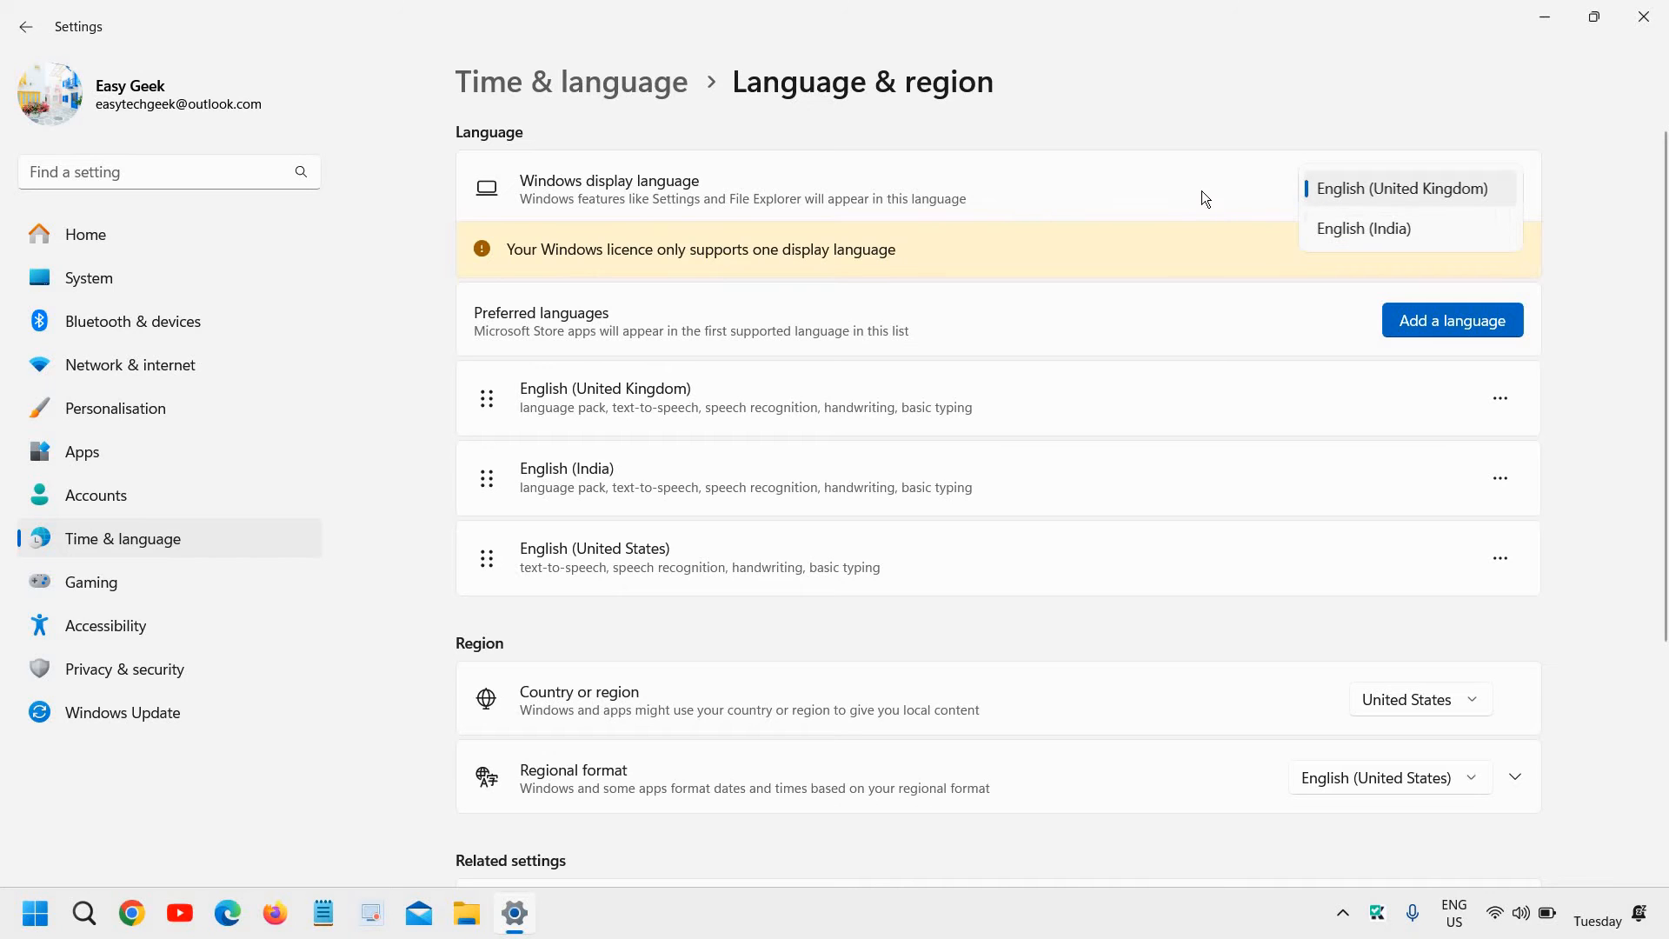
click(1401, 188)
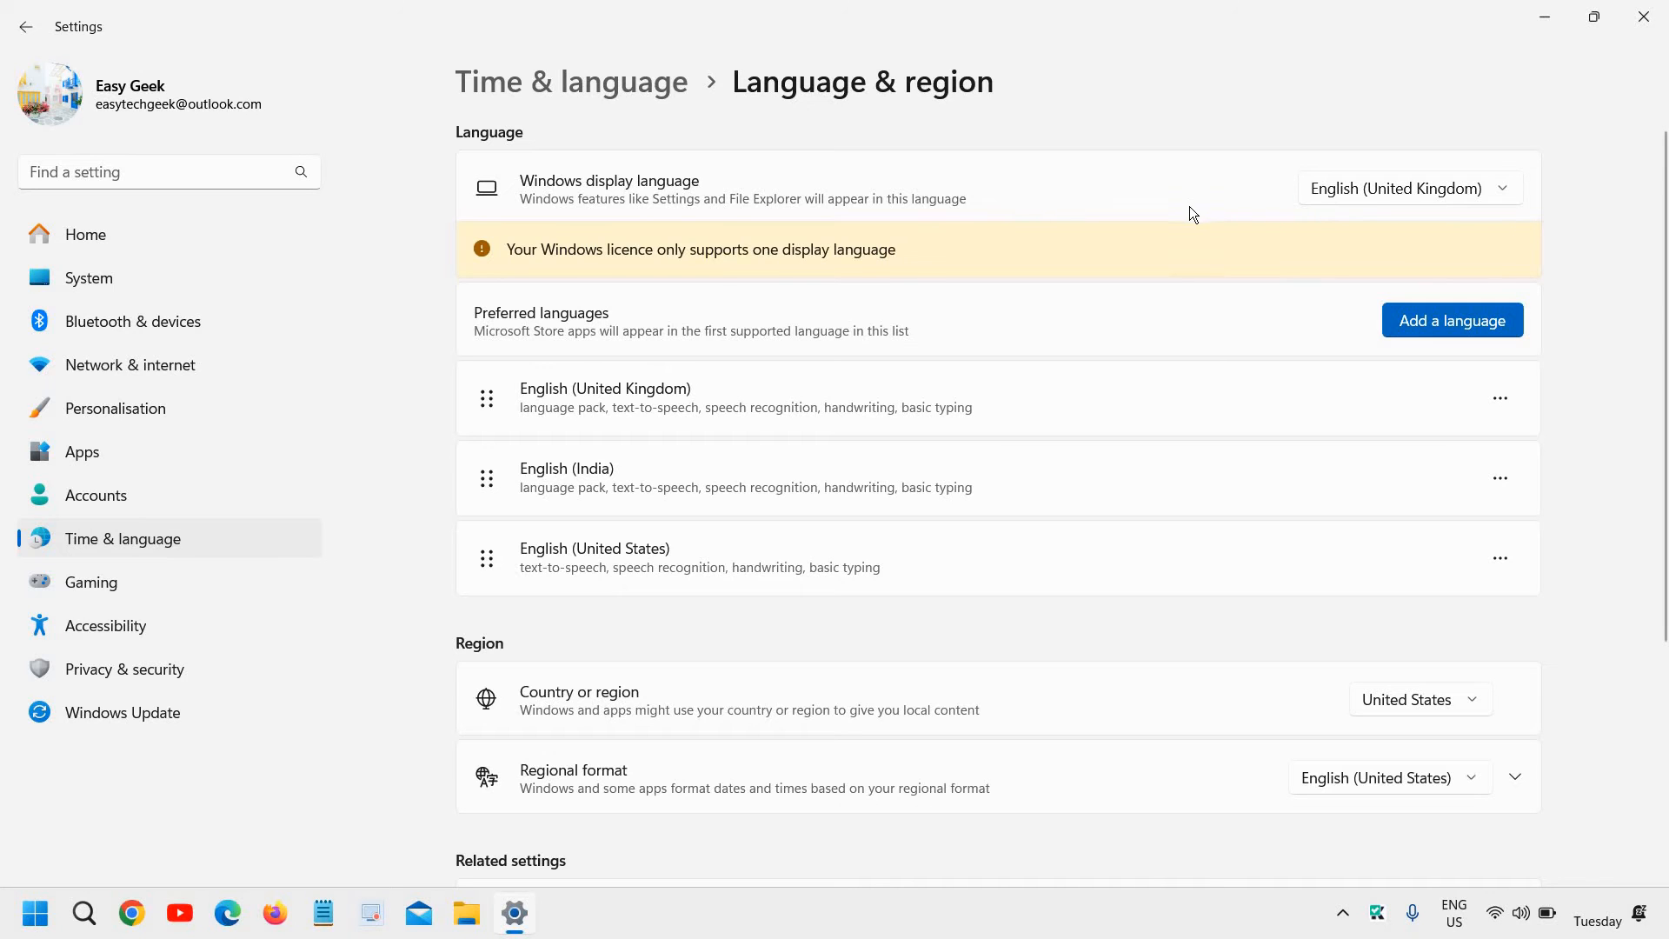
click(1407, 188)
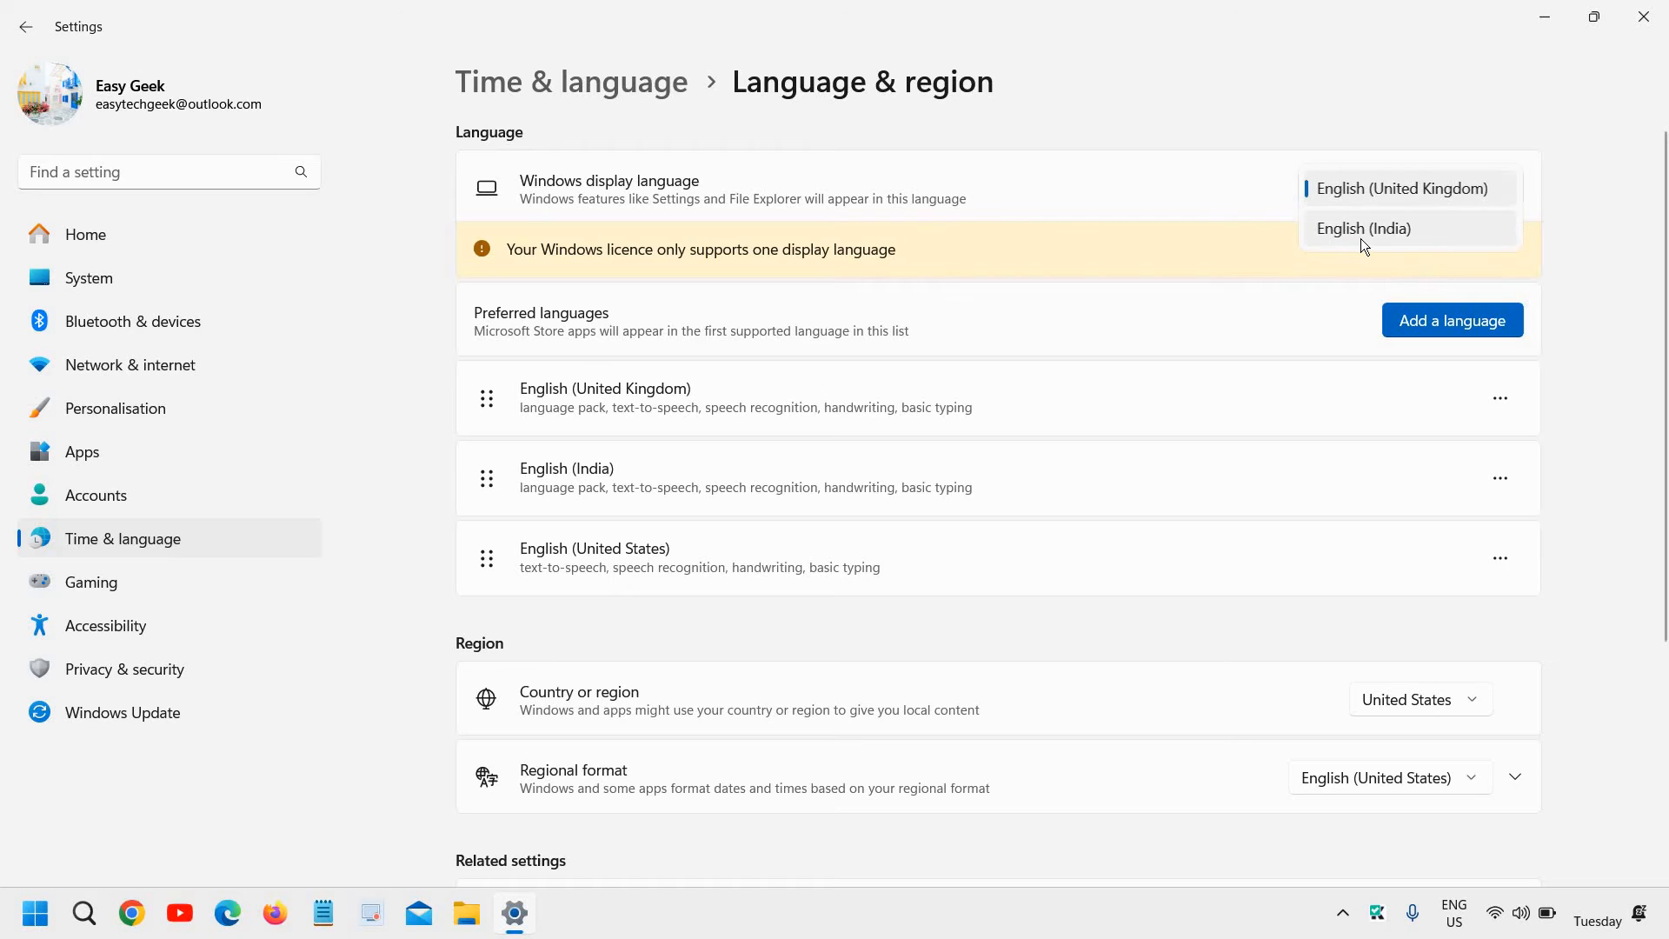
mouse_move(1370, 237)
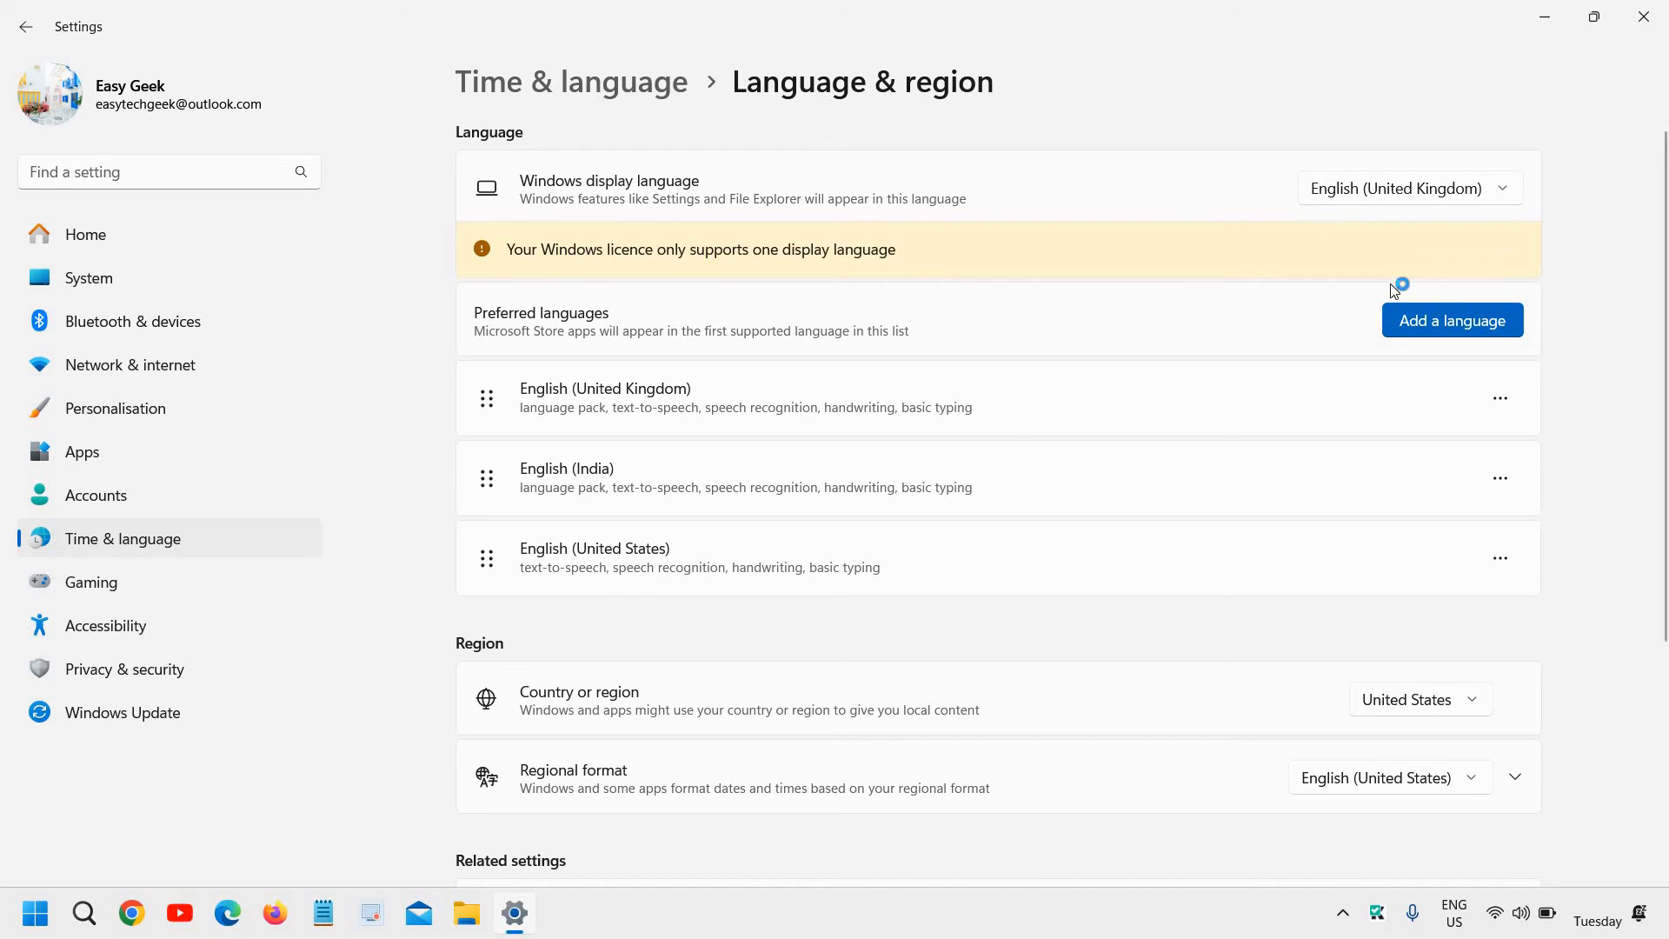
Start adding a new preferred language.
click(1450, 320)
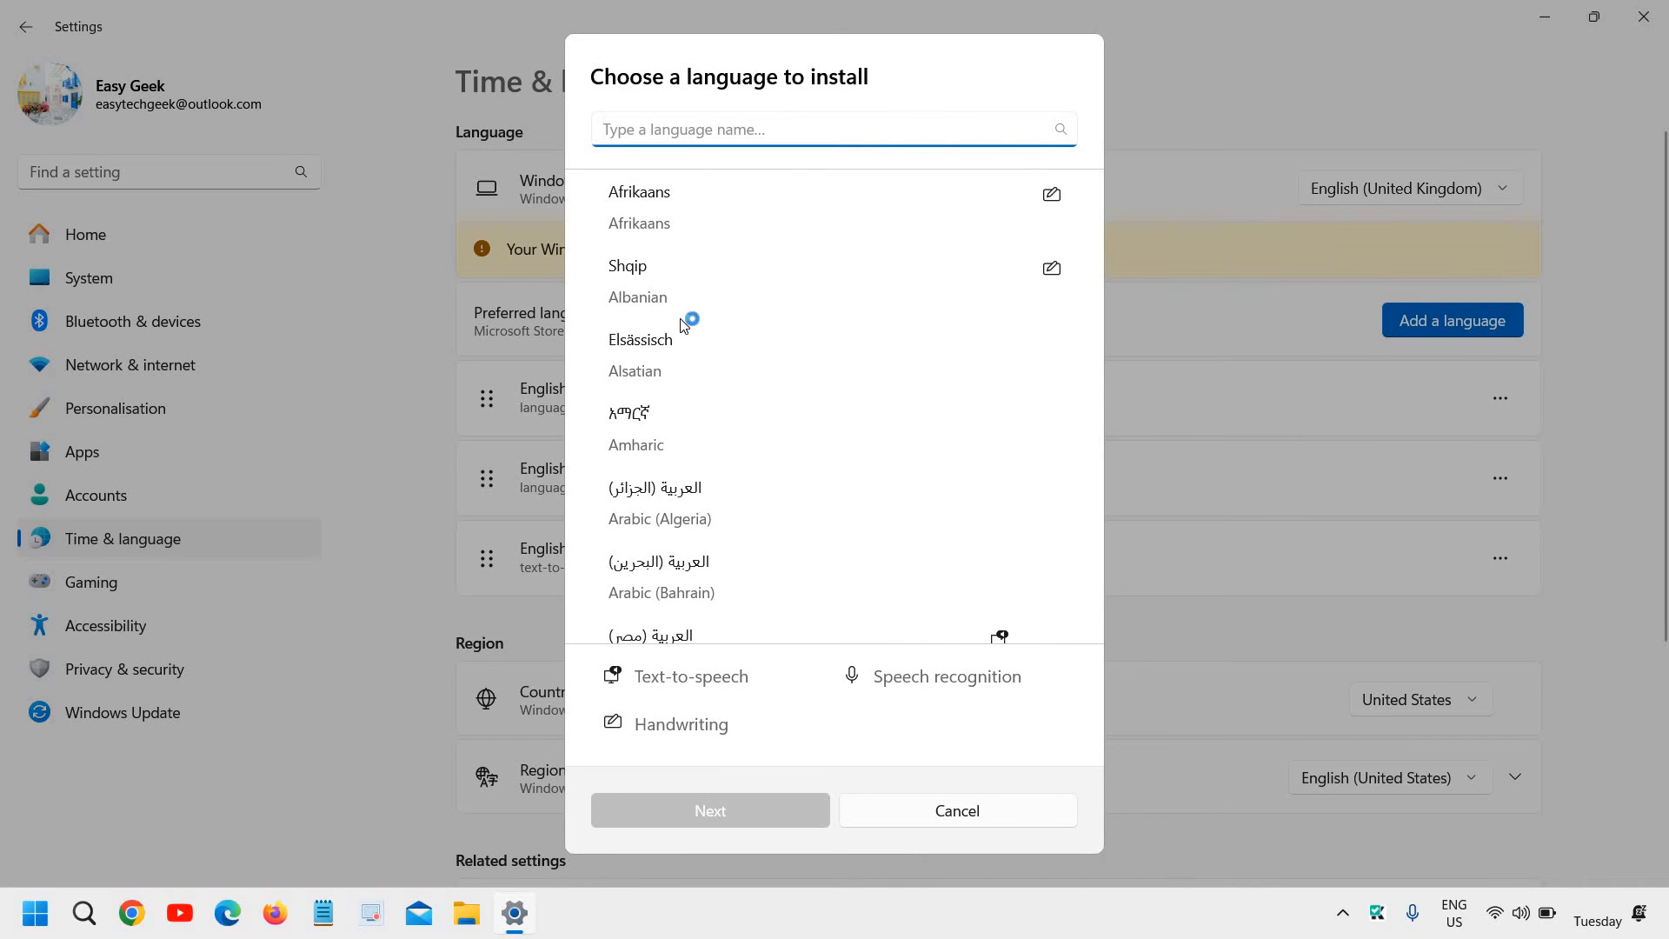
Scroll the Choose a language to install list to the English variants.
scroll(down, 3)
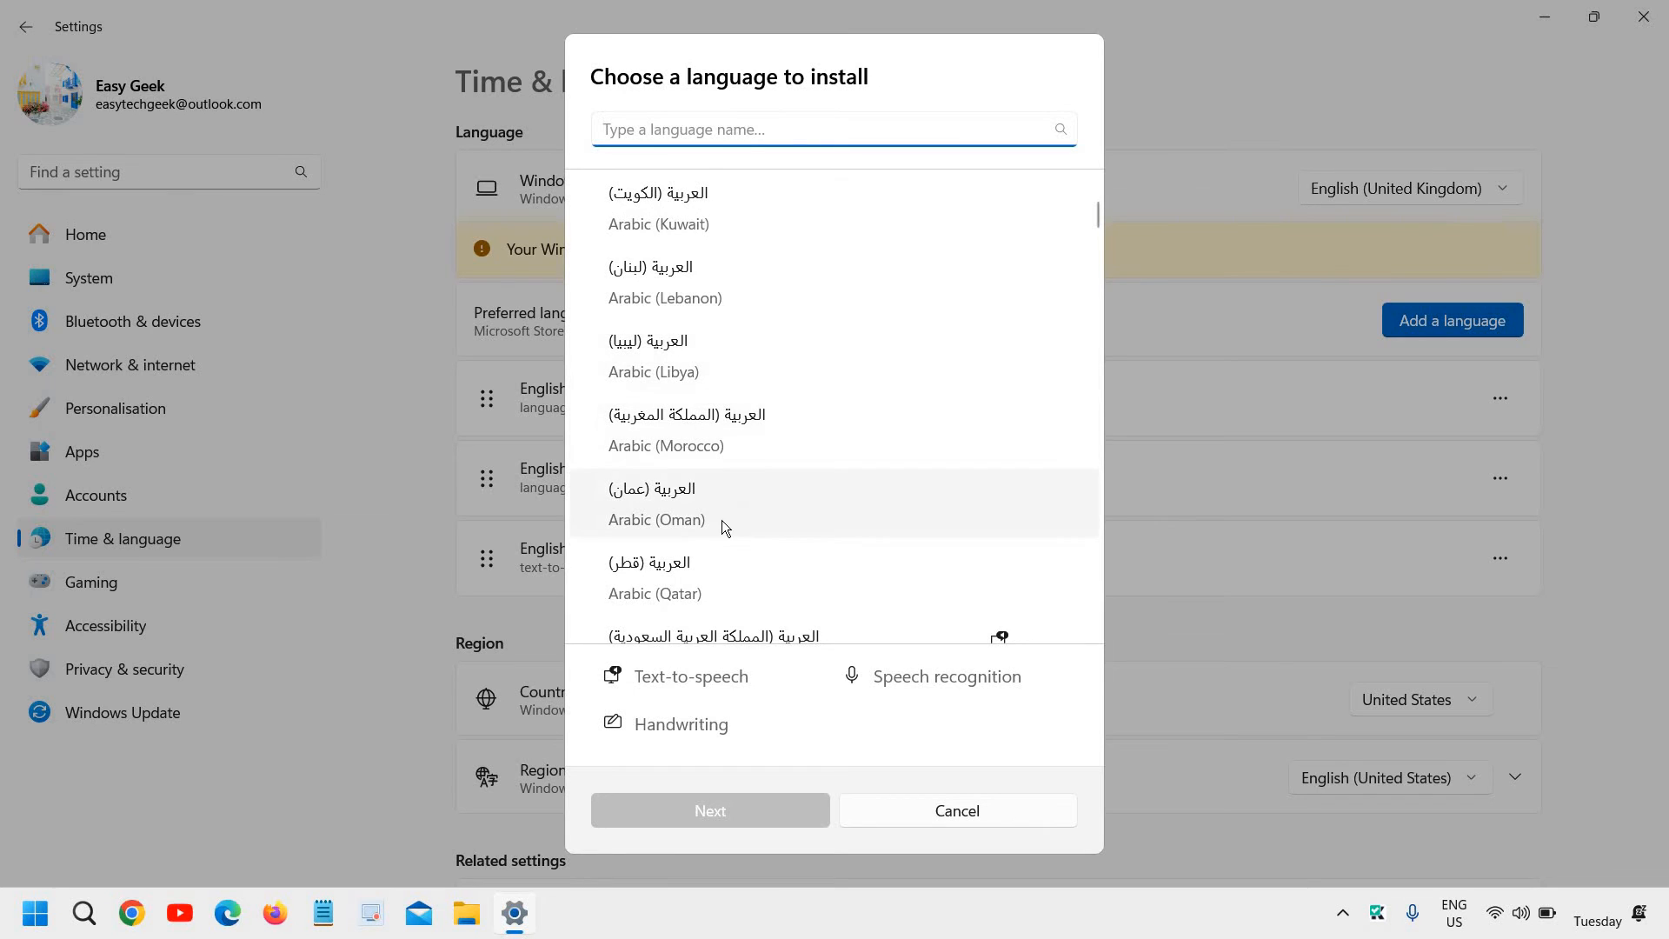
scroll(up, 3)
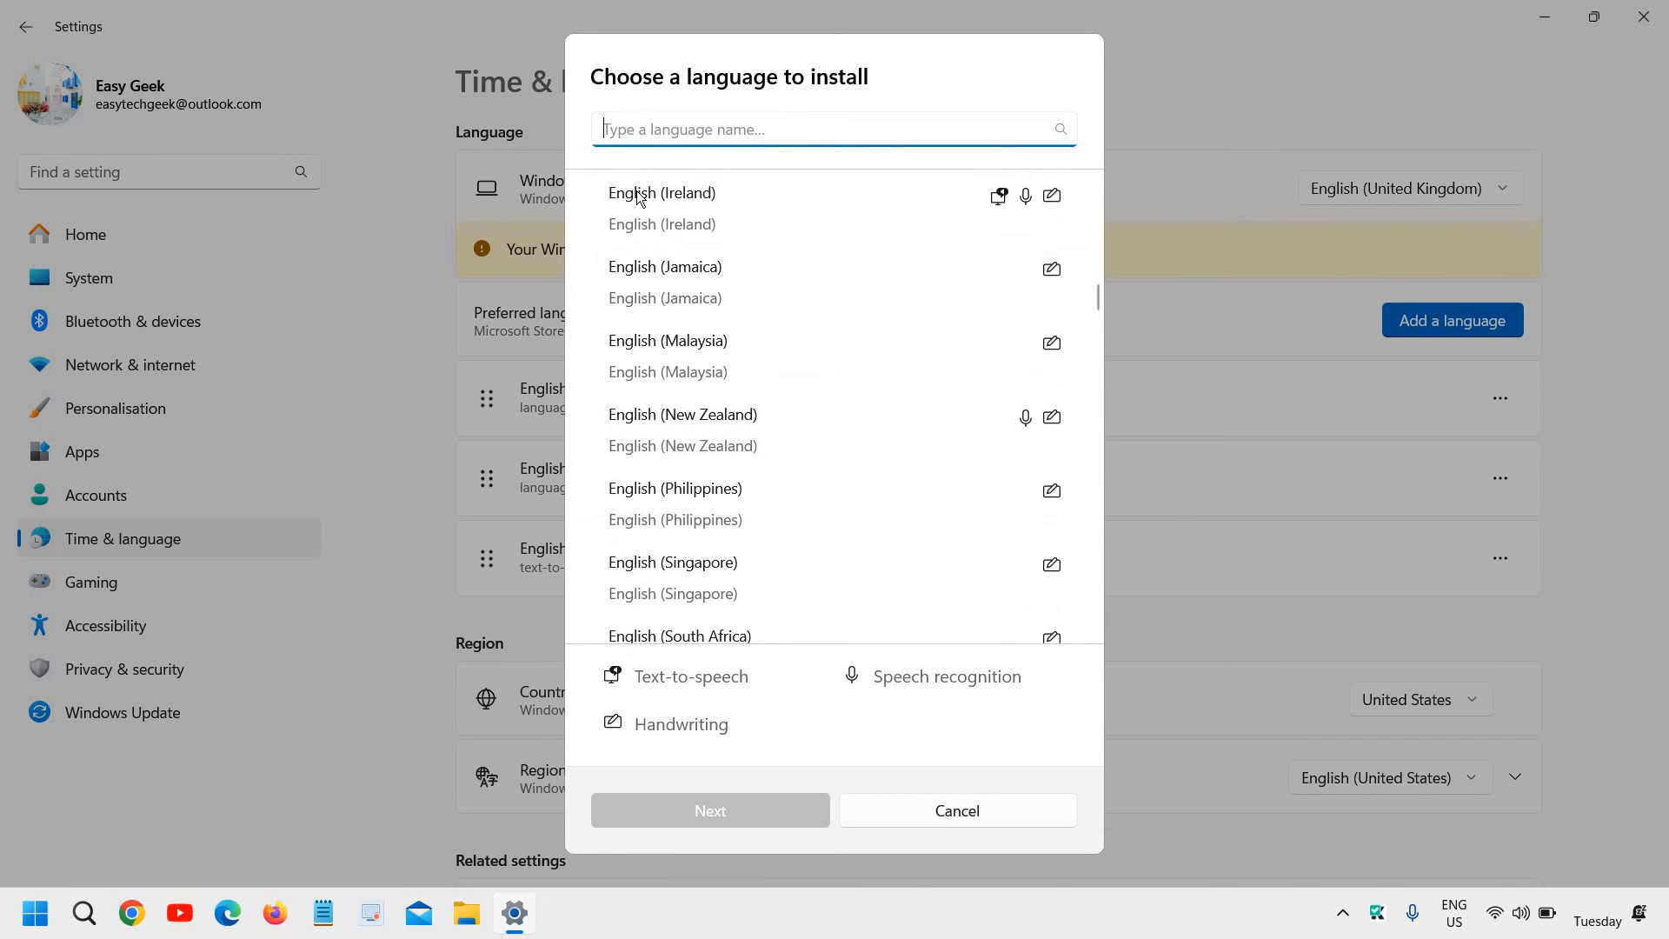
mouse_move(757, 844)
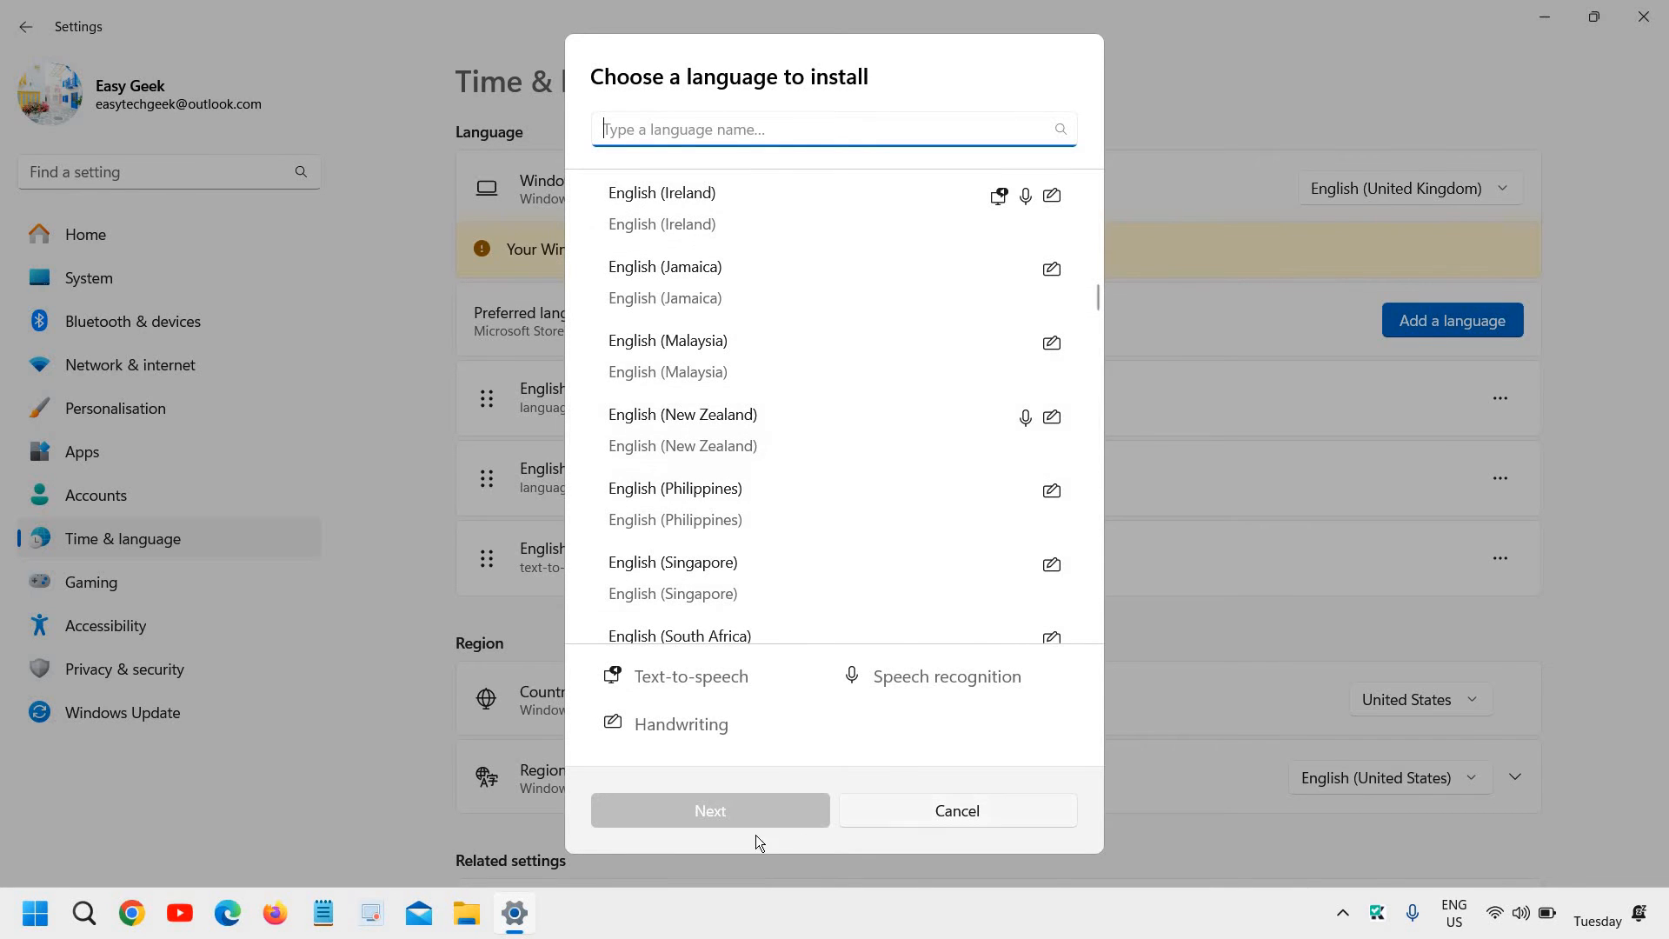
Cancel the language install dialog and dismiss the English (United Kingdom) options menu unchanged.
click(674, 503)
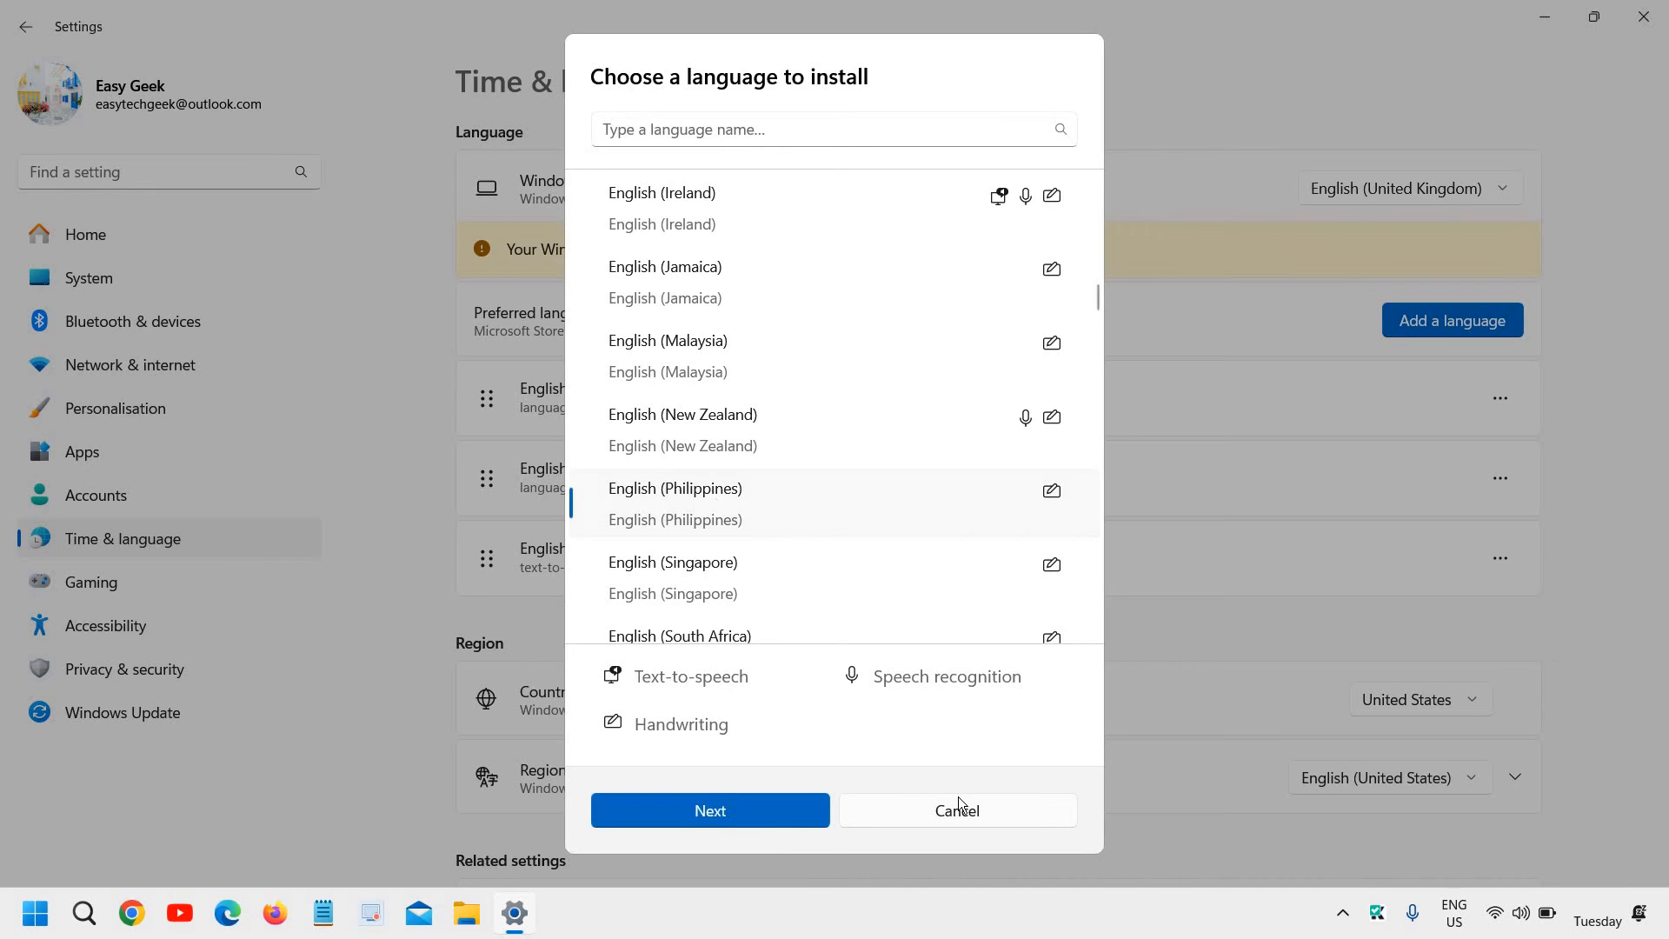
click(956, 810)
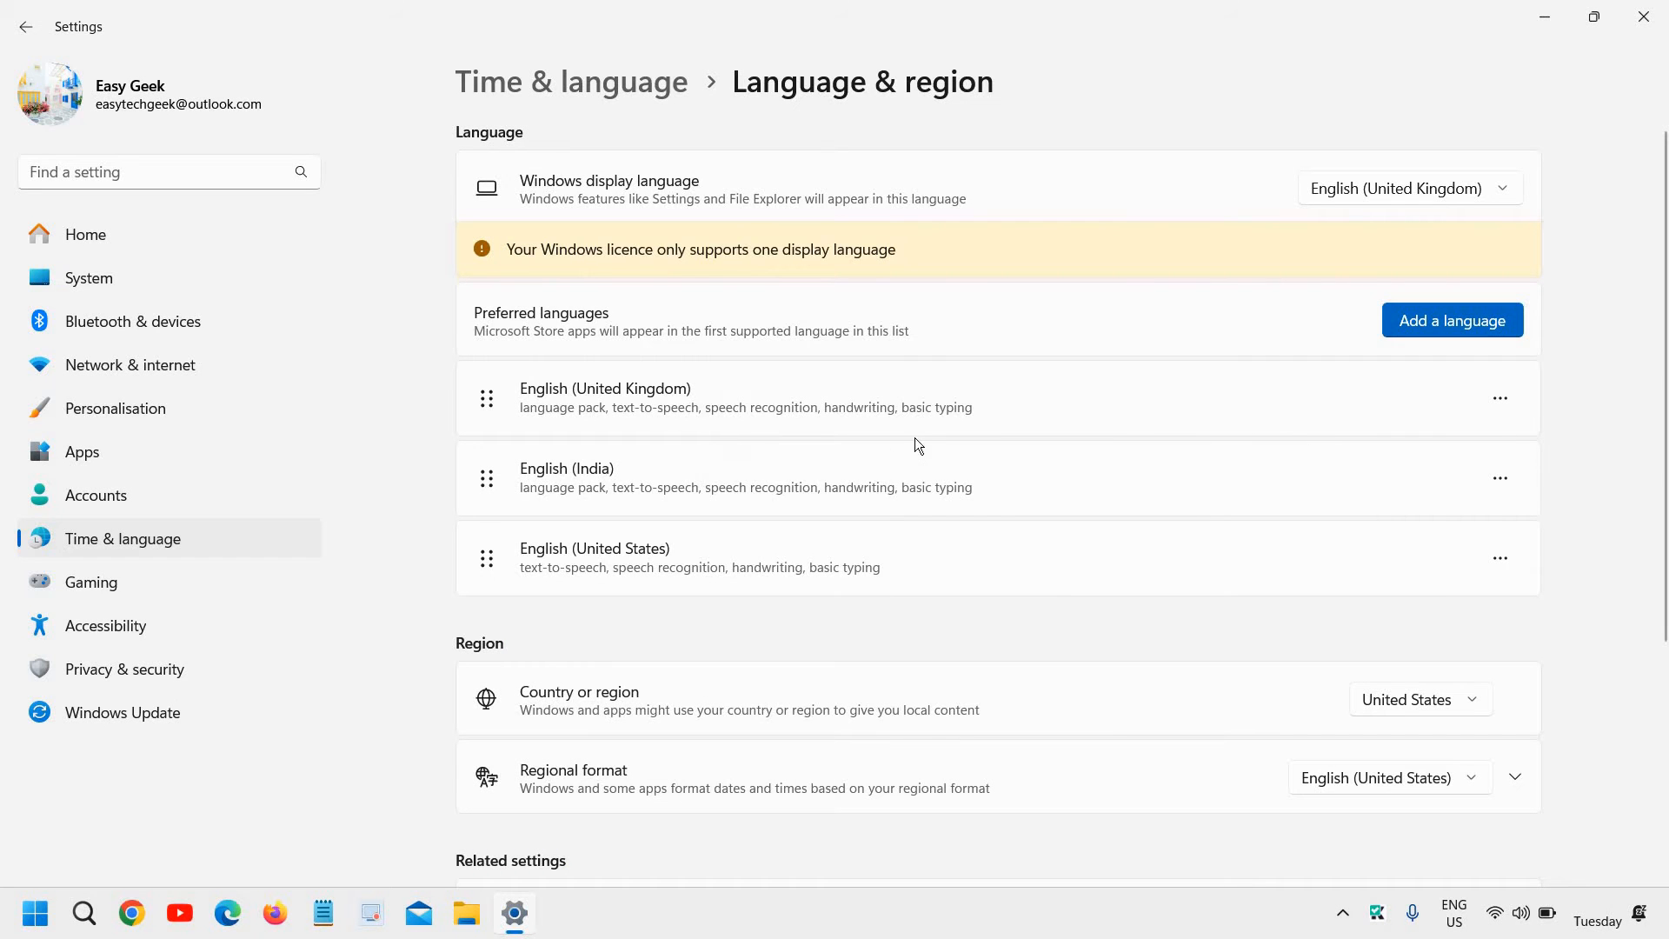
mouse_move(1228, 416)
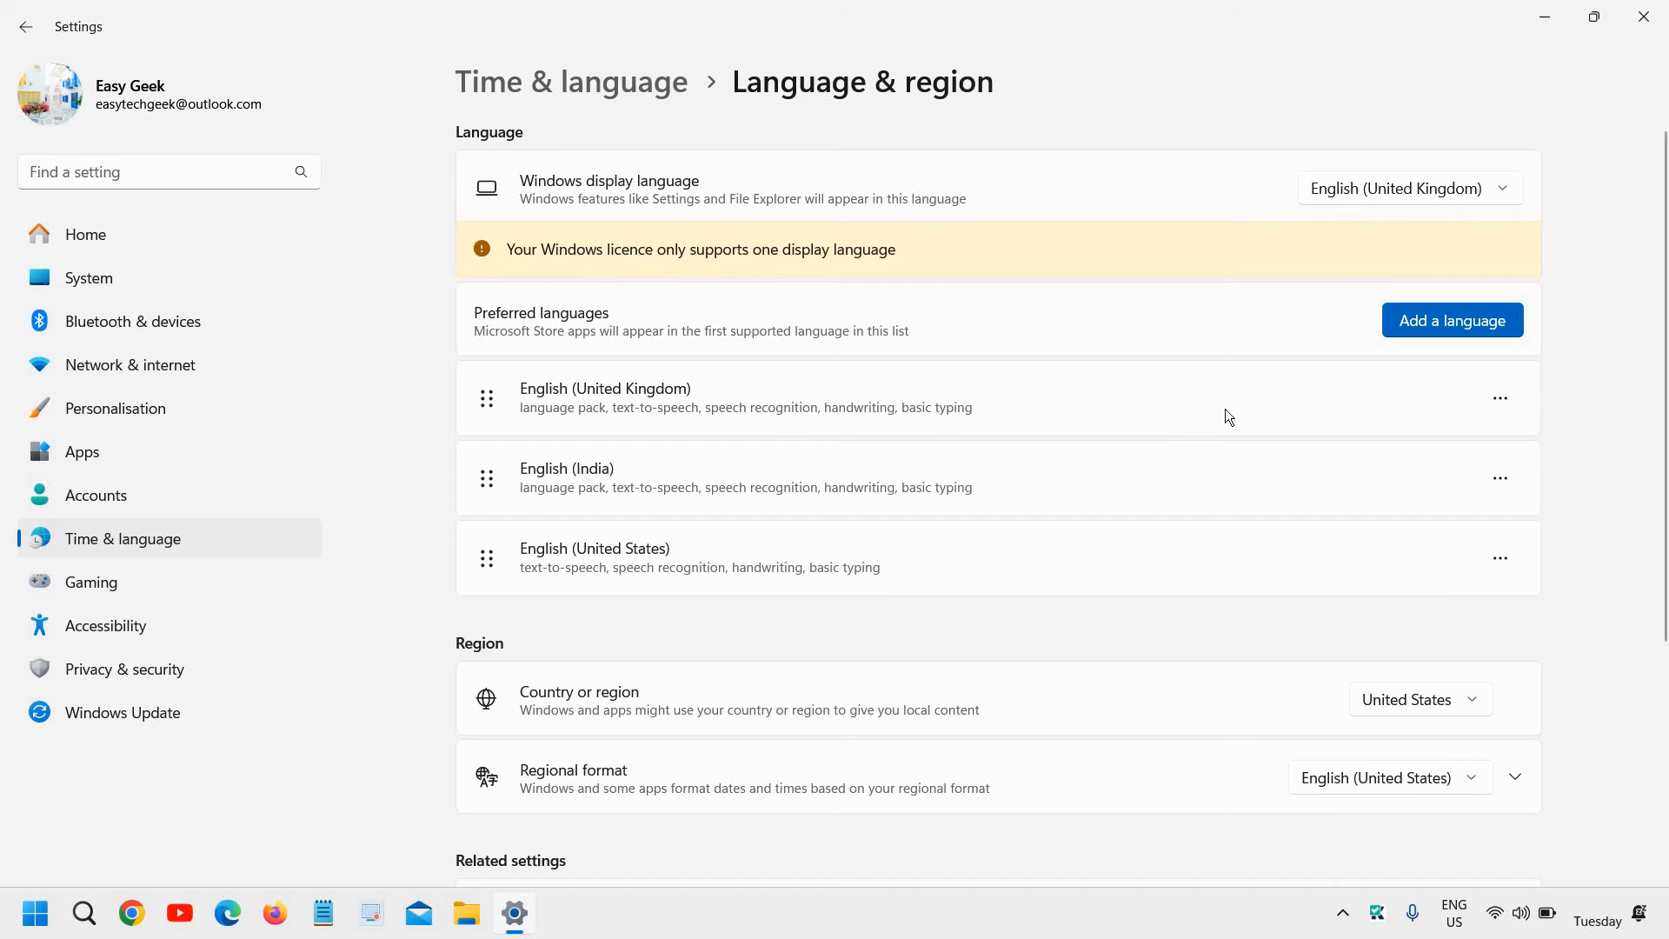
click(1501, 398)
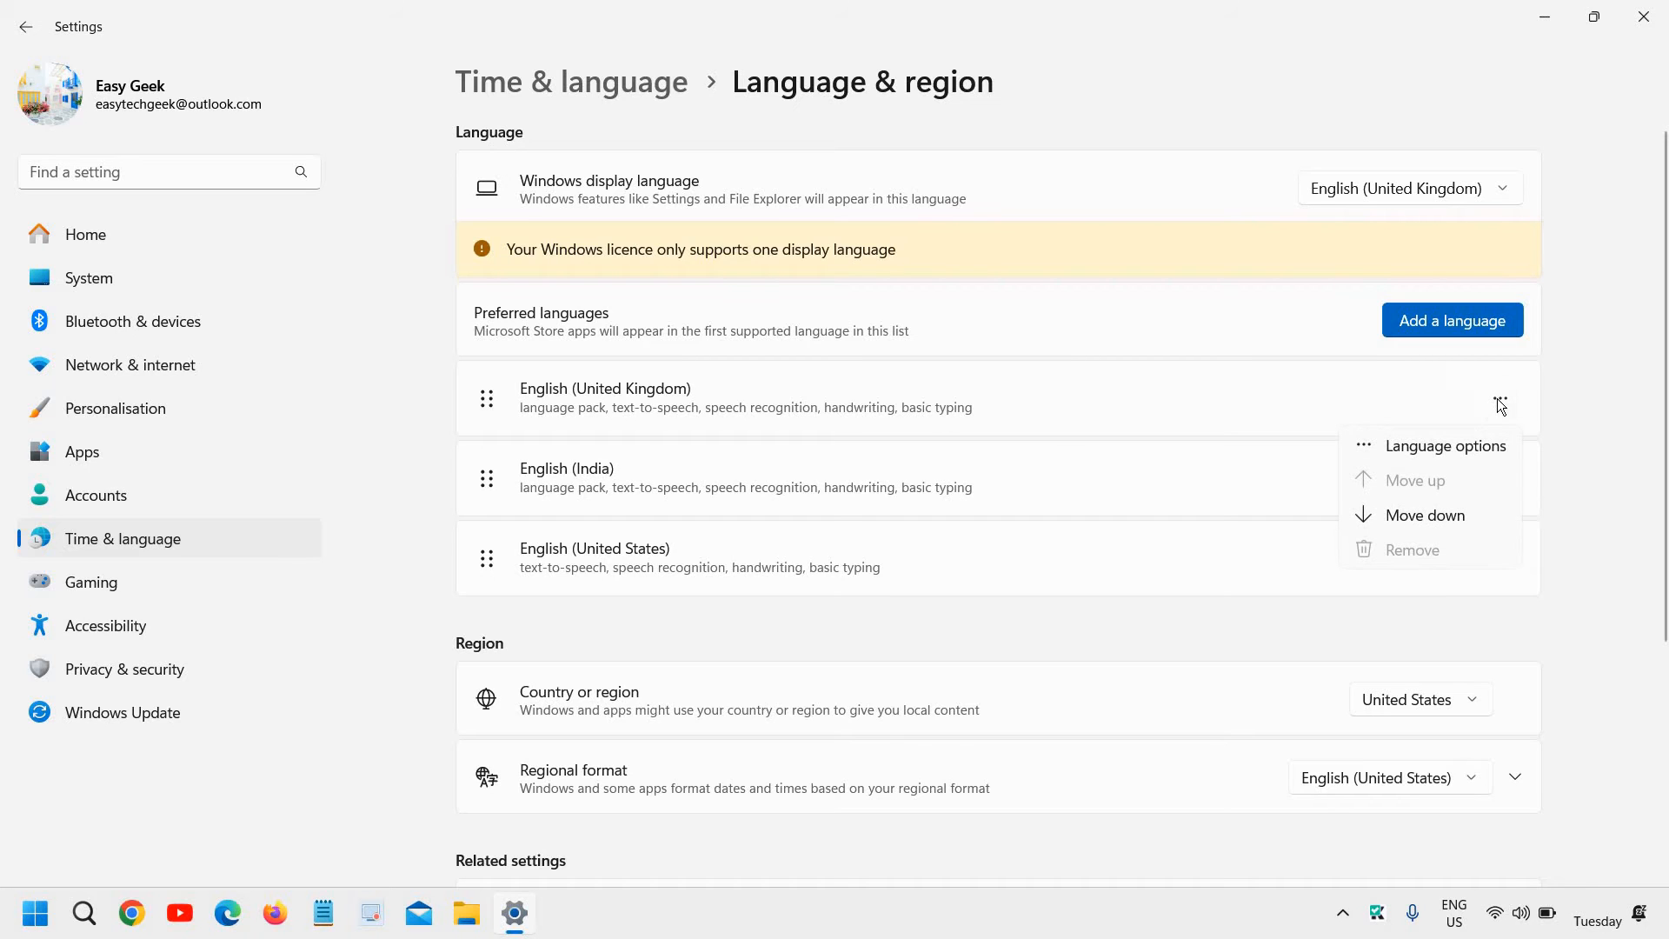
mouse_move(1038, 430)
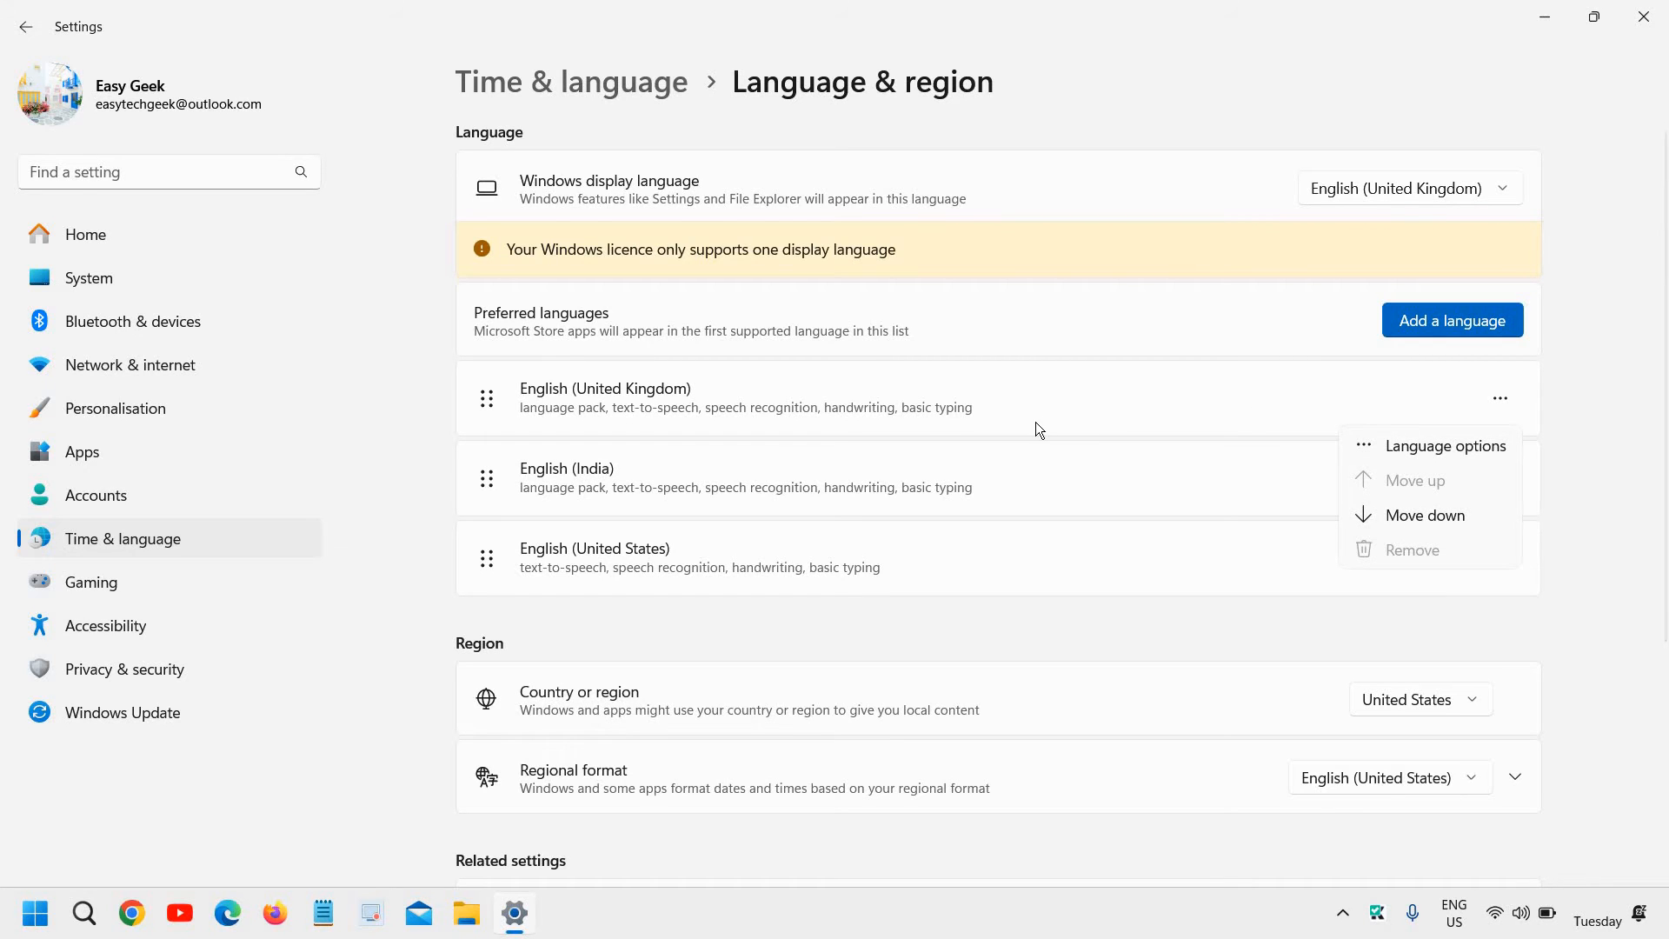
click(836, 721)
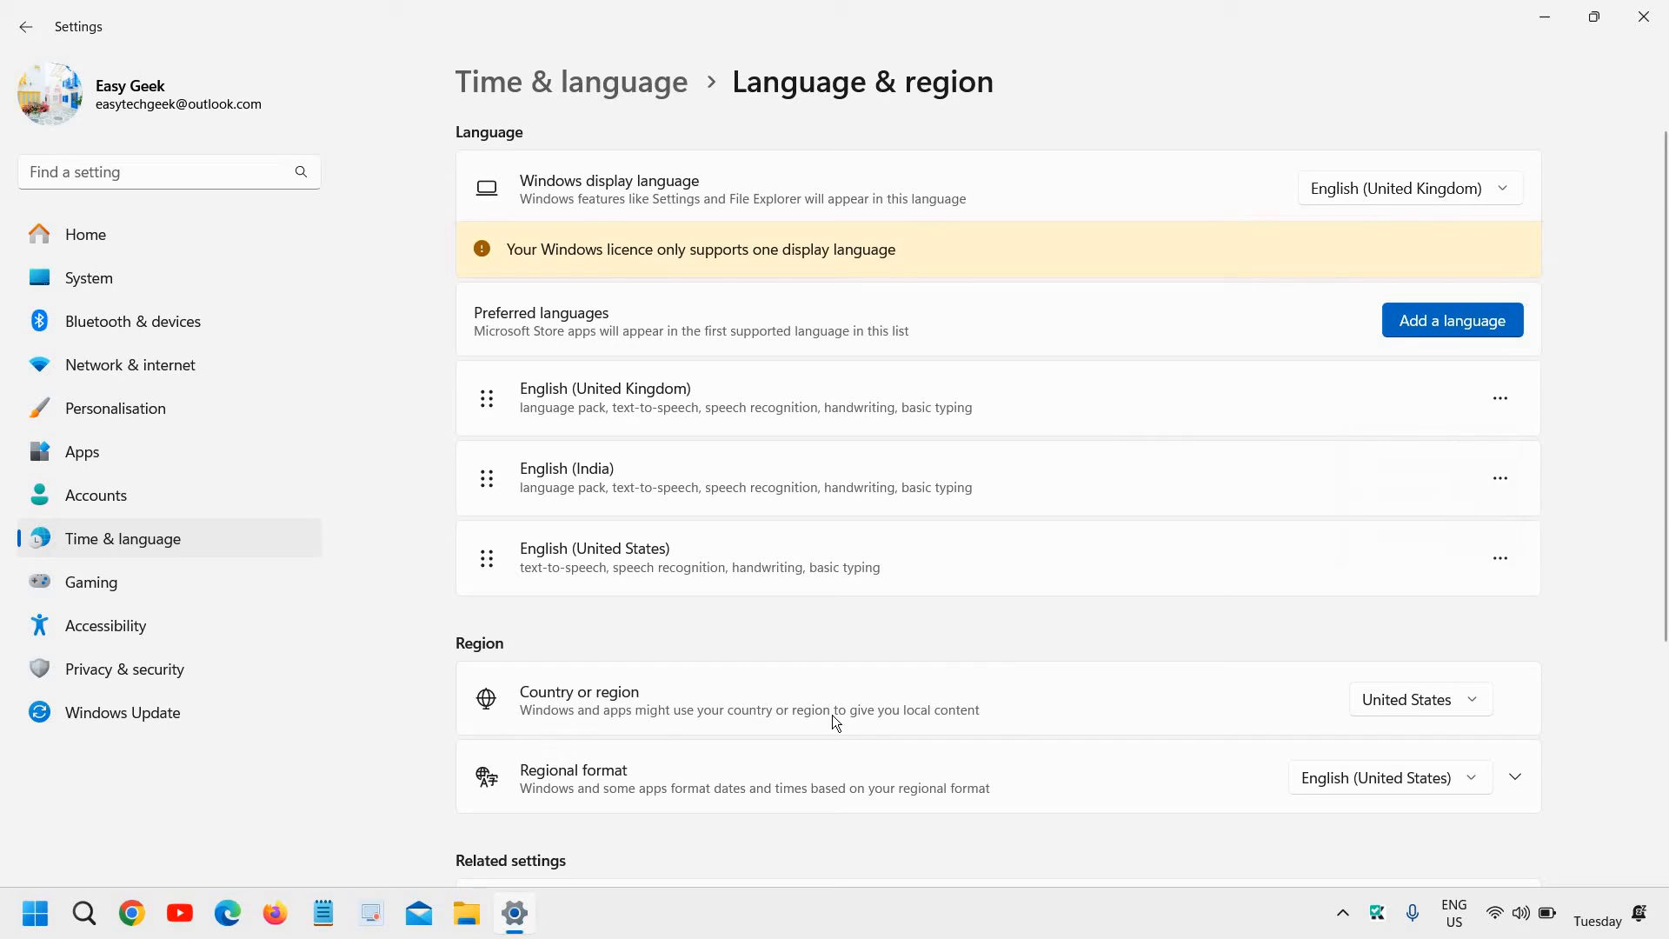
mouse_move(482, 695)
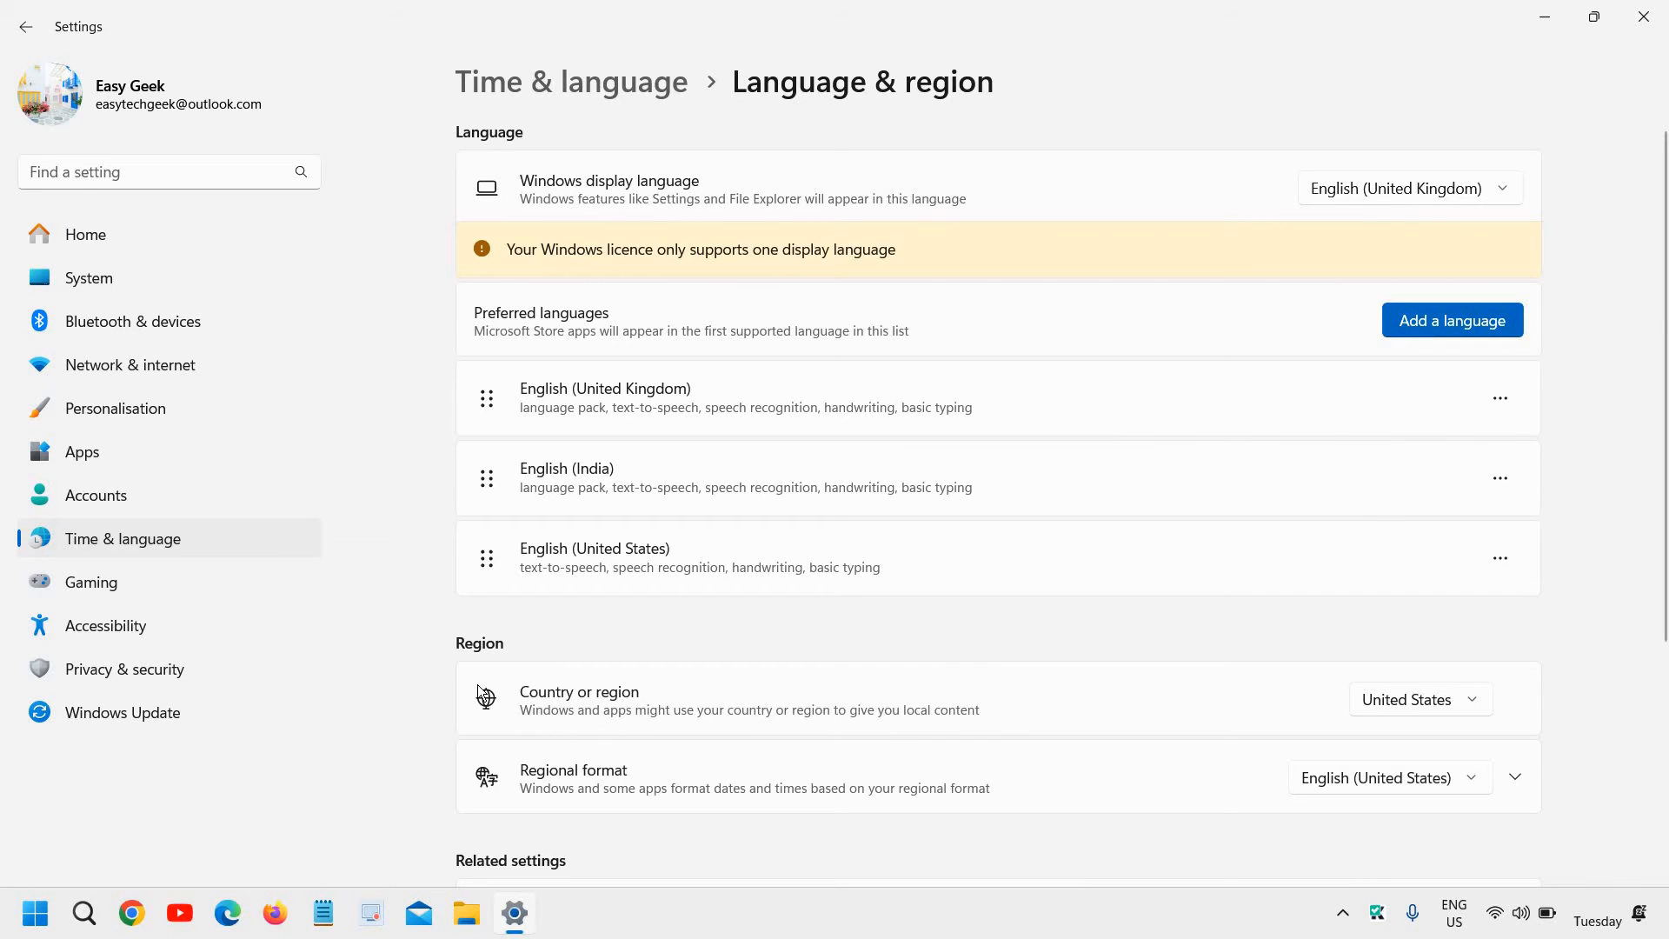
mouse_move(532, 711)
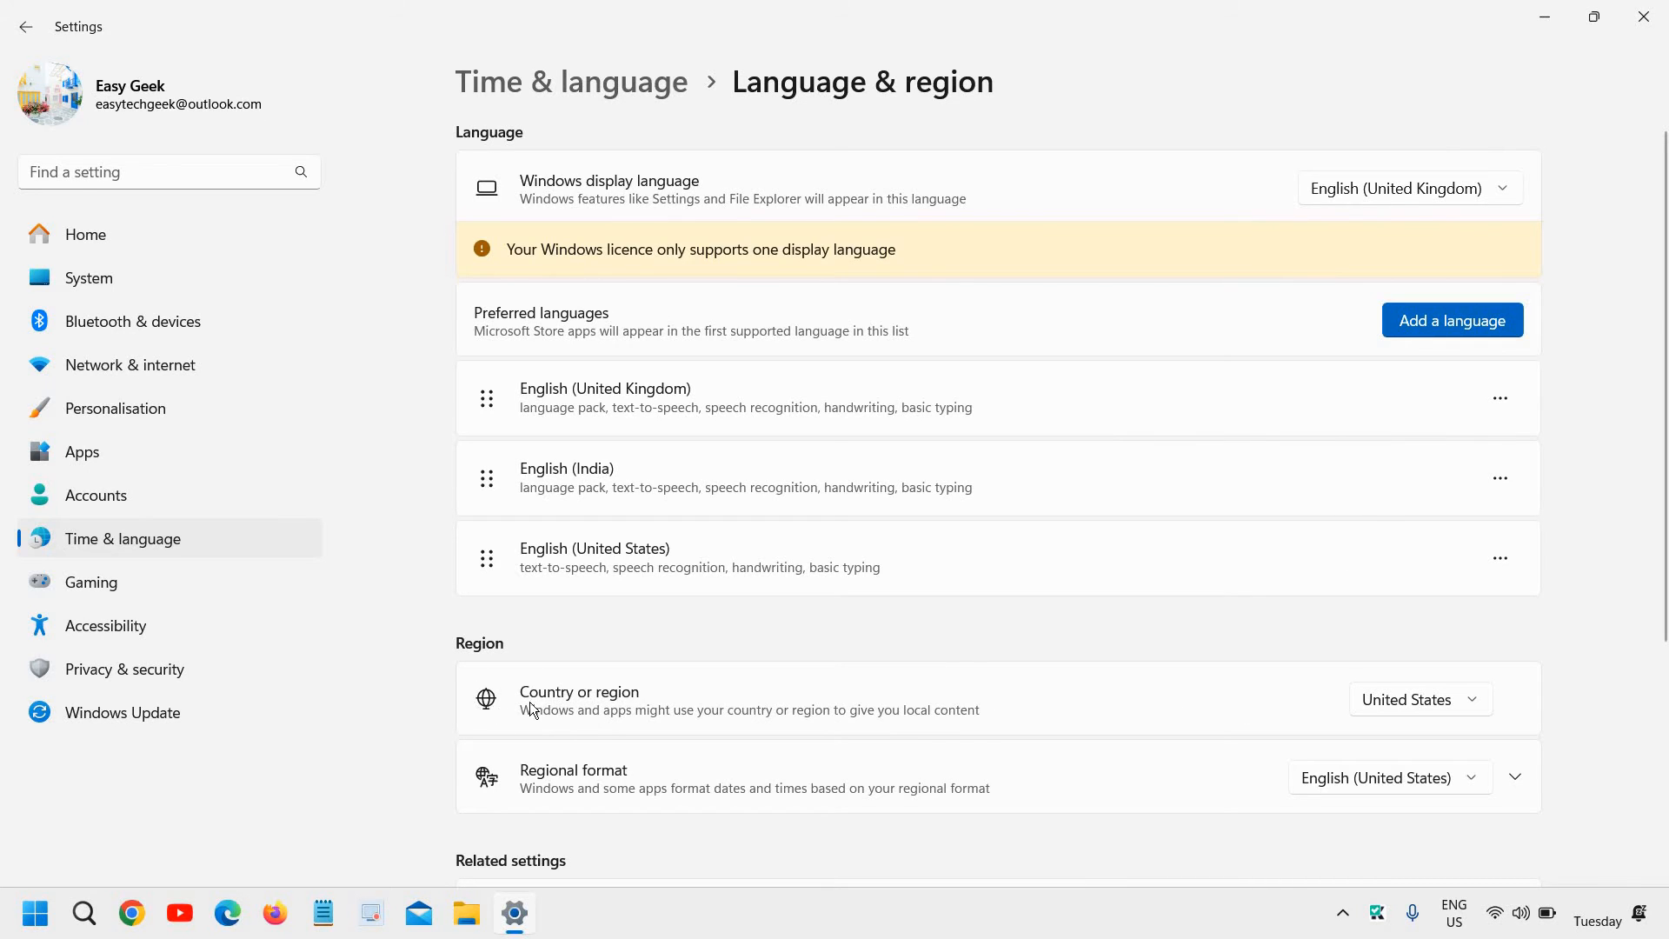
mouse_move(1455, 729)
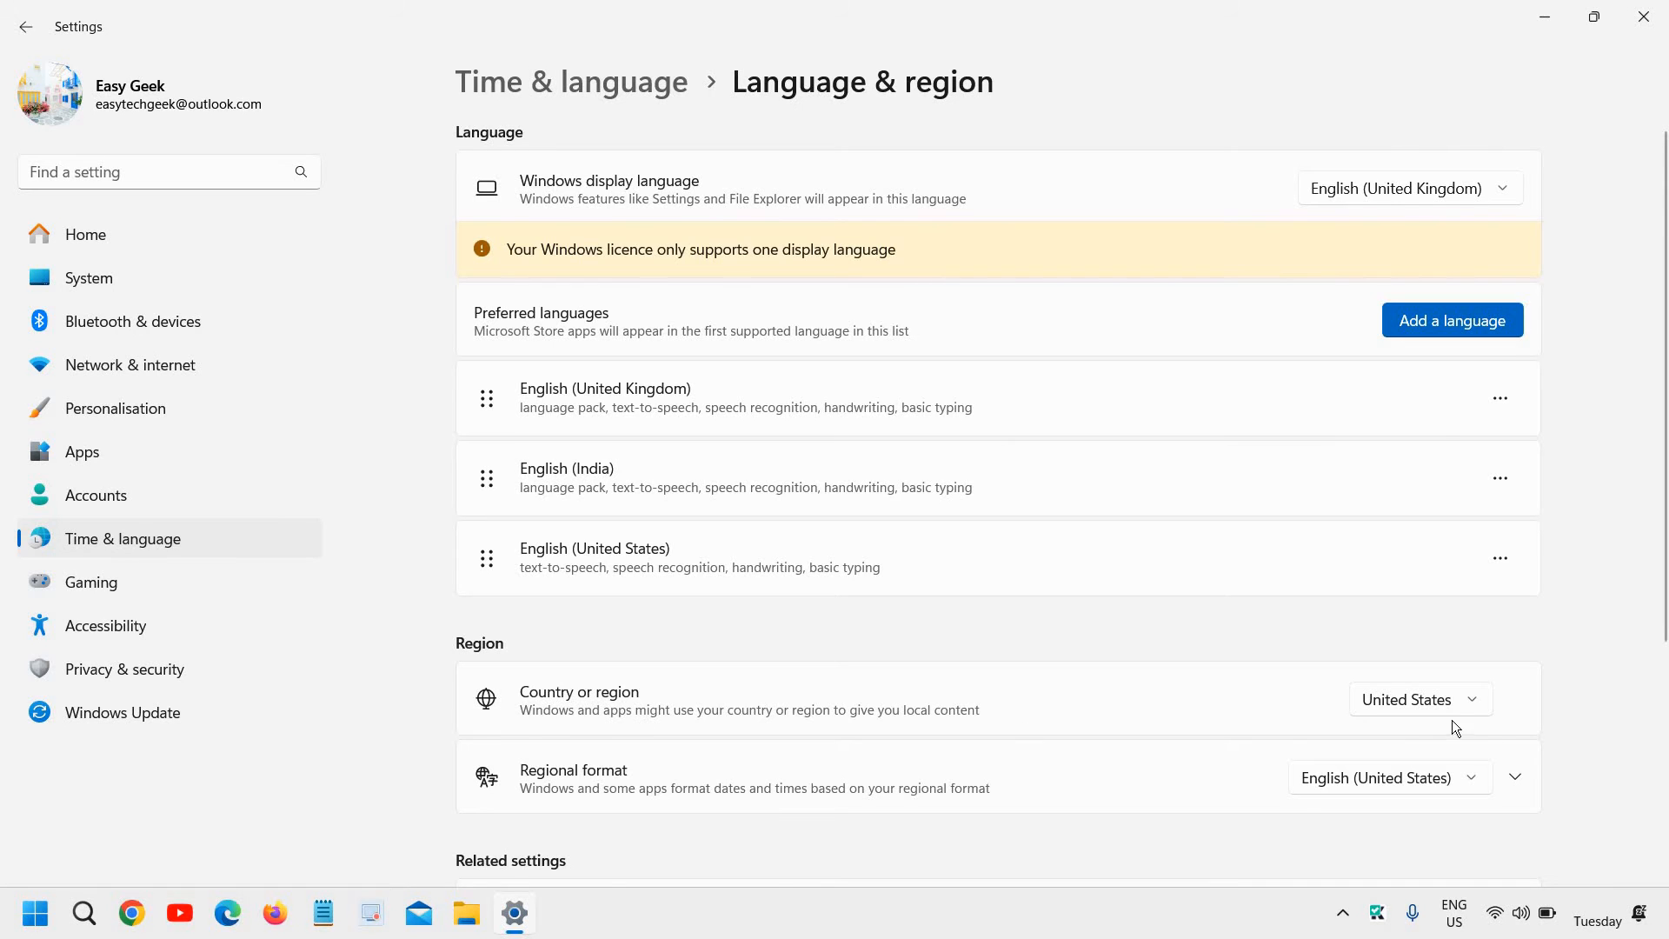
click(1417, 699)
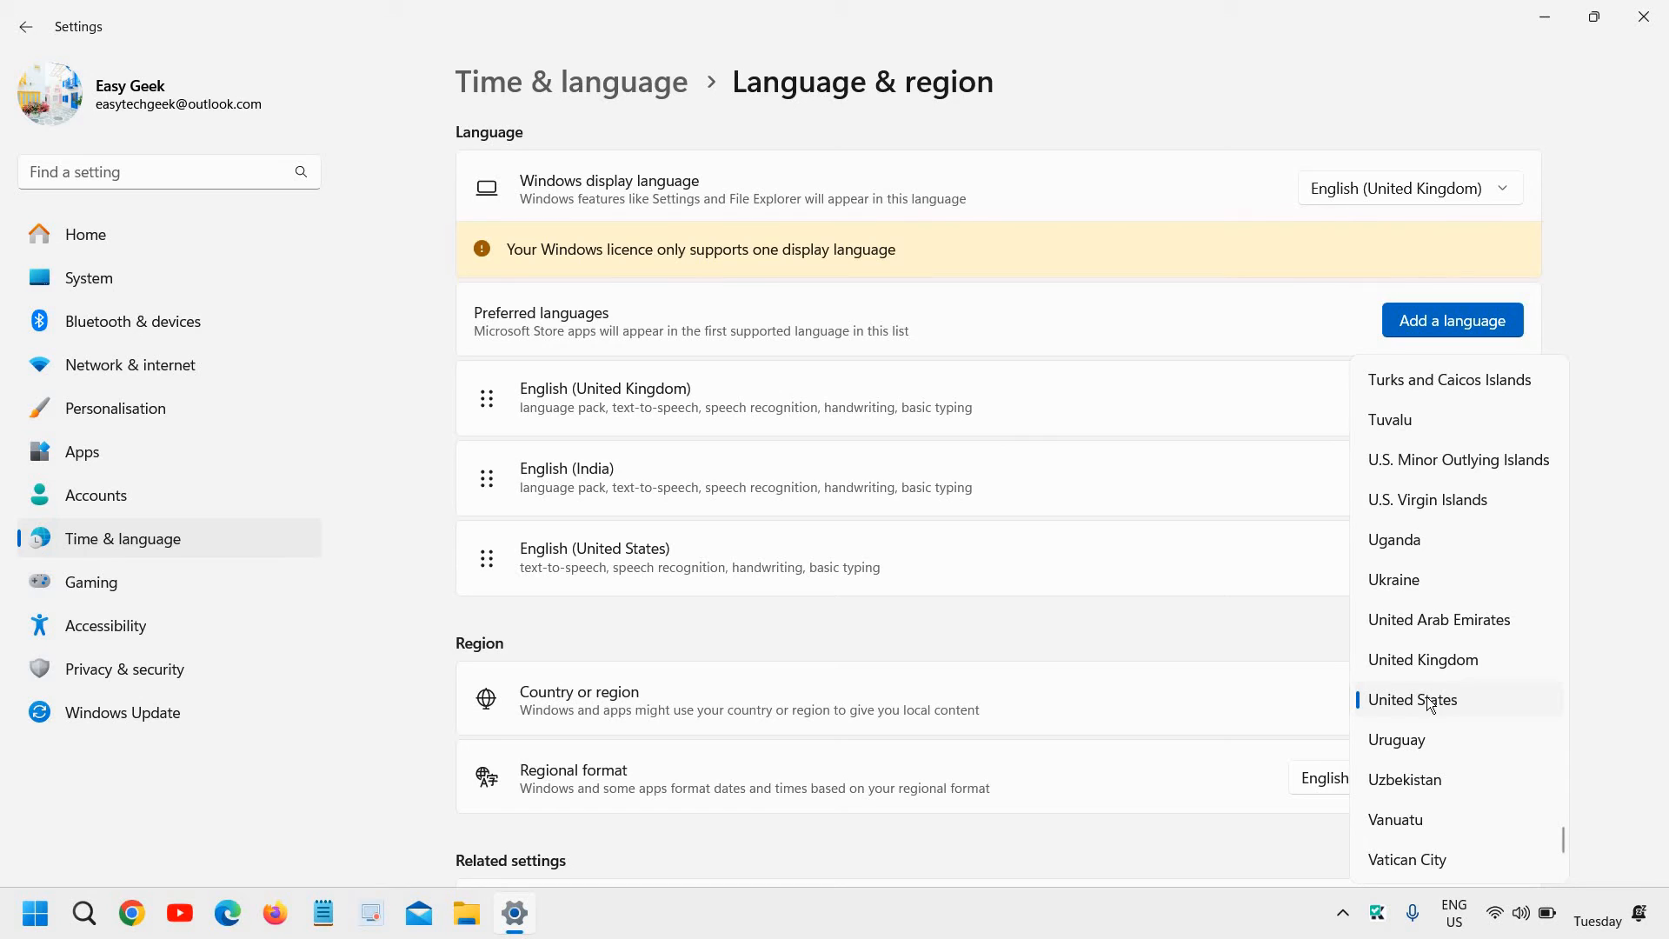
mouse_move(1123, 685)
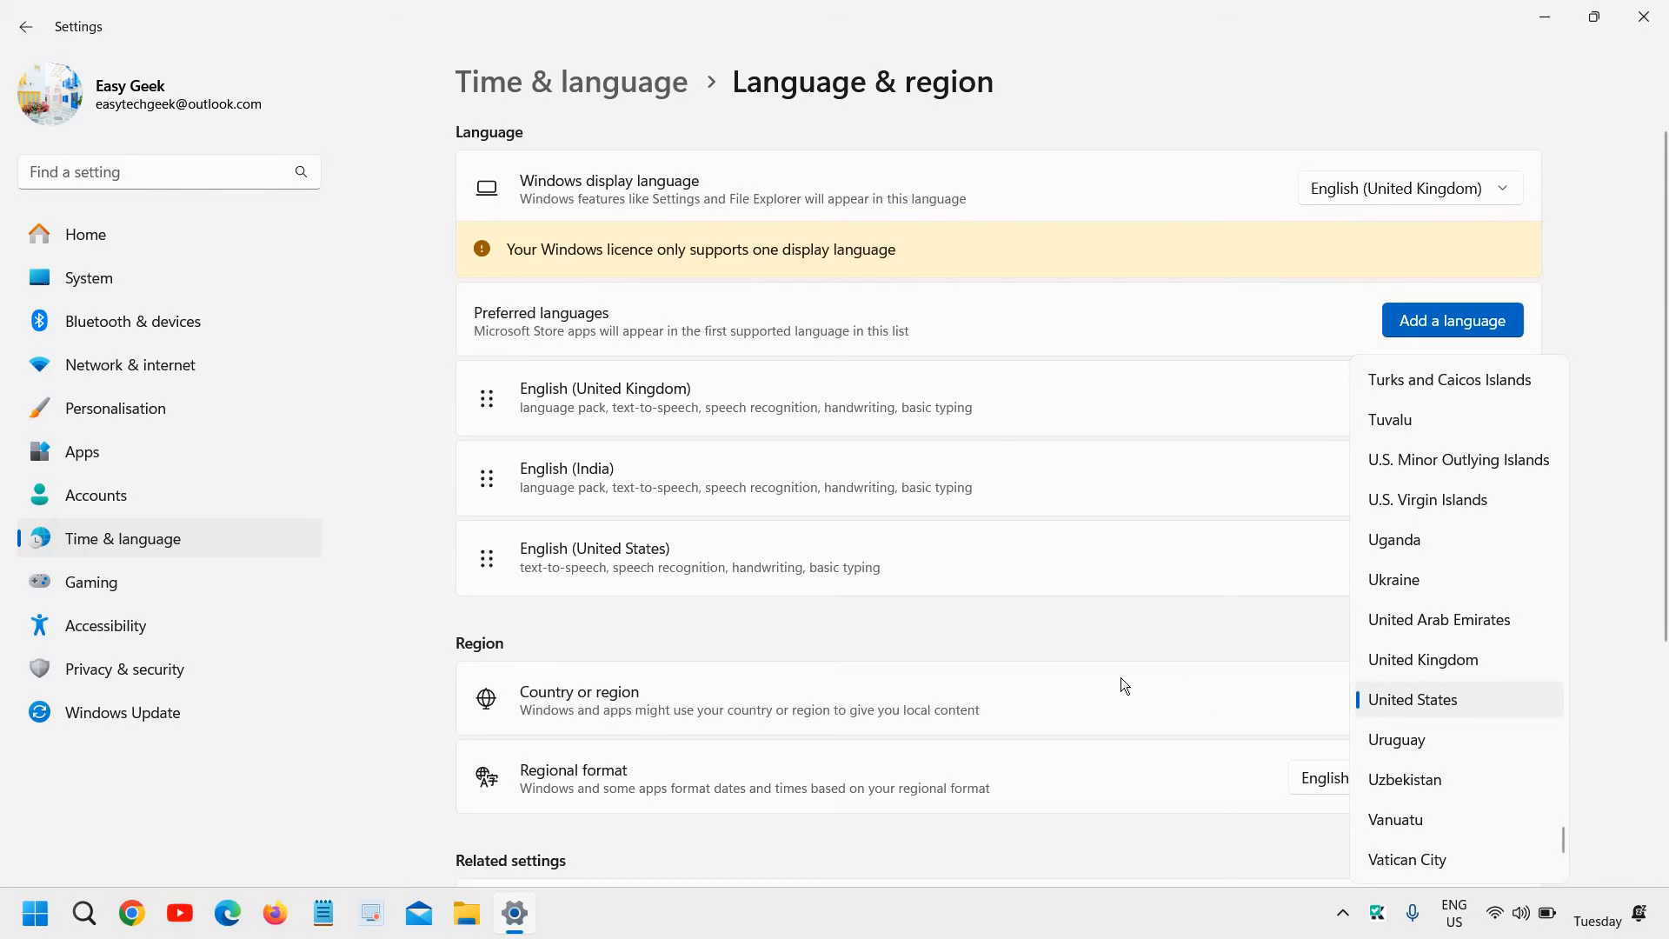
click(1411, 699)
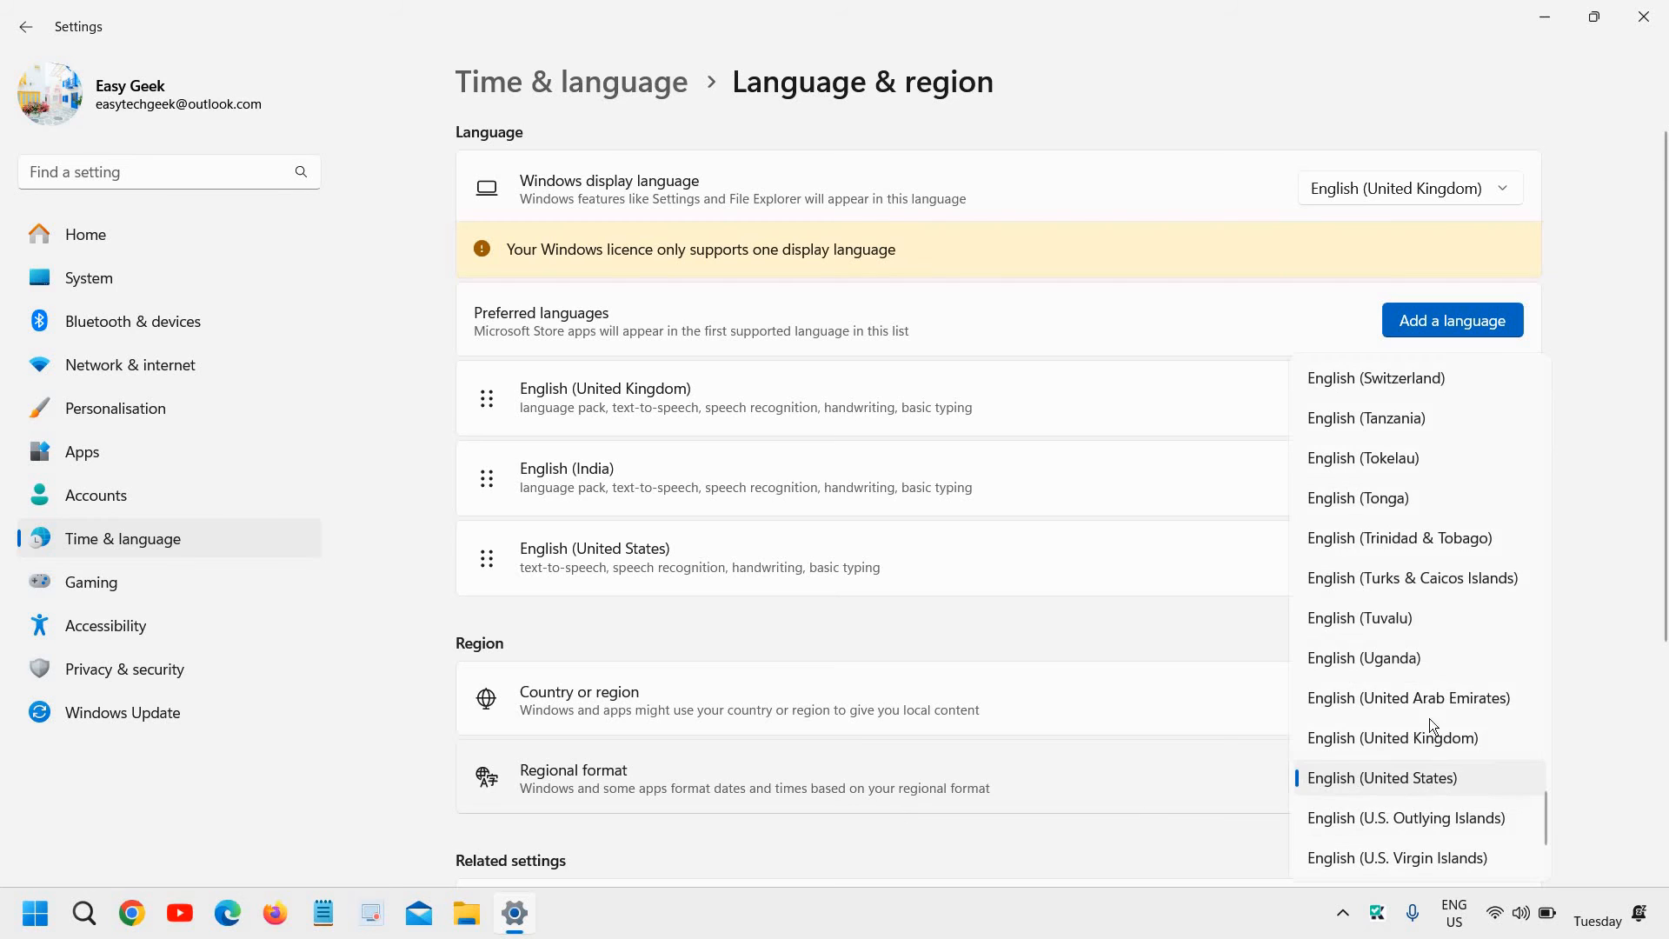
scroll(down, 3)
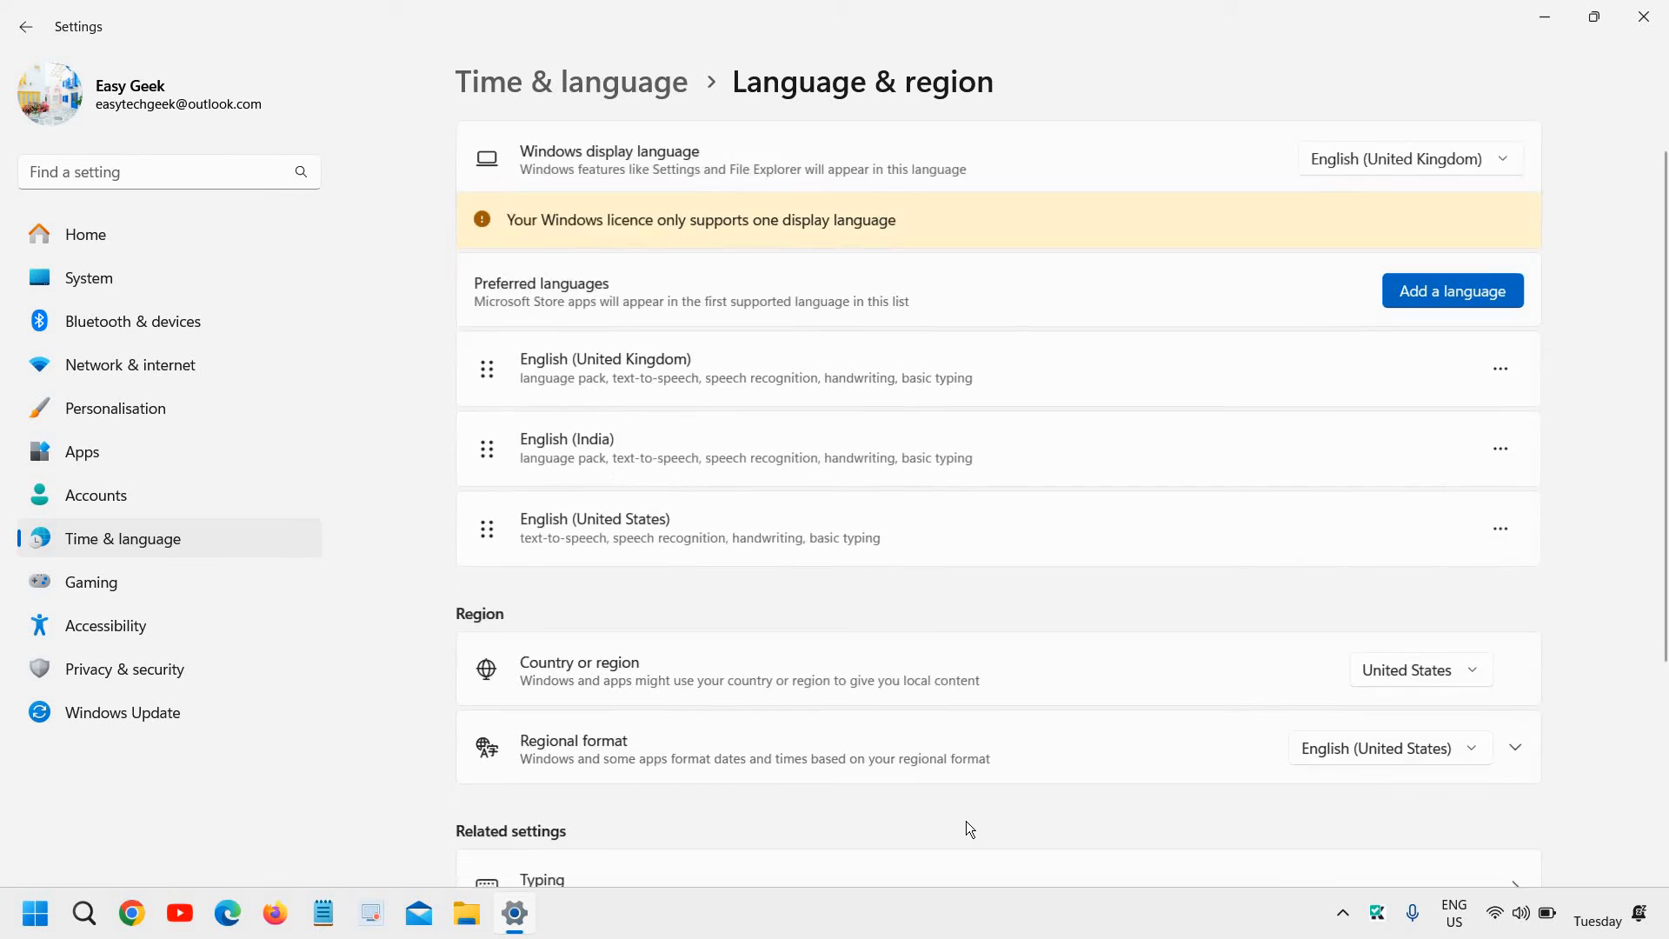
scroll(down, 3)
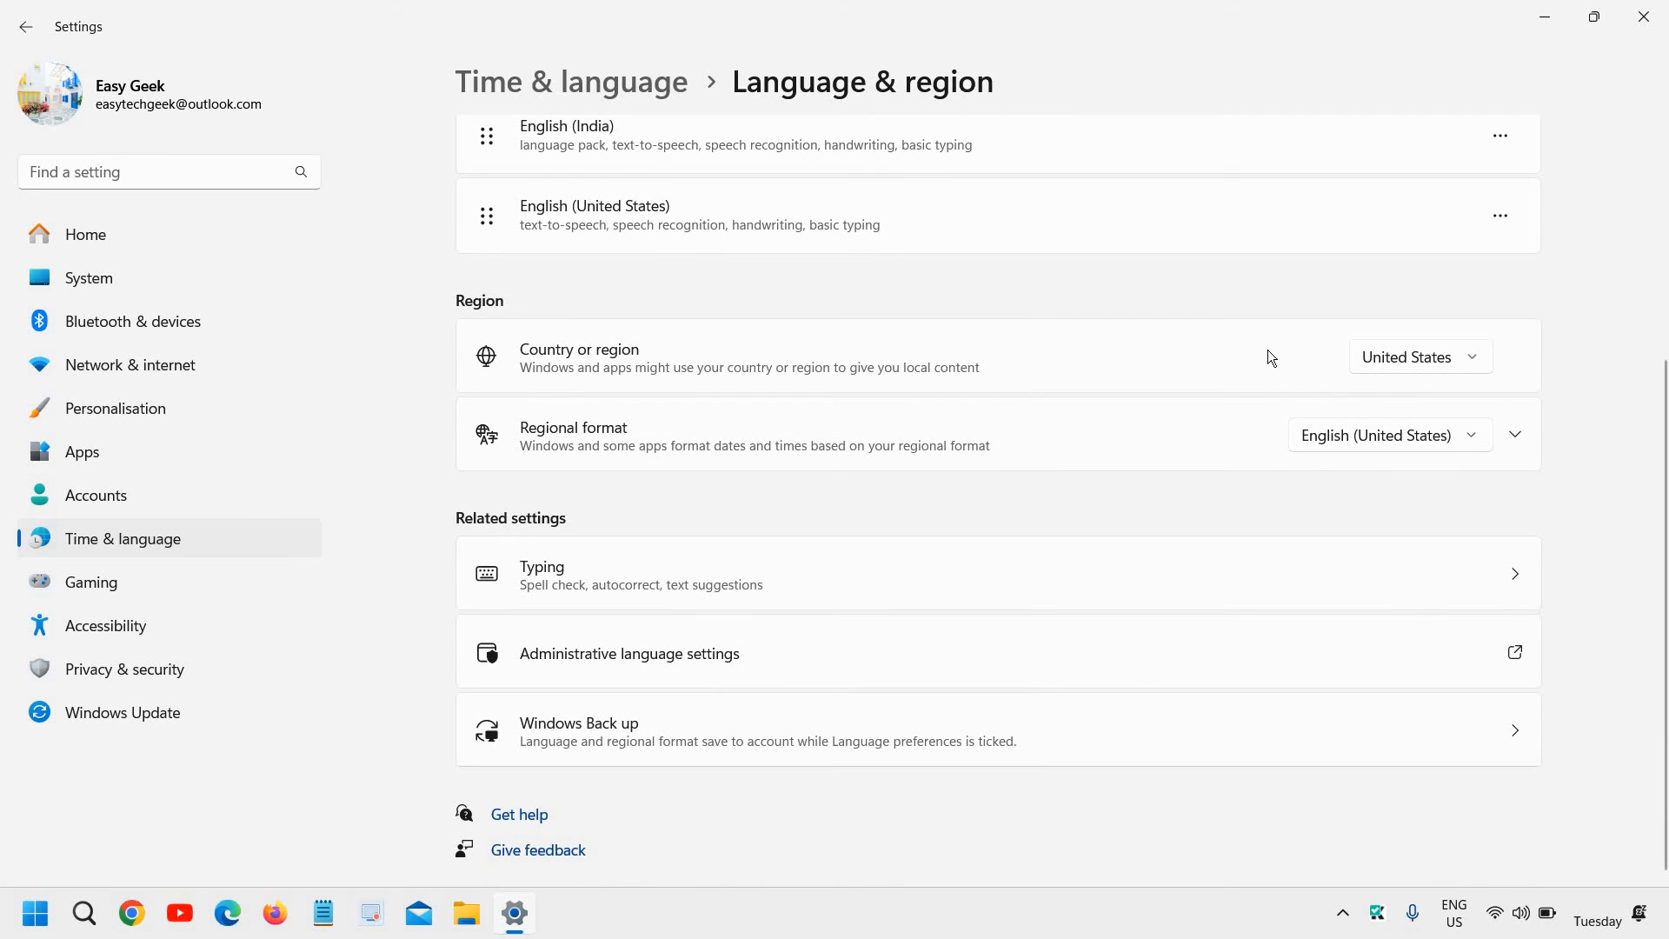
scroll(up, 3)
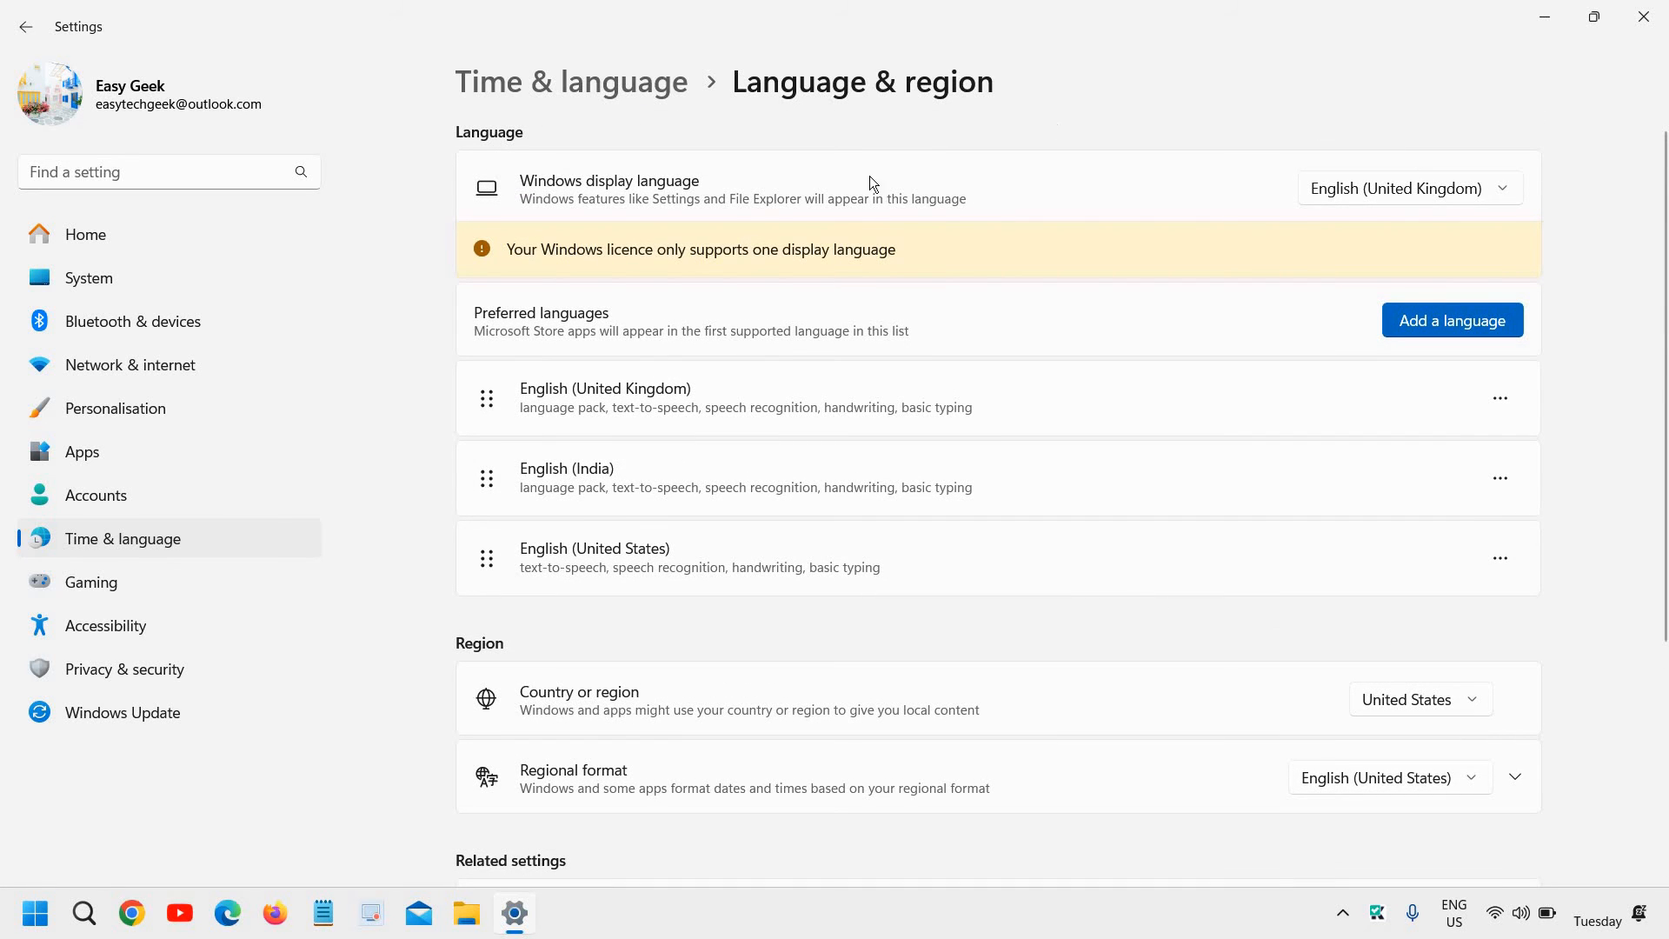
mouse_move(1403, 182)
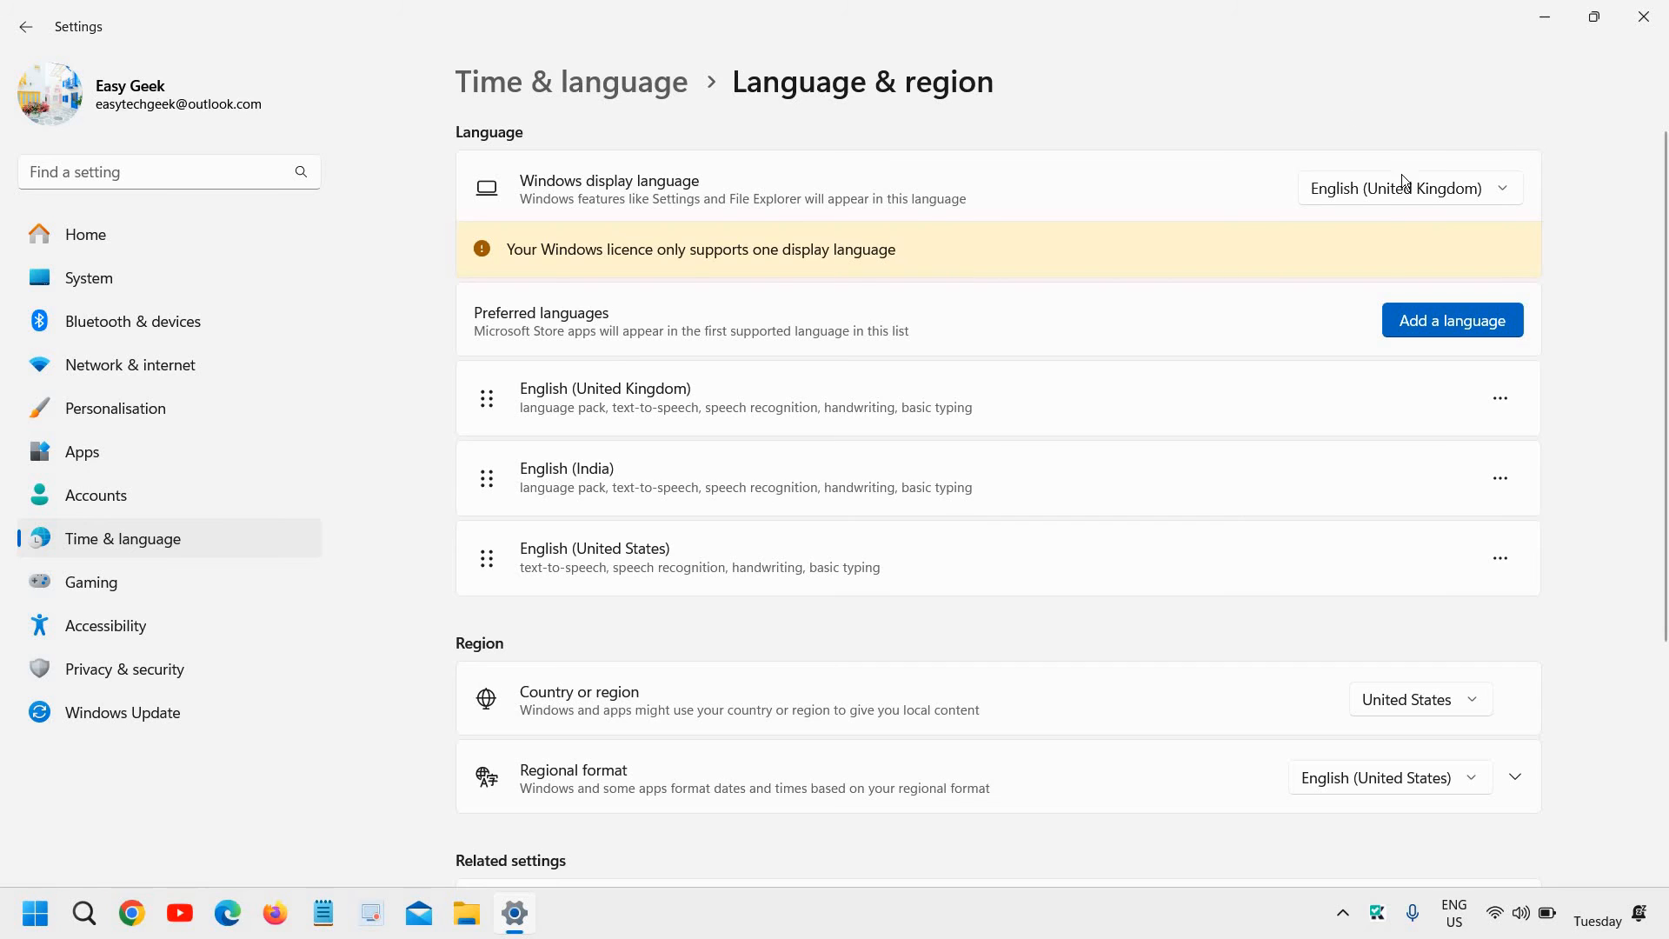
mouse_move(1368, 182)
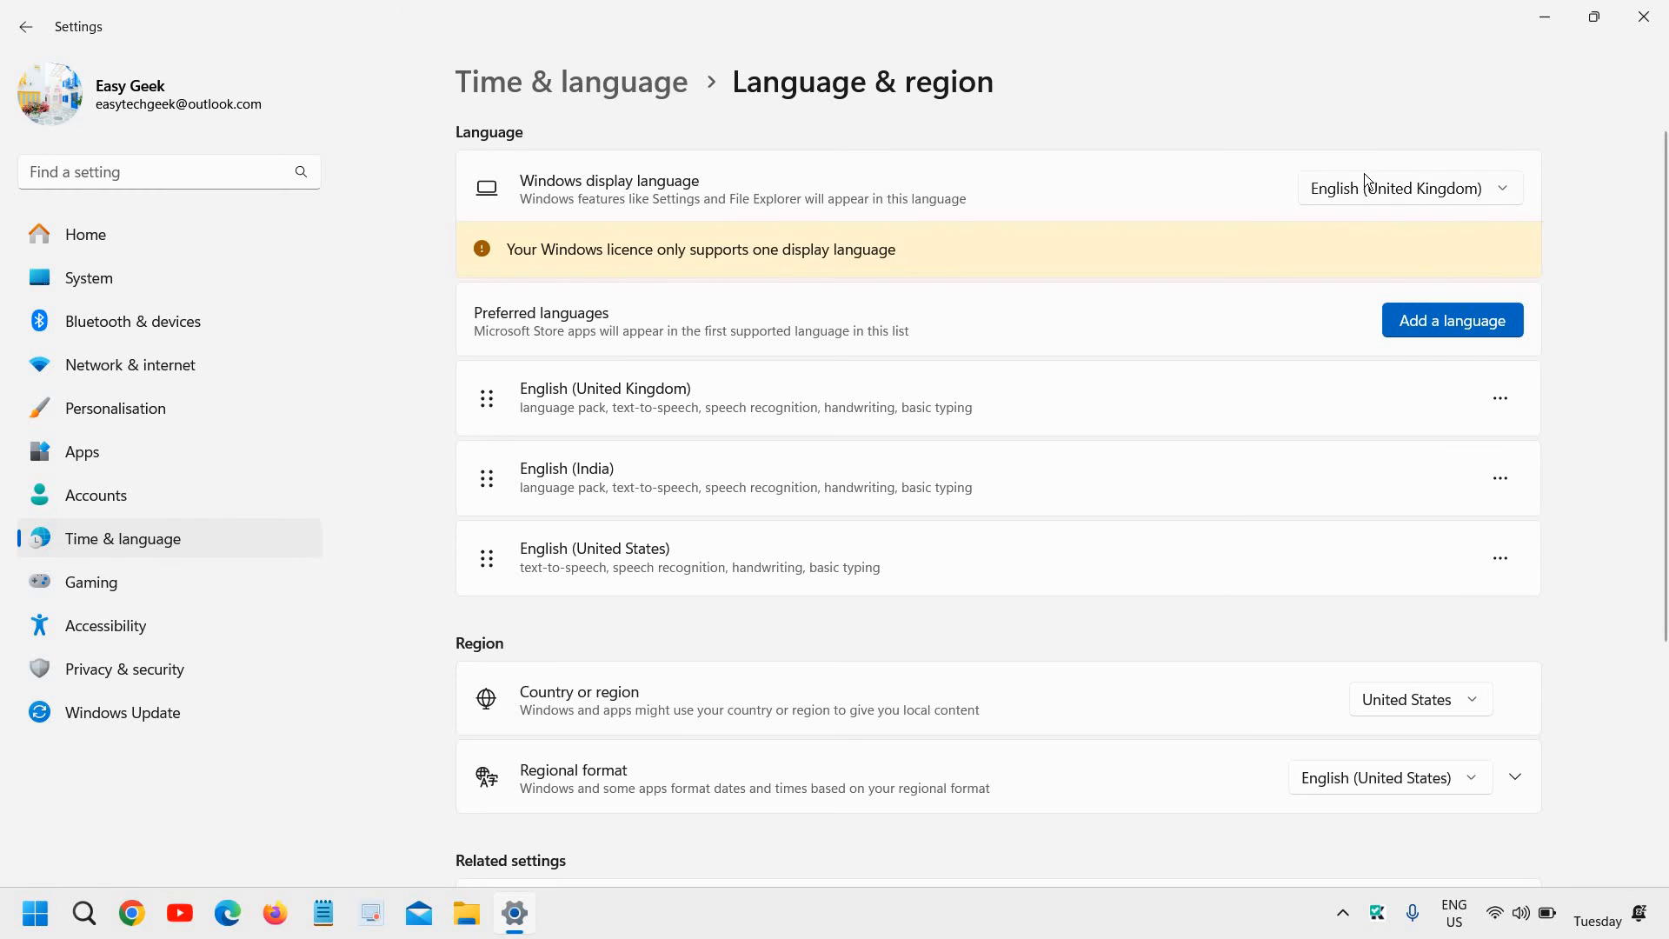
click(1407, 188)
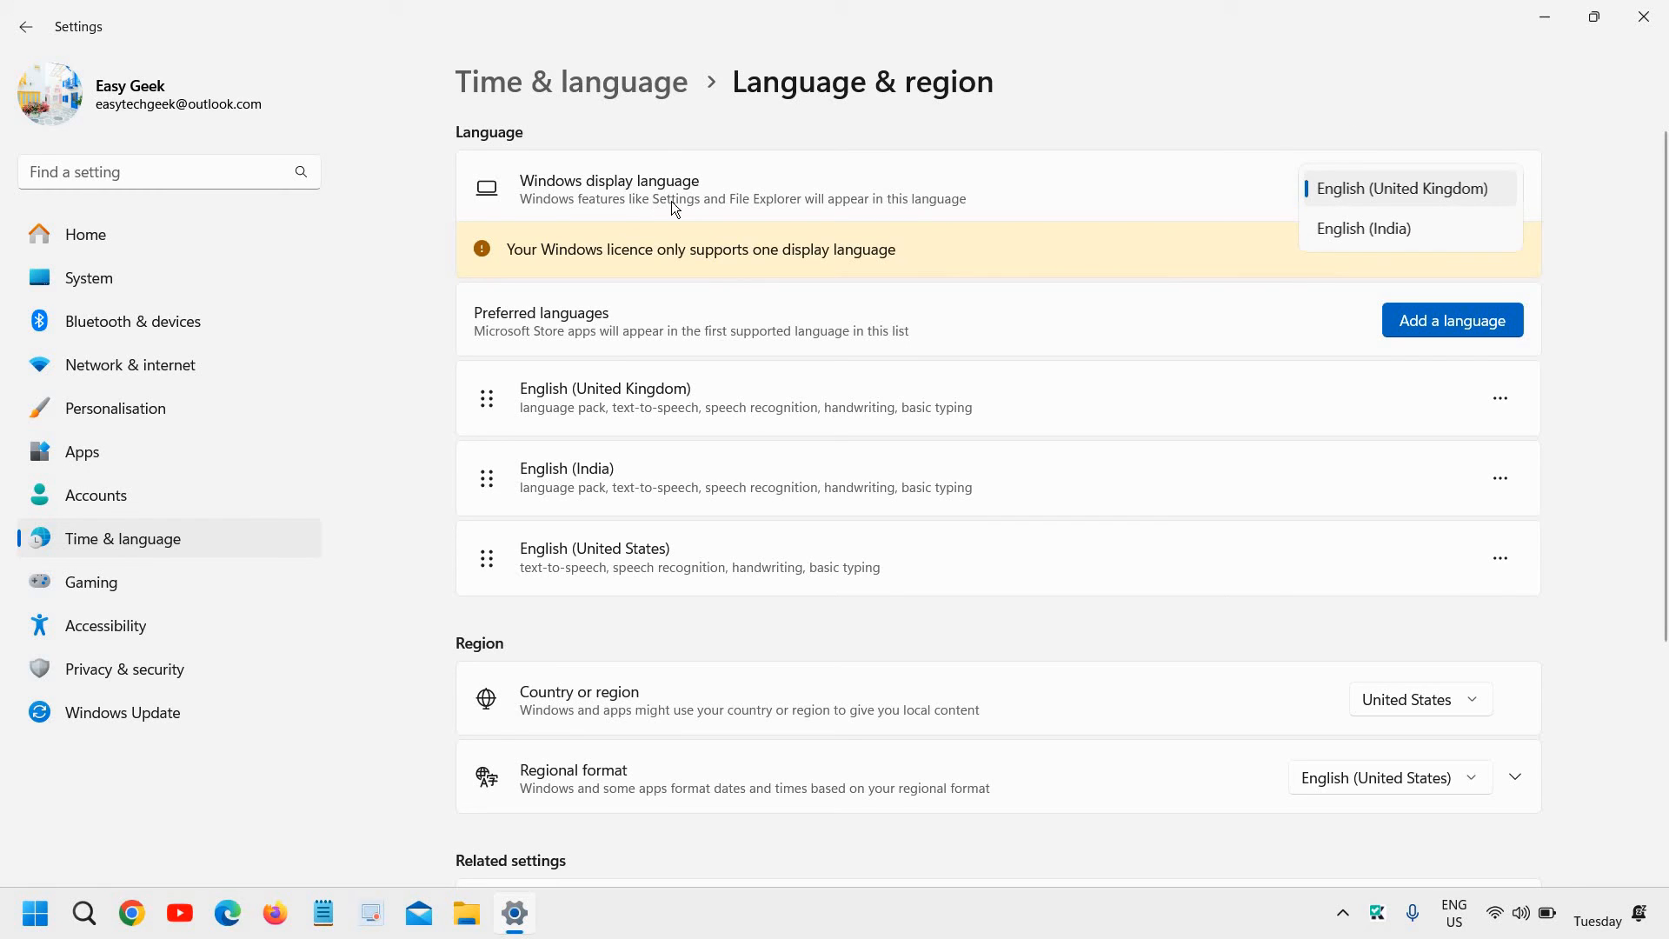
mouse_move(661, 141)
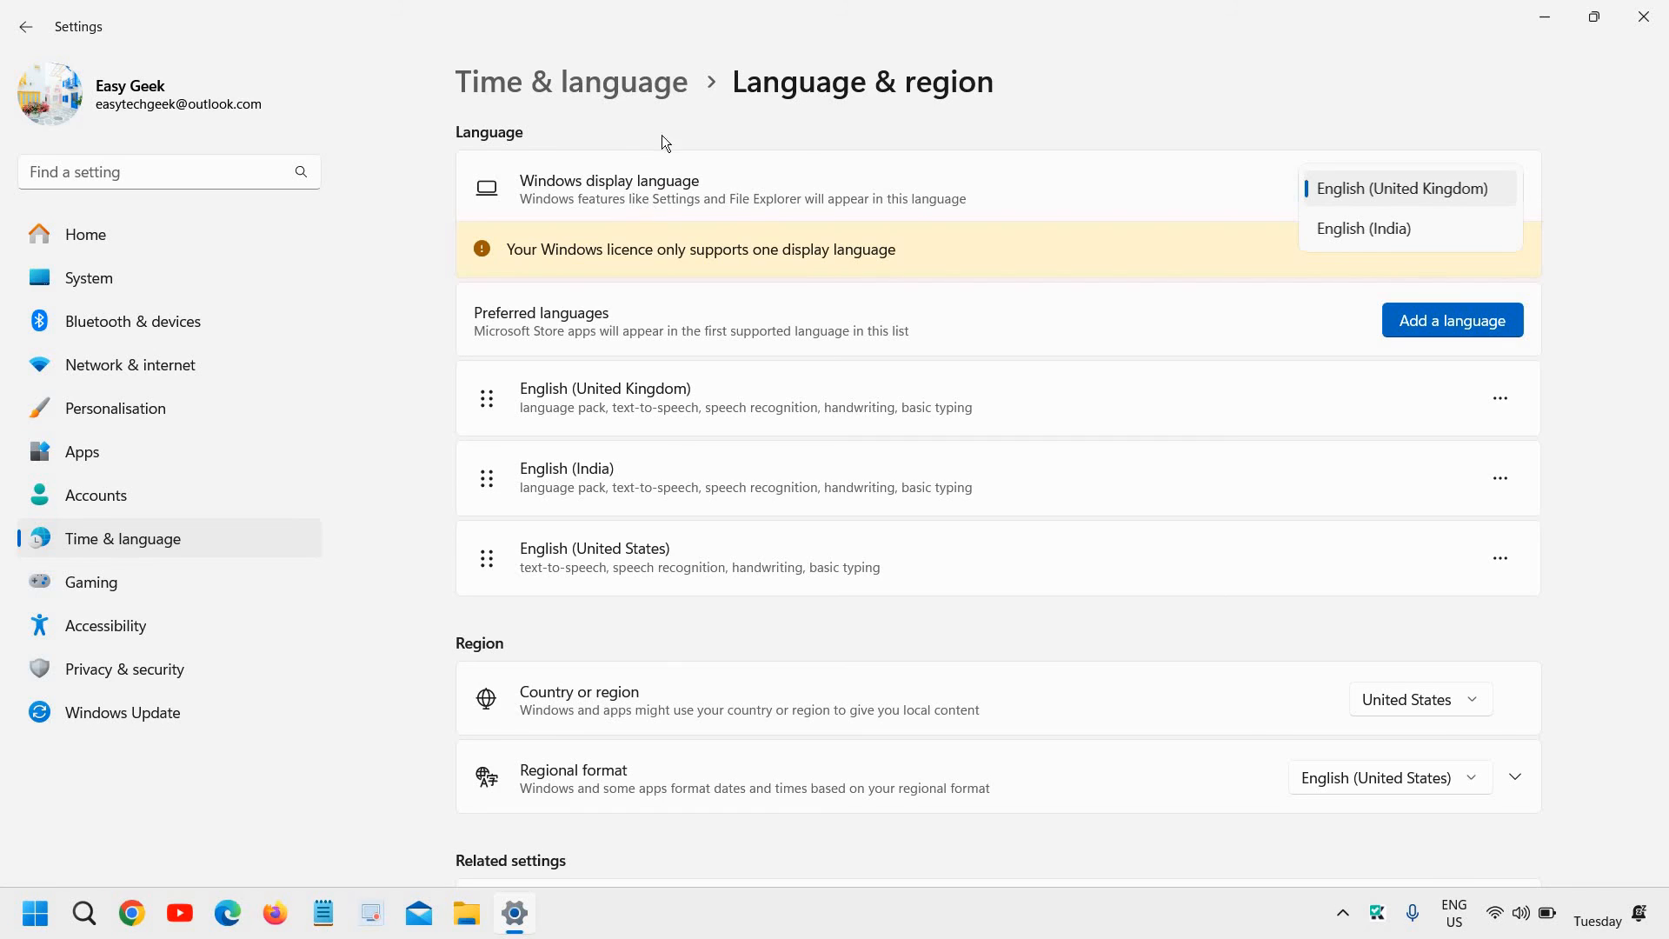
mouse_move(595, 188)
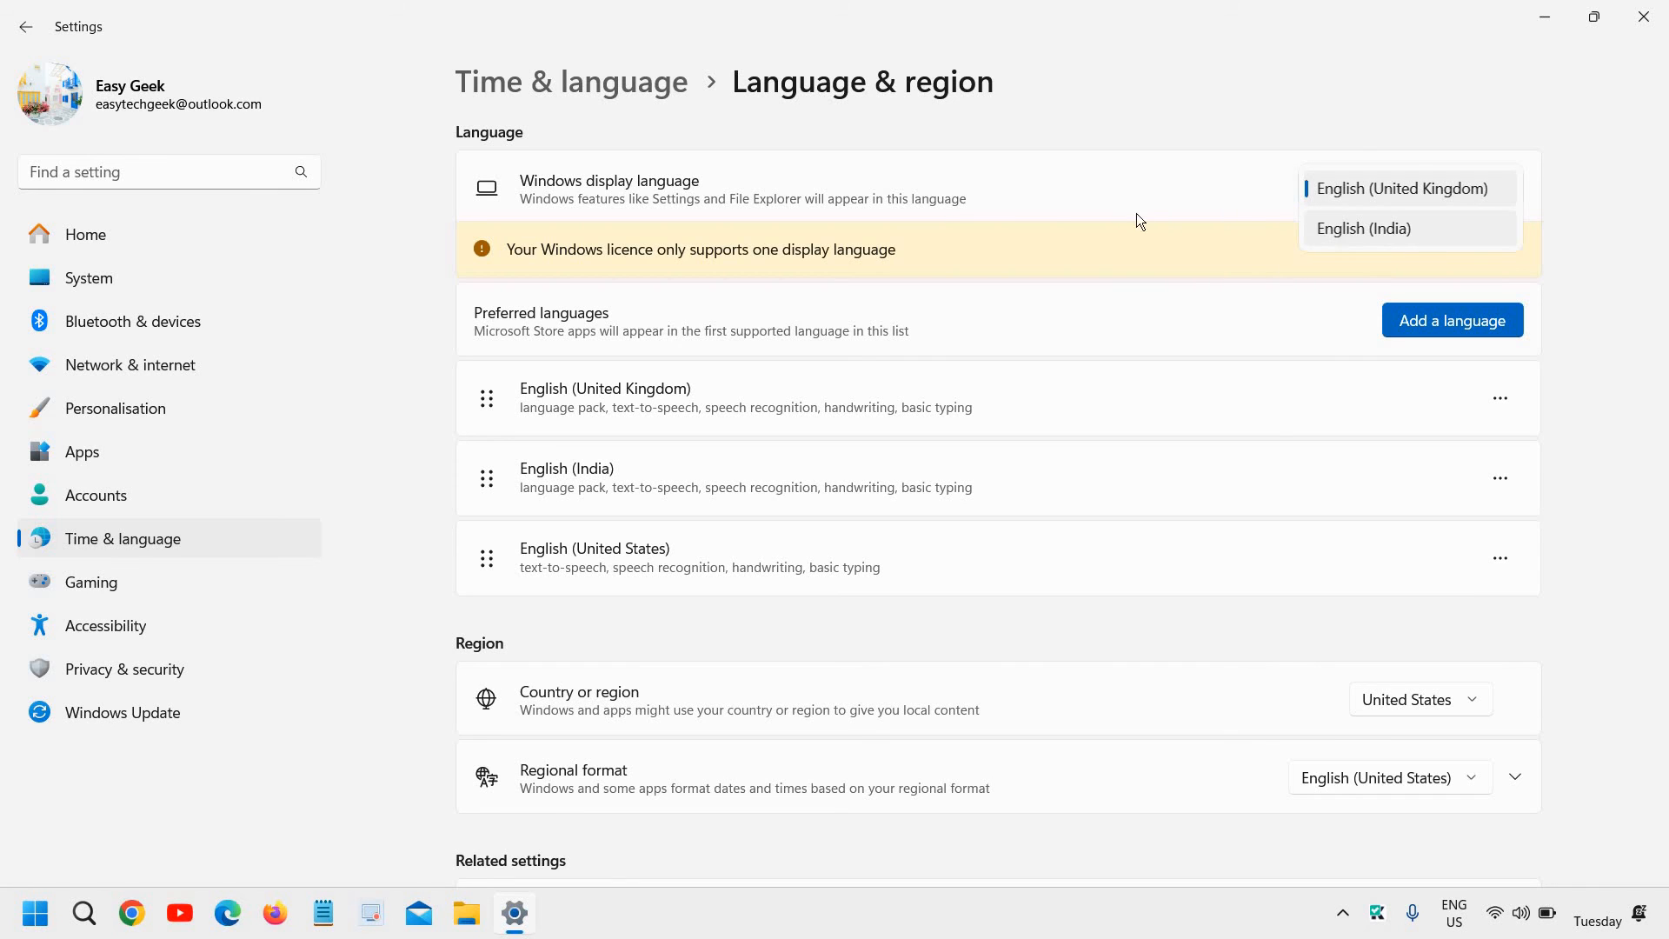
click(1405, 187)
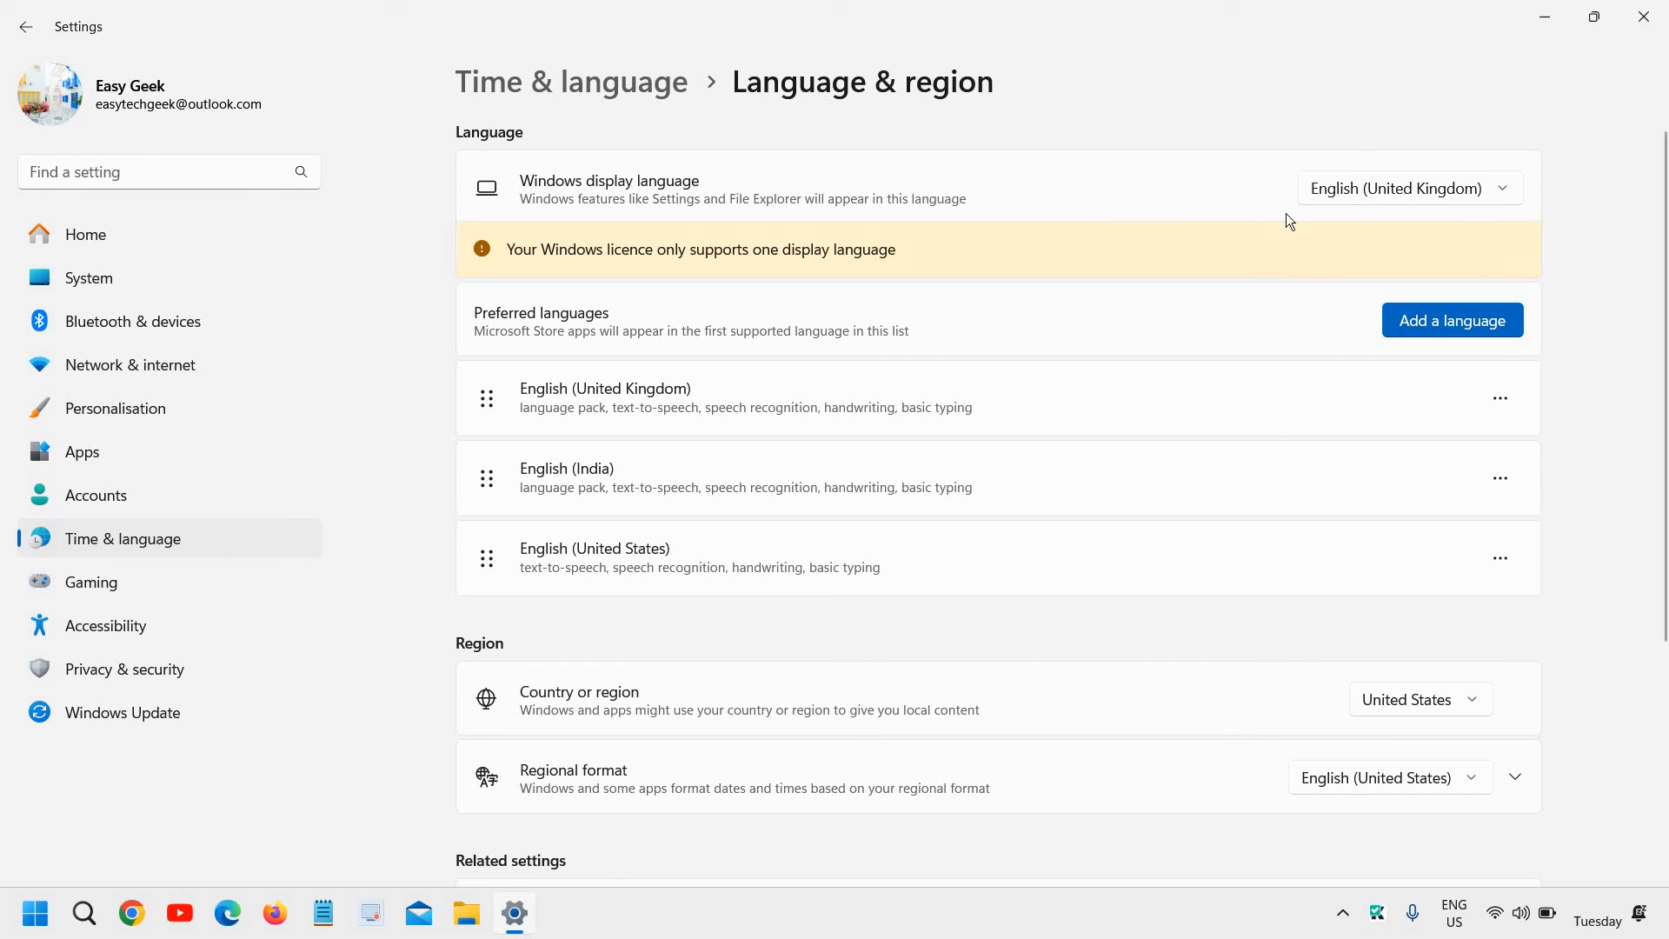
mouse_move(1452, 320)
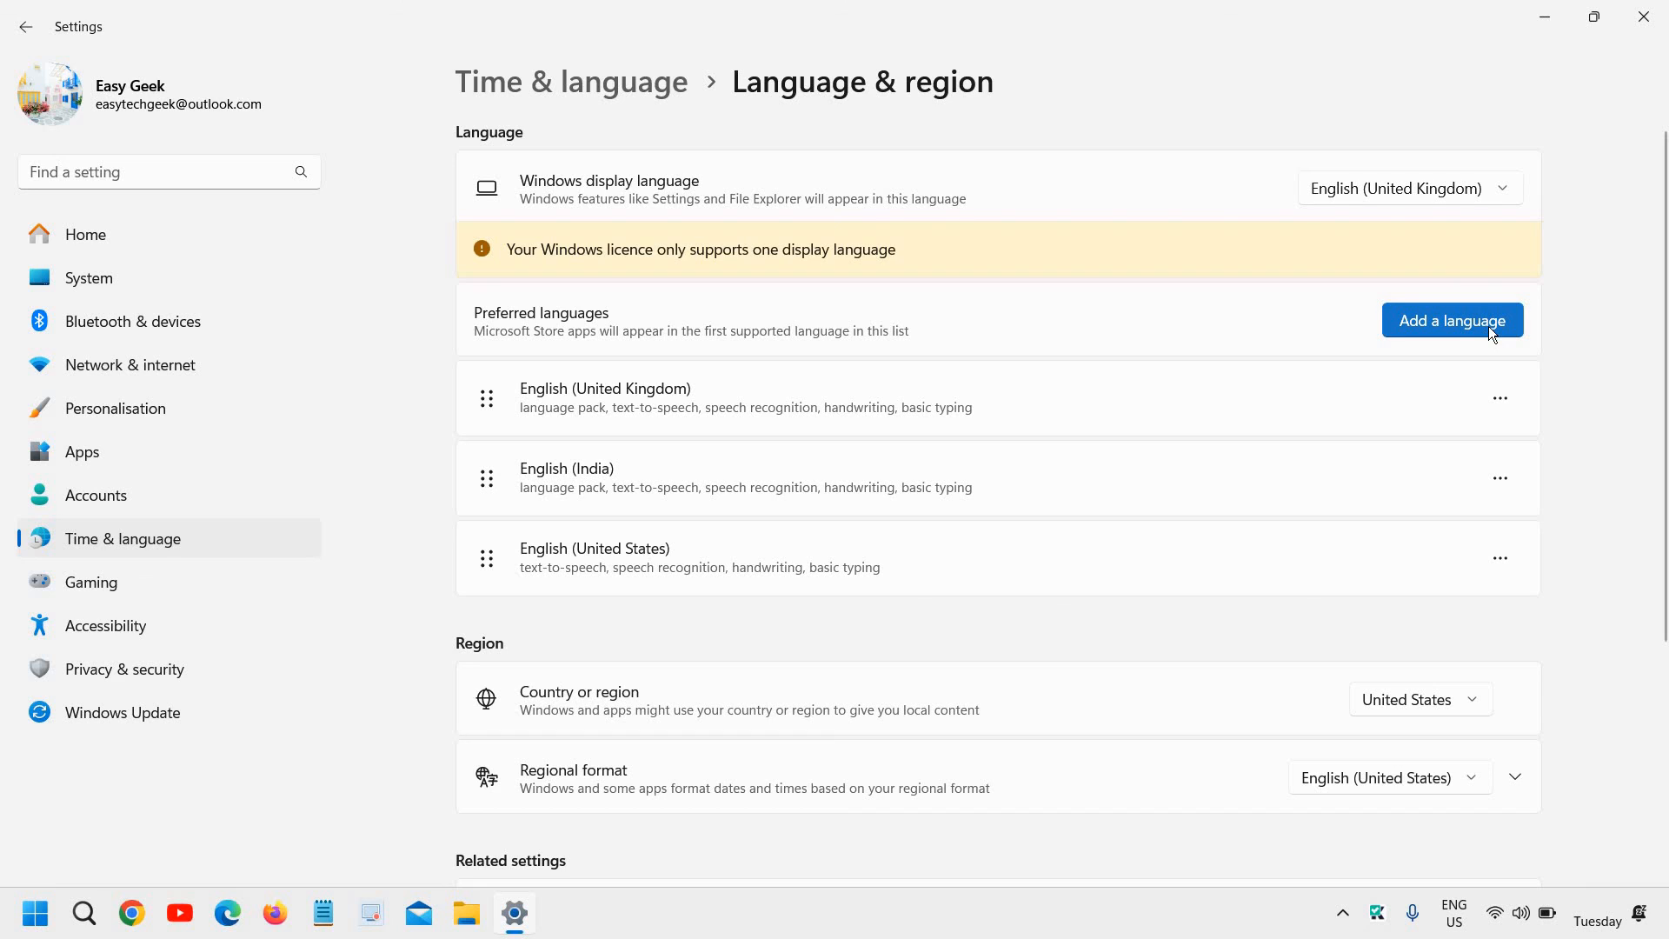
mouse_move(1457, 189)
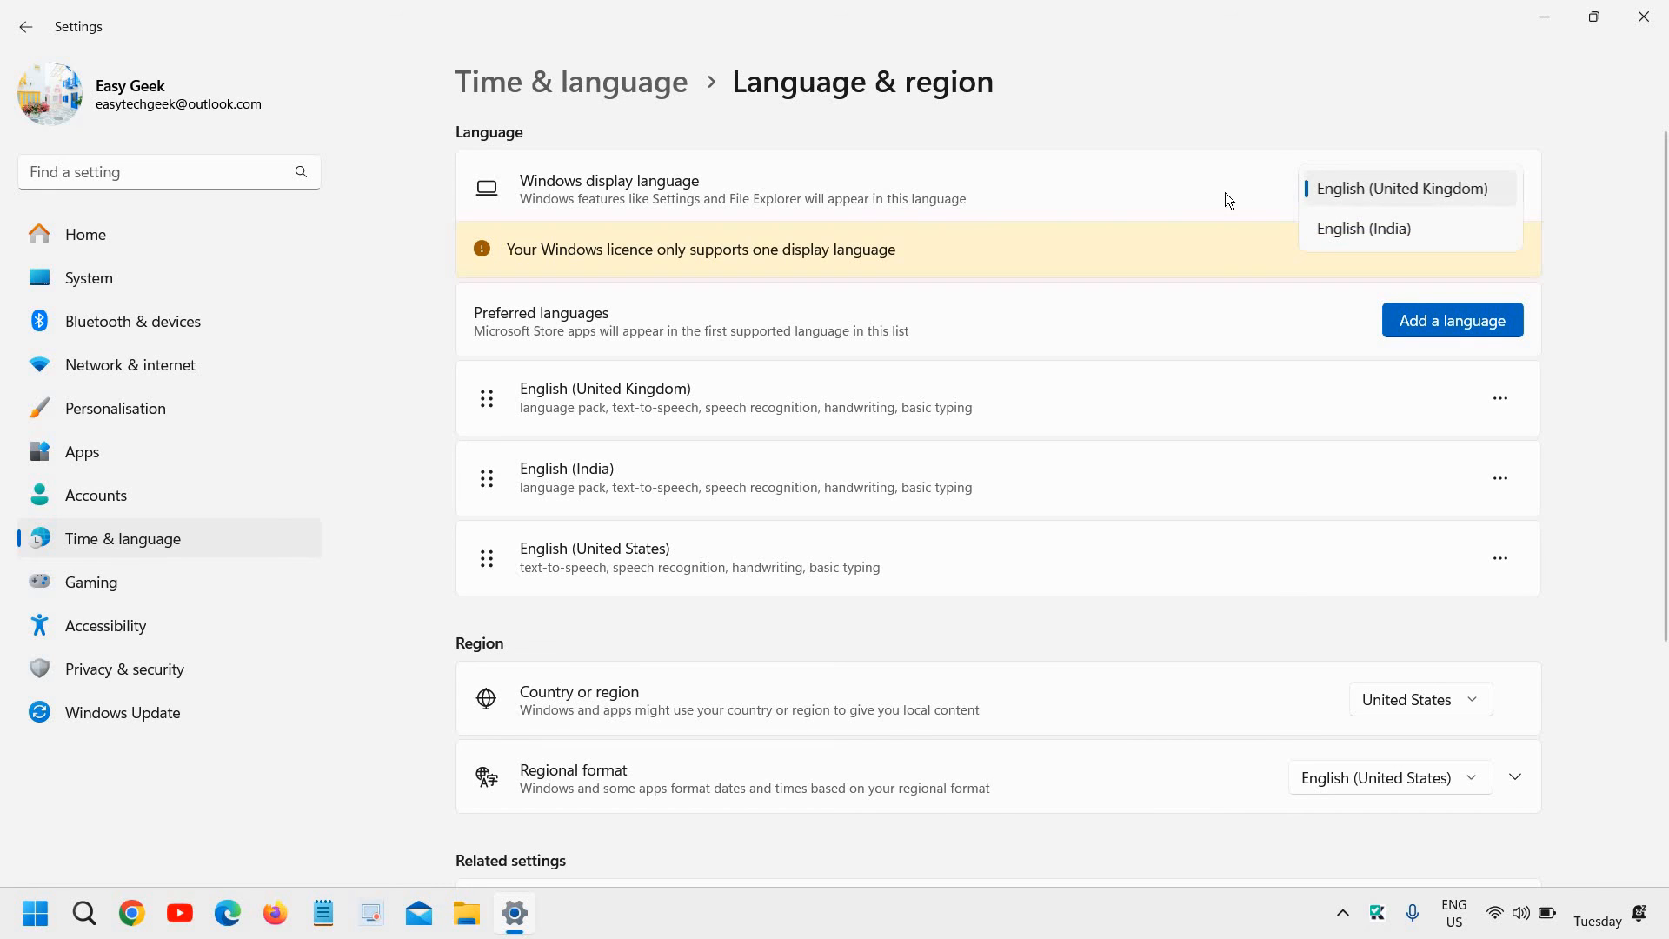
click(1401, 188)
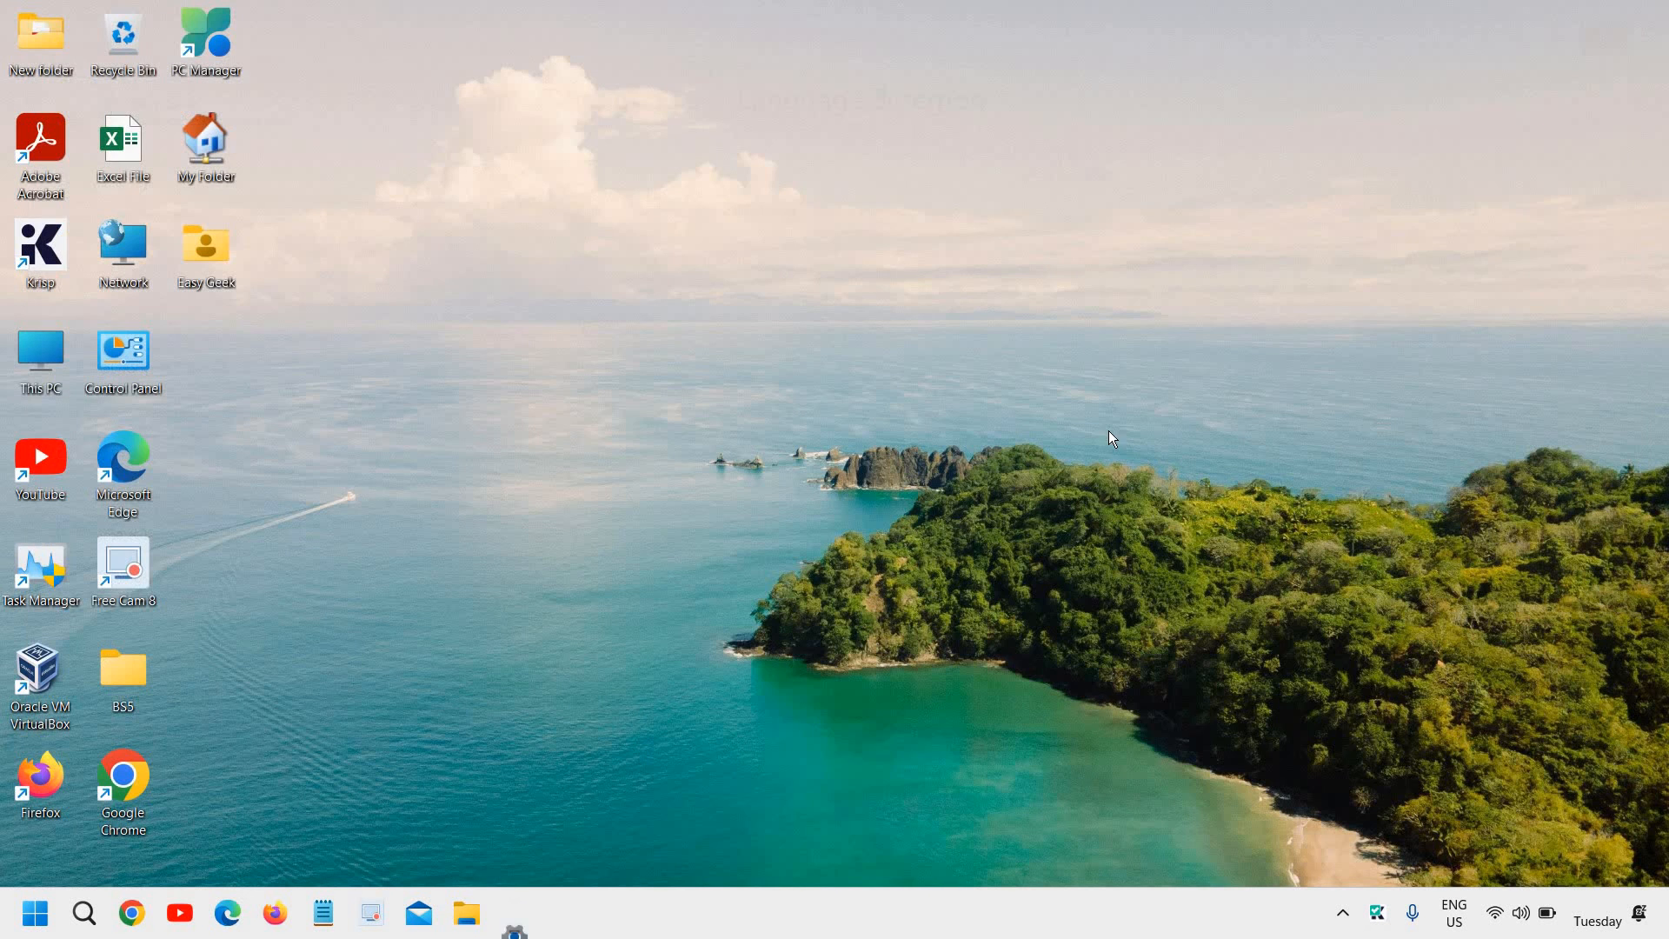
mouse_move(1021, 459)
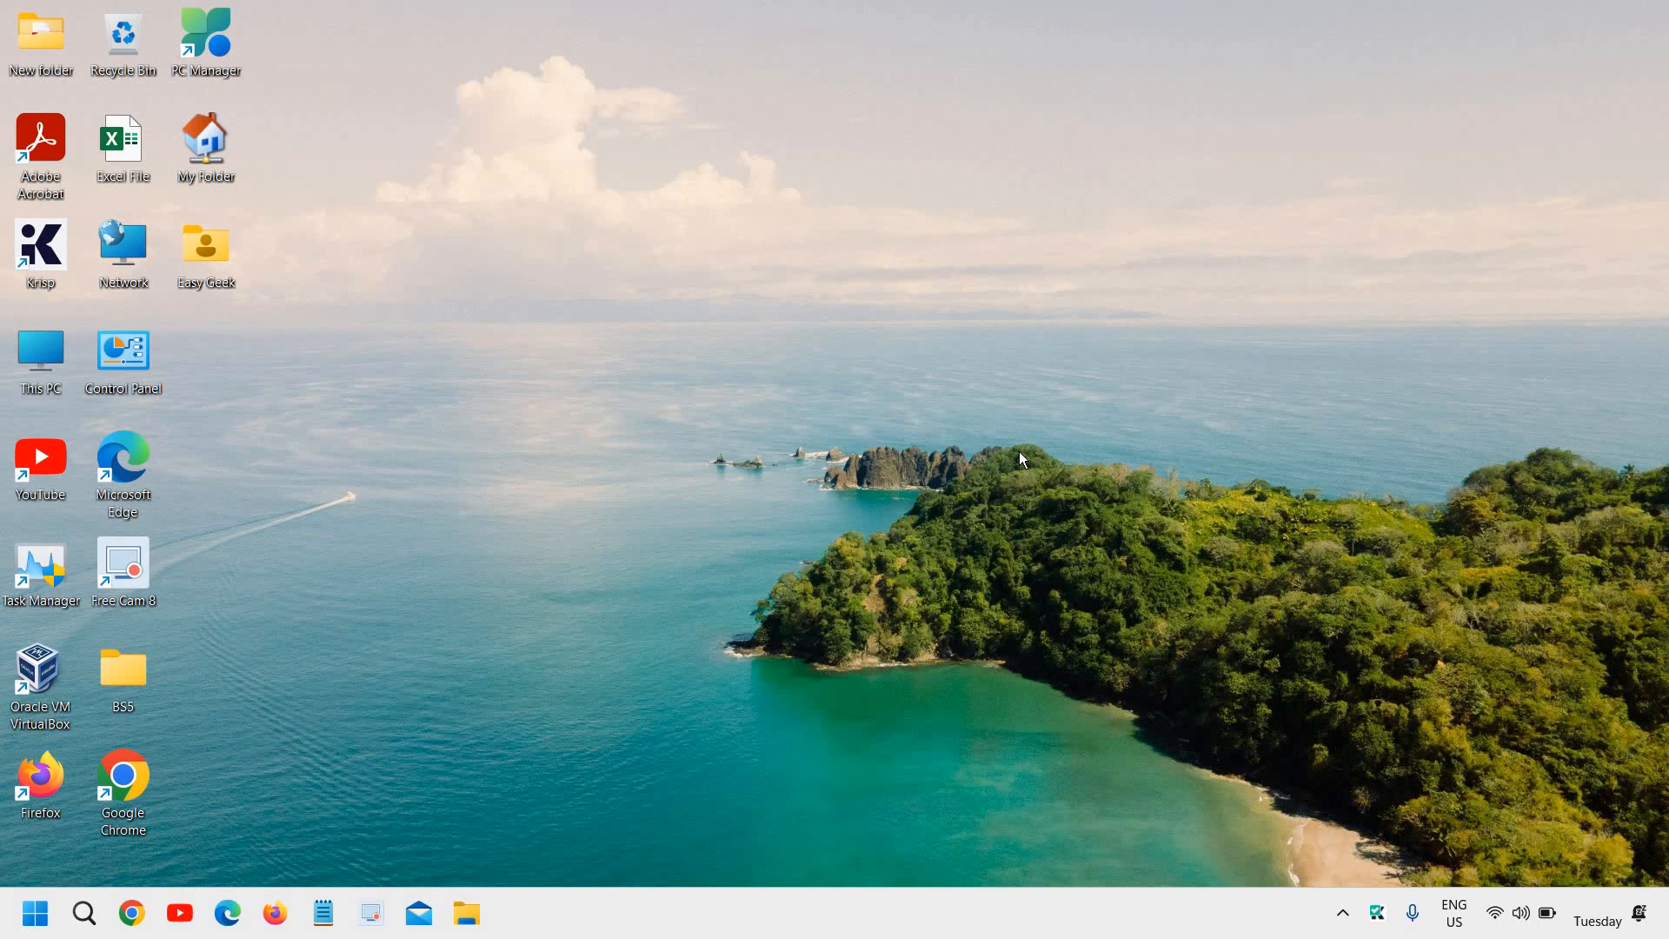